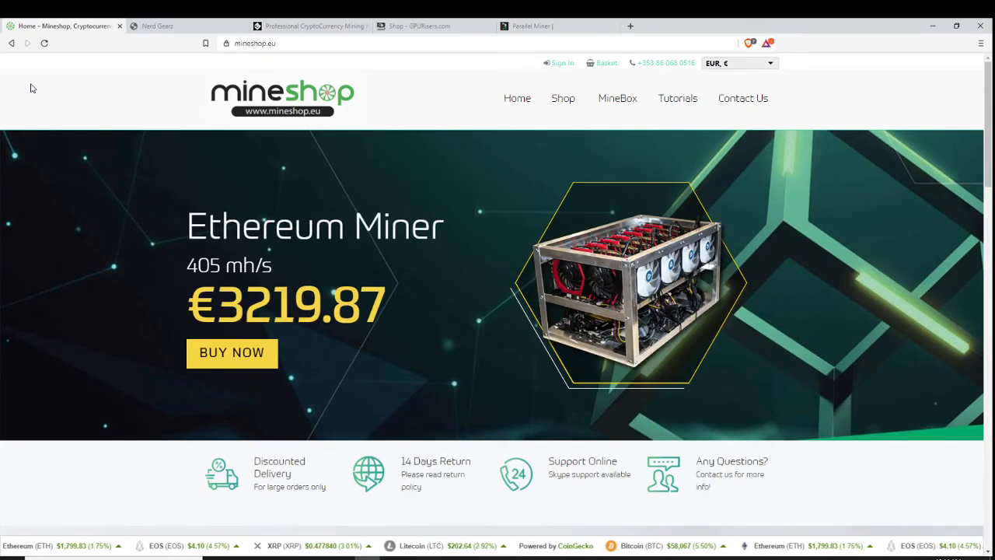
mouse_move(29, 99)
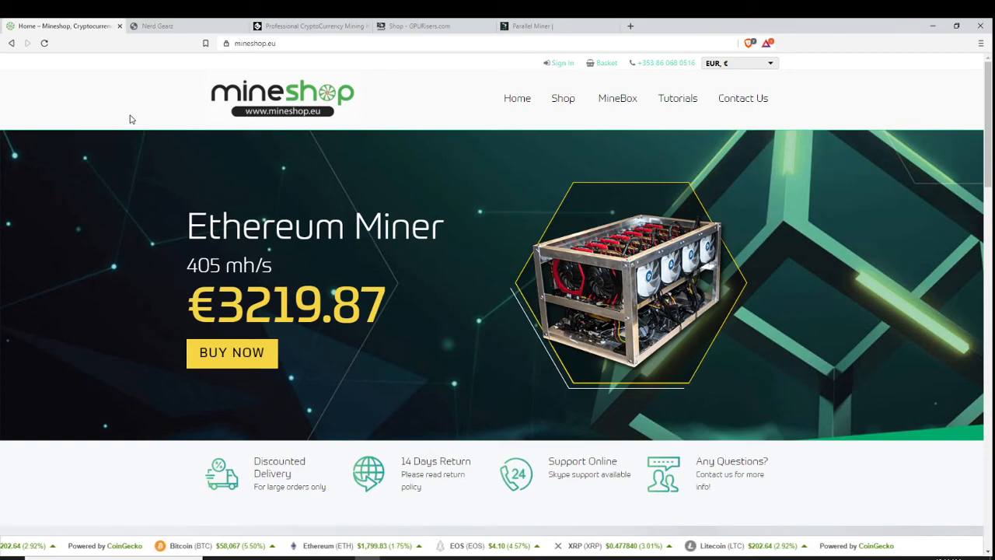
mouse_move(132, 146)
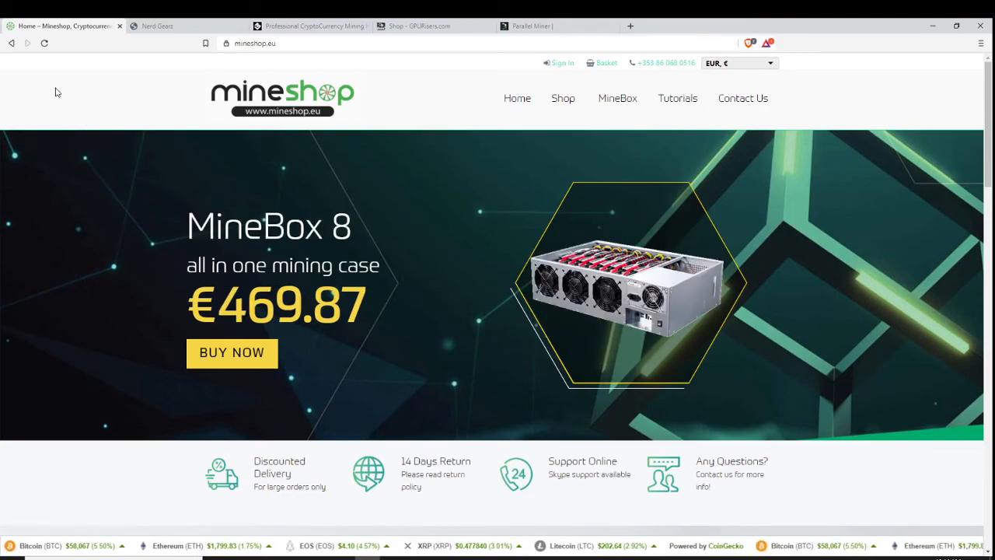
mouse_move(671, 448)
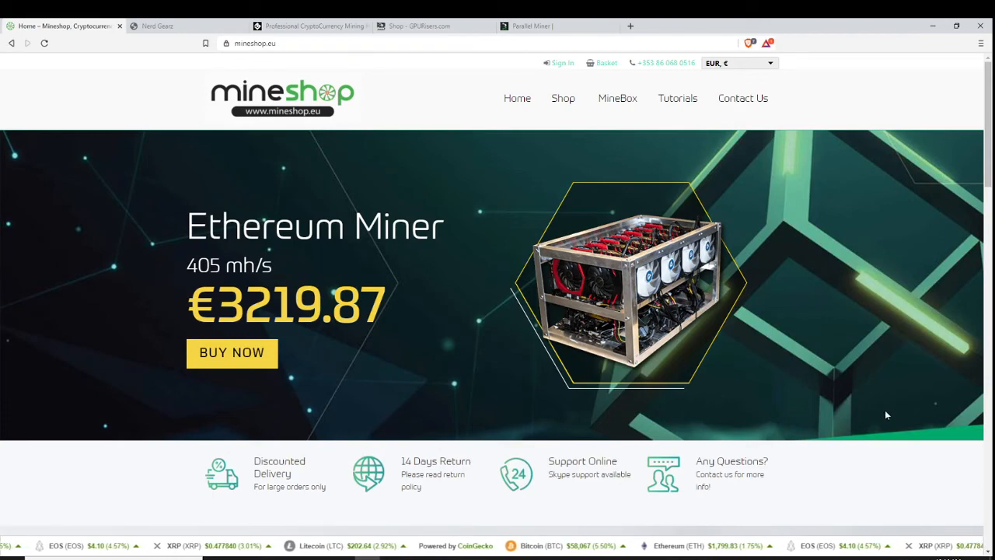
mouse_move(427, 180)
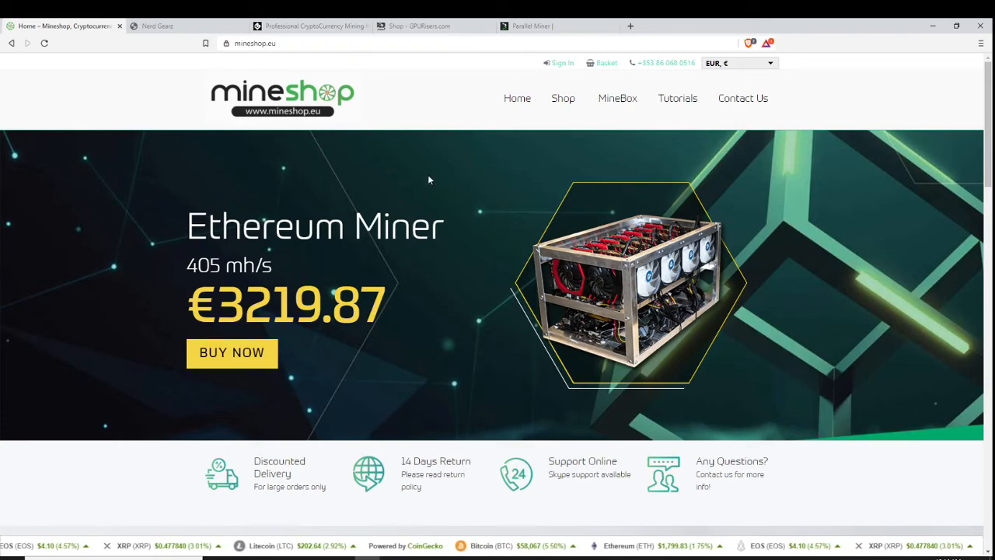
mouse_move(527, 224)
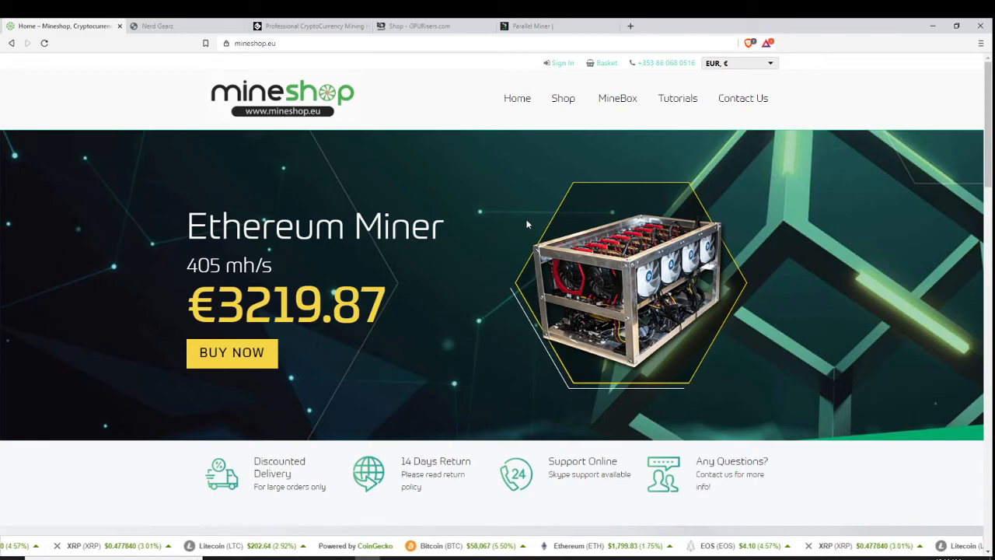
mouse_move(523, 219)
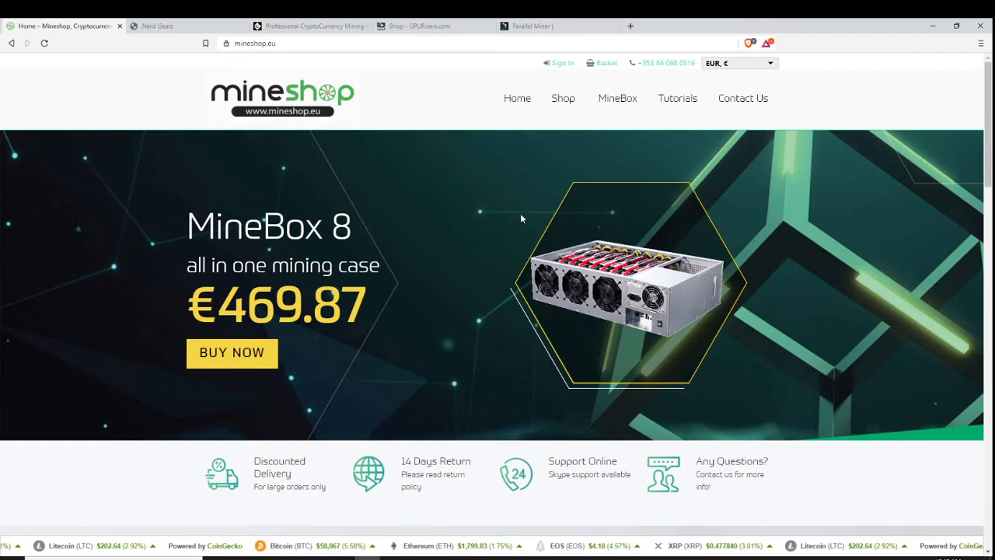
mouse_move(671, 308)
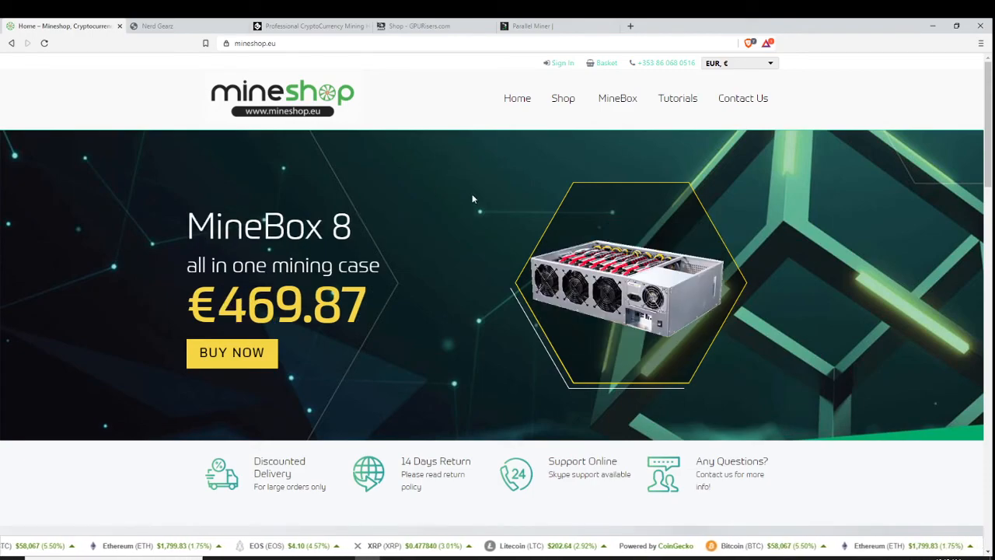
mouse_move(504, 183)
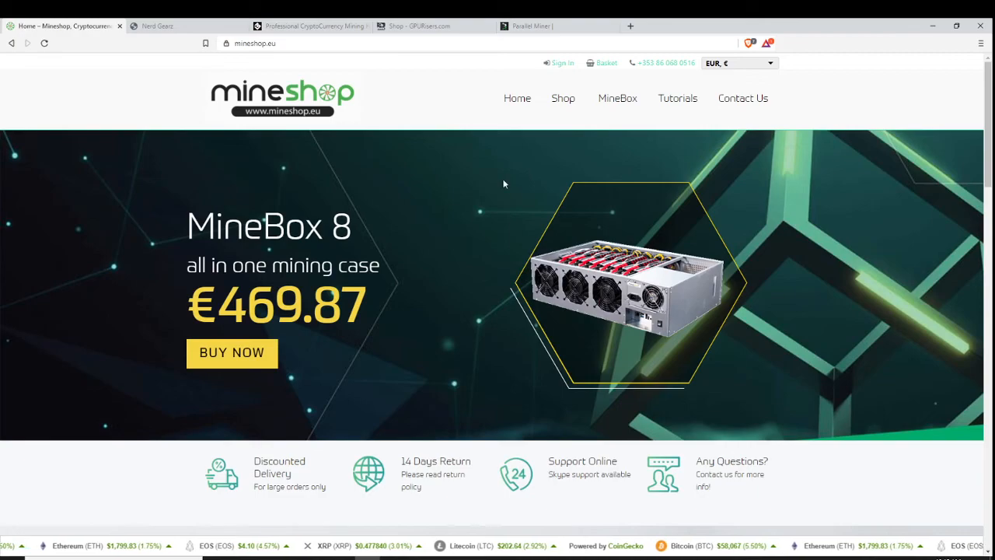
Browse MineShop's Ethereum miners category, then switch to the FPGA miners category
left_click(563, 98)
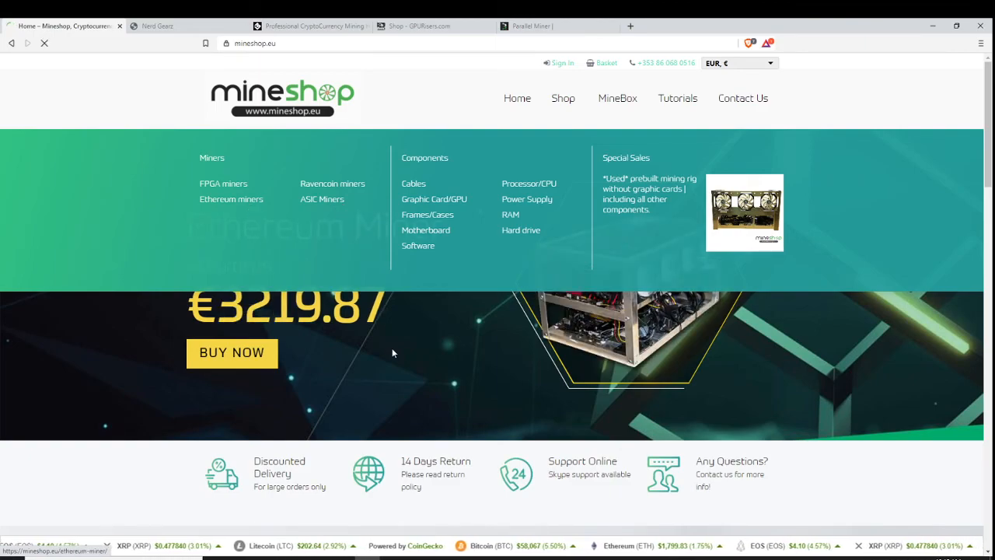
left_click(230, 199)
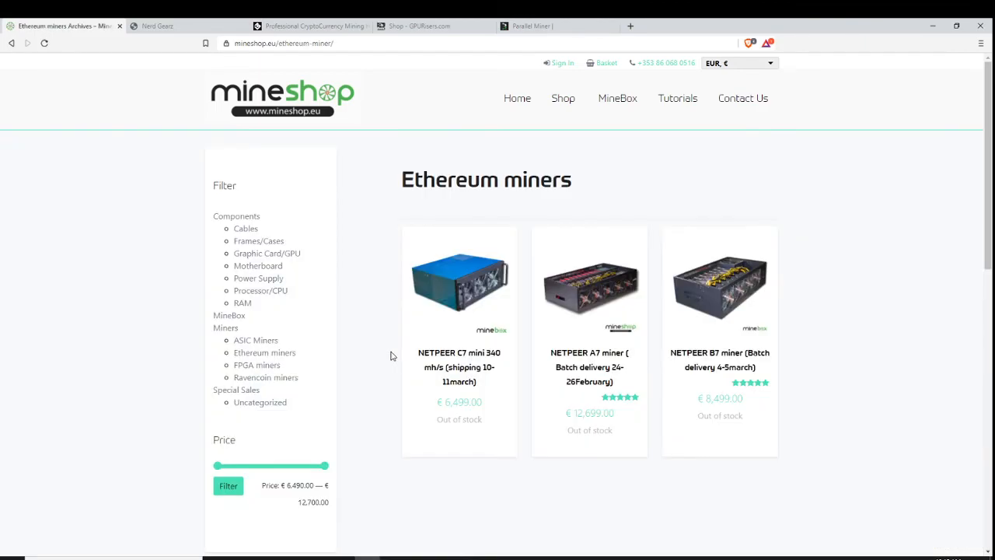
mouse_move(690, 407)
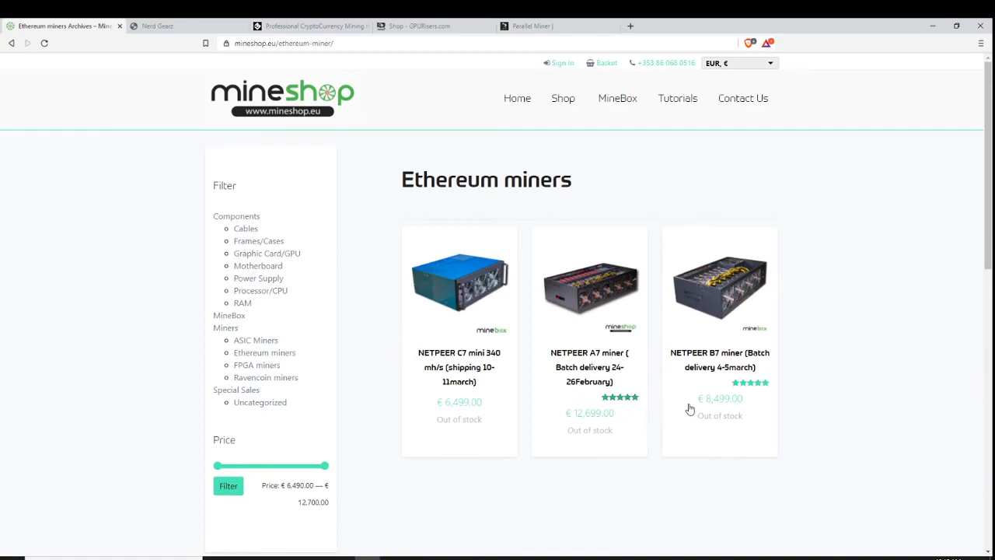
mouse_move(558, 303)
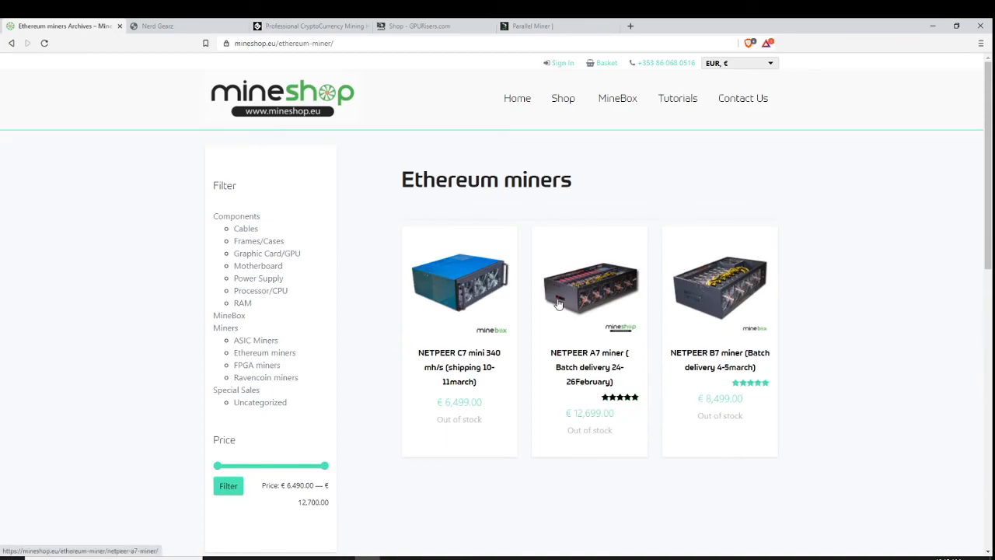
mouse_move(279, 443)
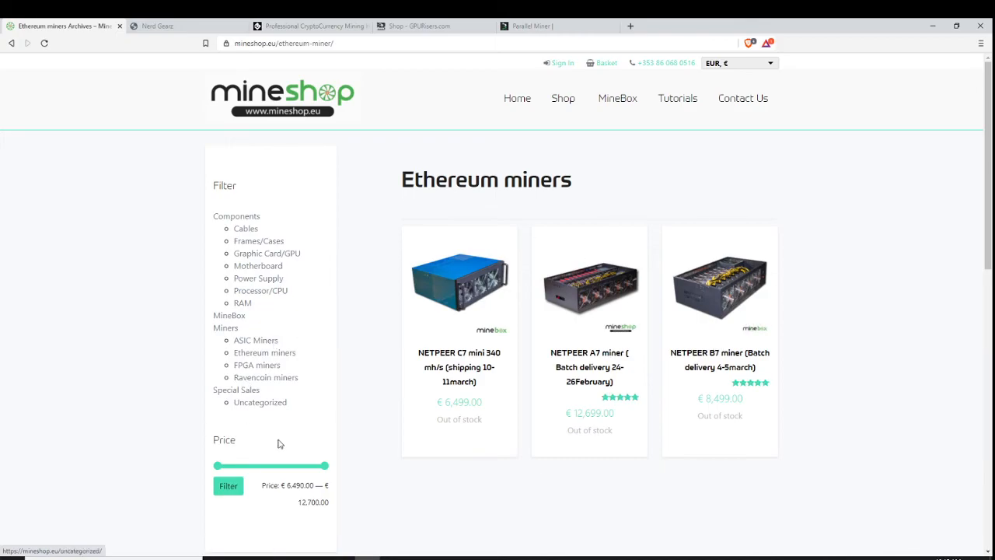
mouse_move(562, 97)
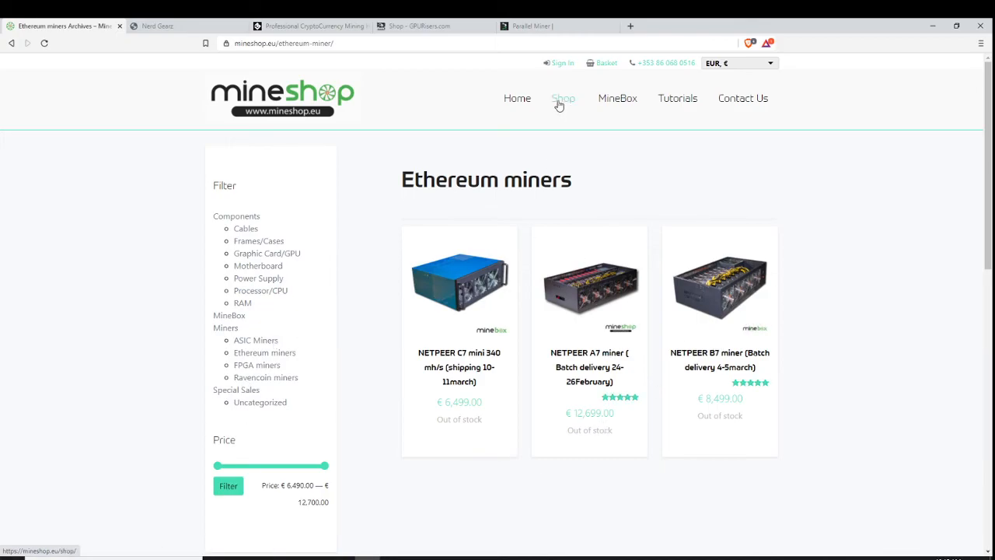
left_click(563, 98)
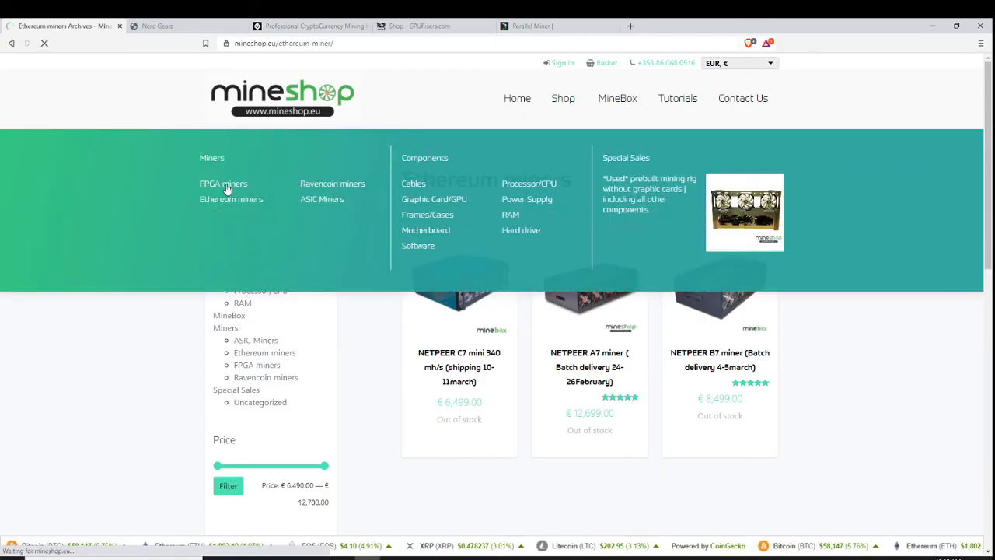
left_click(224, 184)
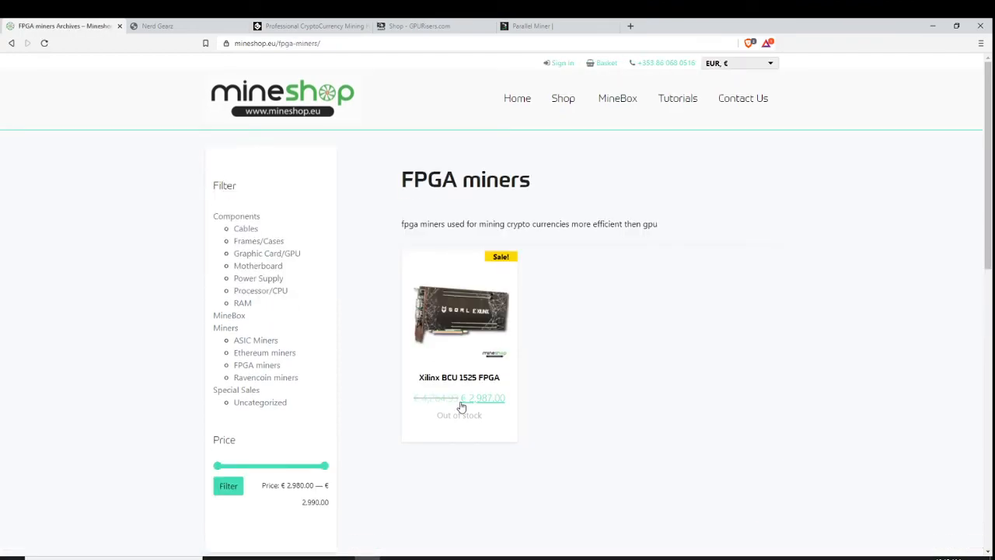
mouse_move(482, 410)
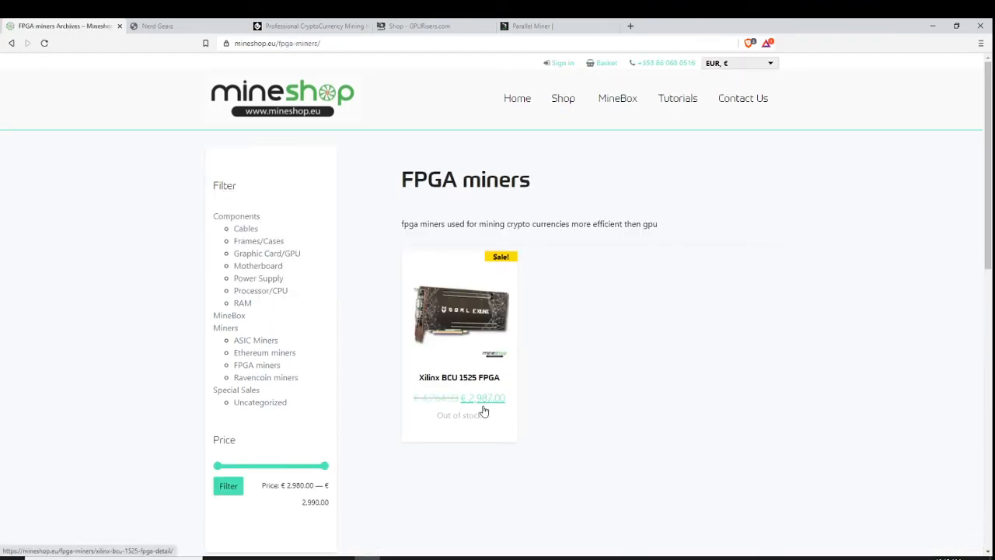
mouse_move(488, 409)
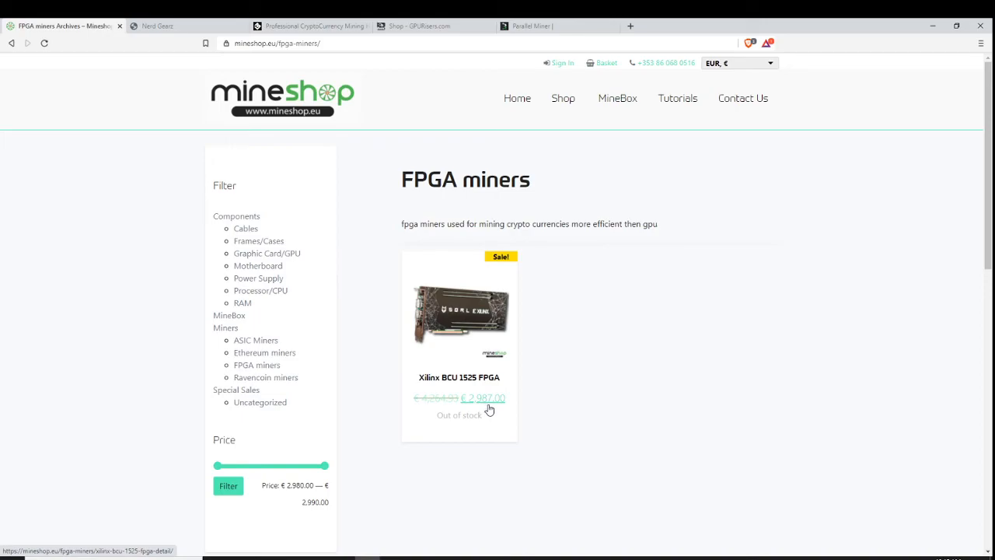
mouse_move(477, 429)
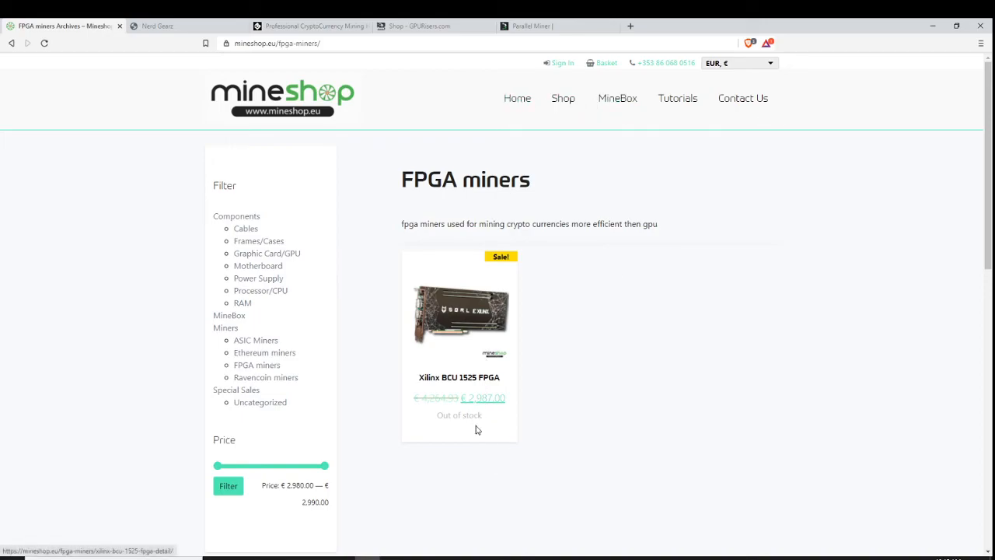
mouse_move(485, 404)
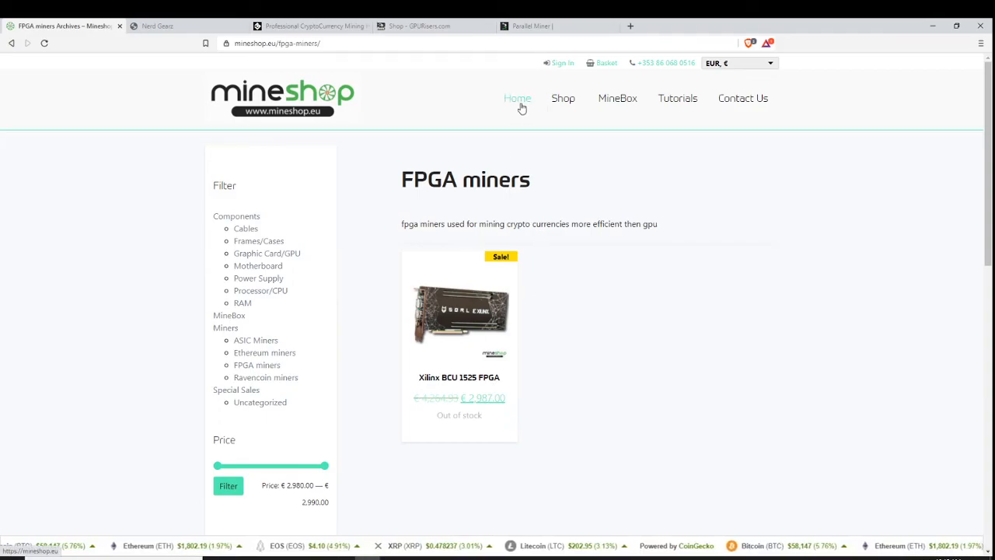
Return to the MineShop home page via the Home link
left_click(516, 98)
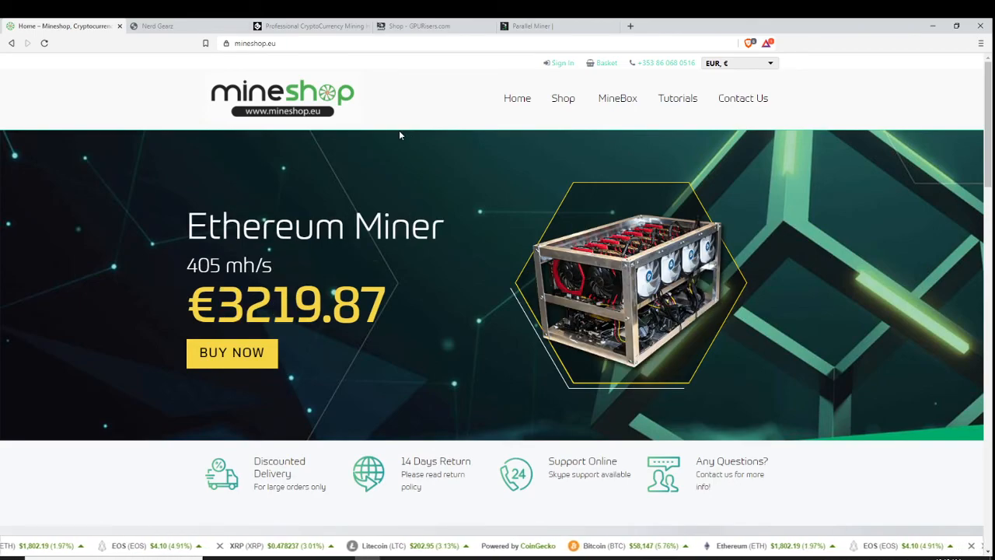
mouse_move(392, 130)
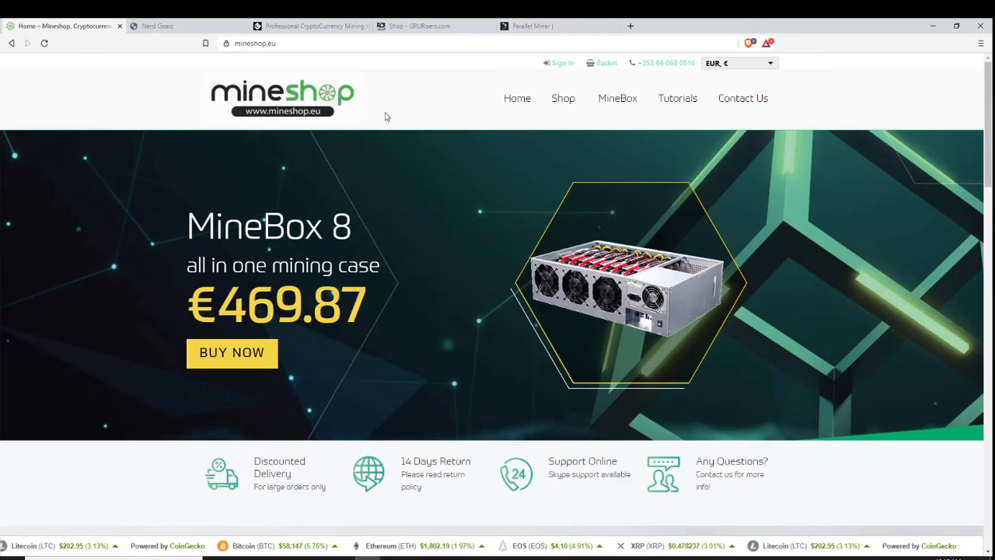
left_click(159, 25)
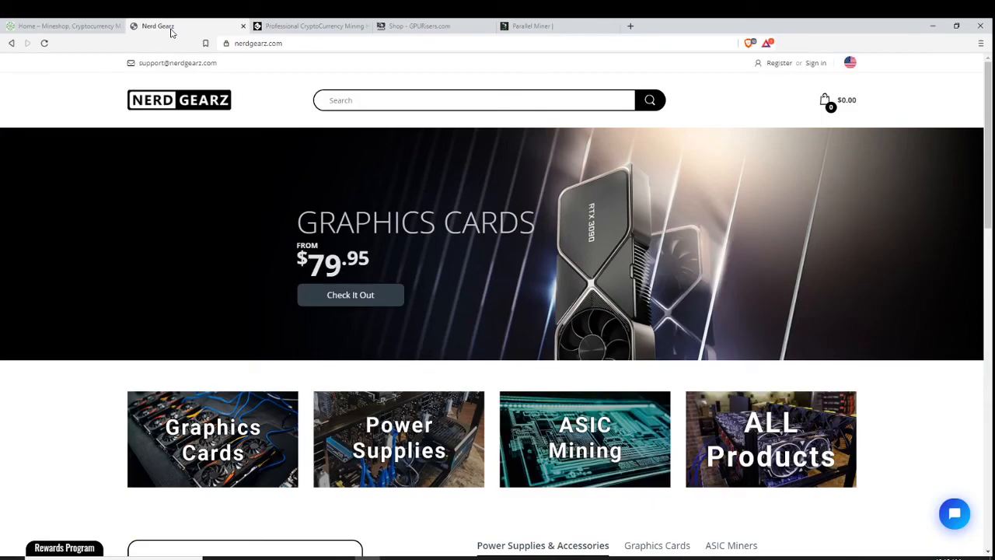
mouse_move(332, 124)
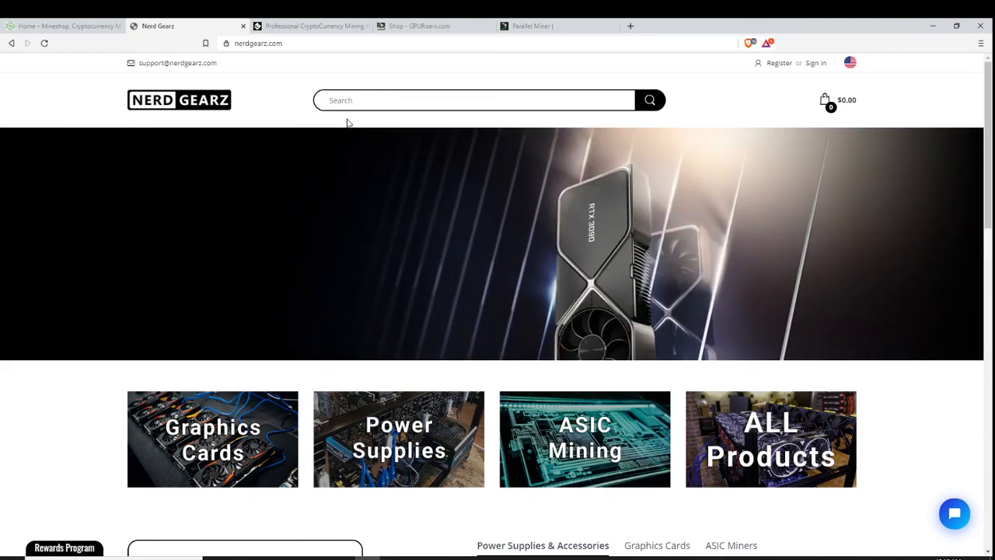
scroll("down", 3)
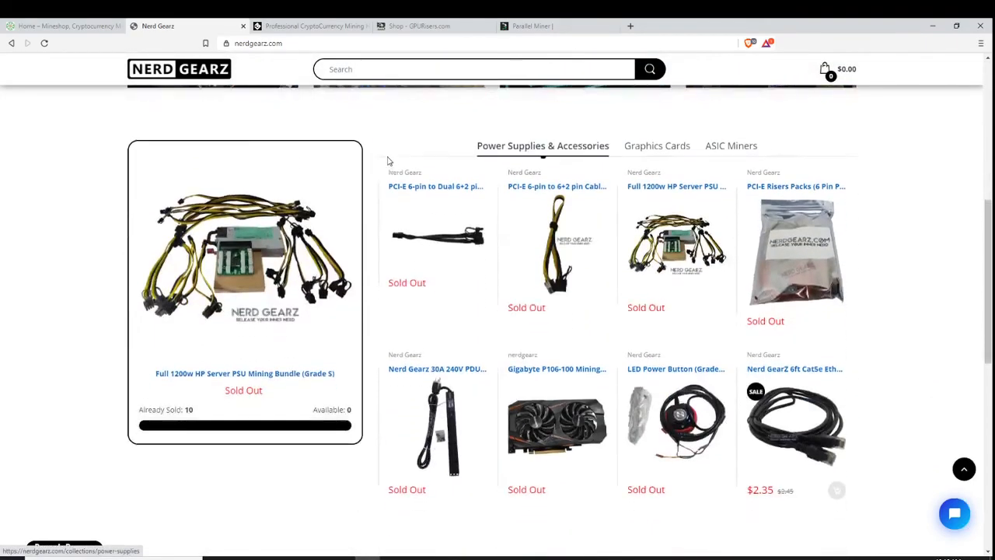
scroll("down", 3)
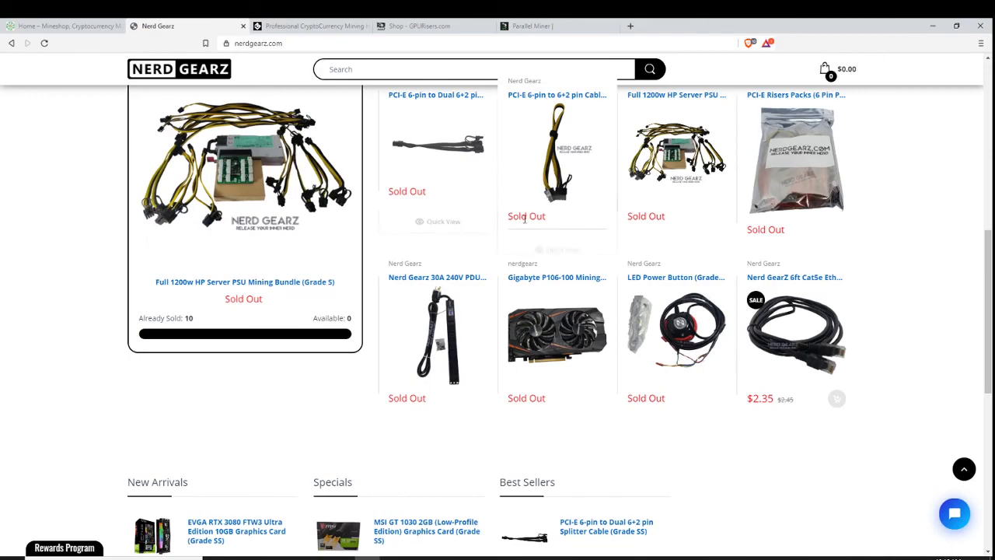
scroll("down", 3)
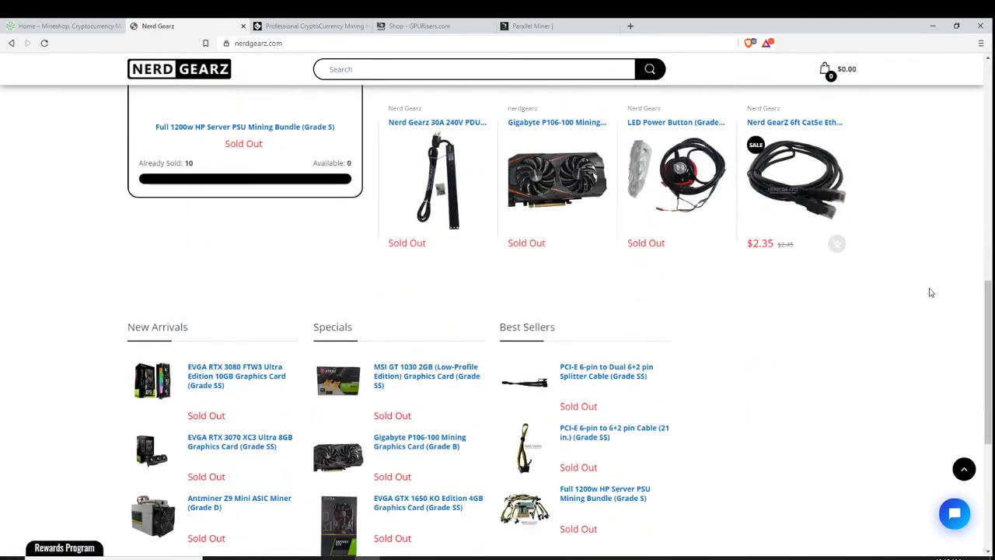
scroll("down", 3)
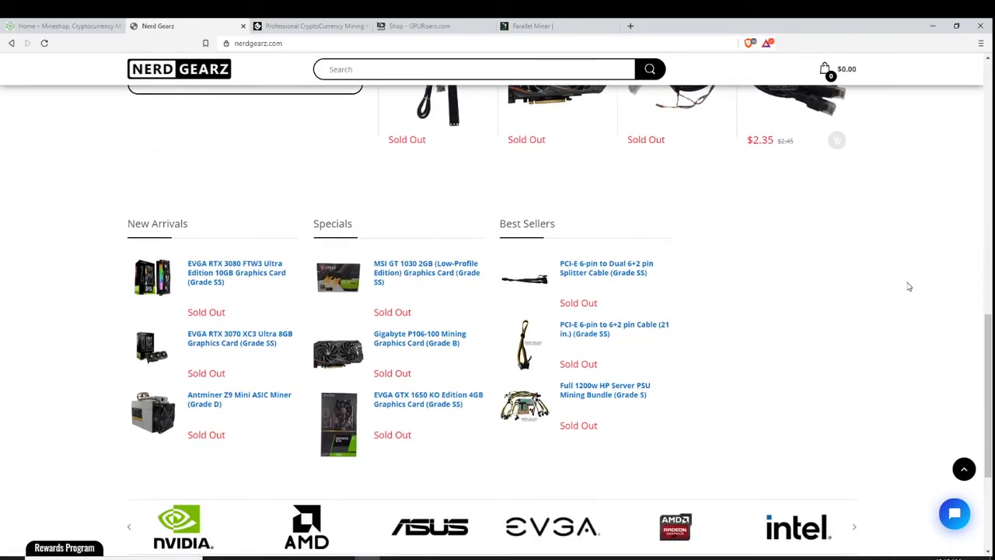
scroll("up", 3)
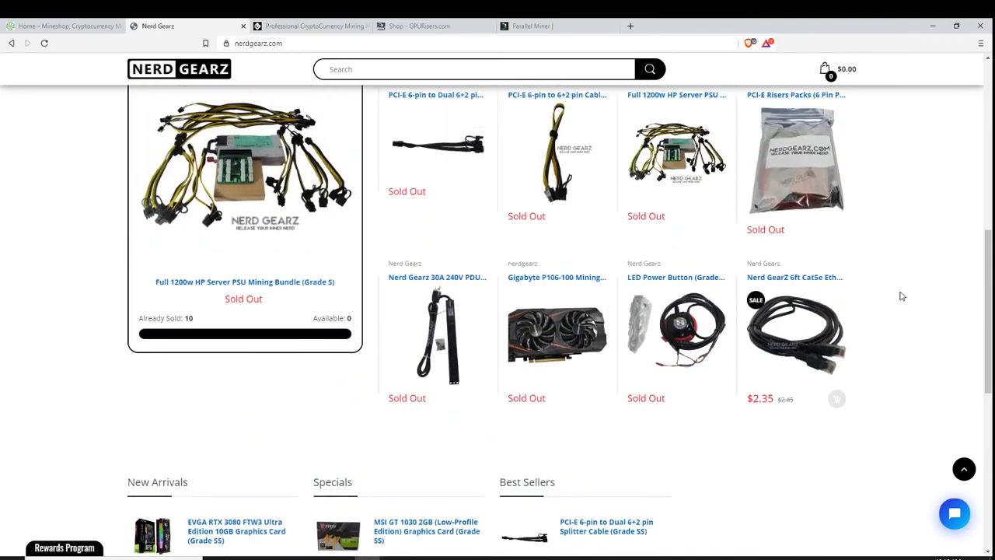
scroll("up", 3)
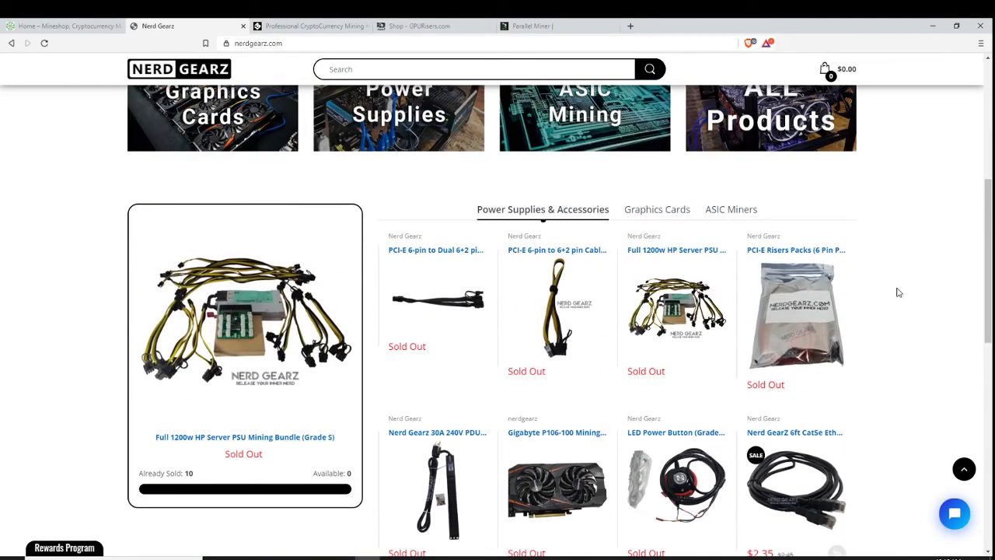
scroll("up", 3)
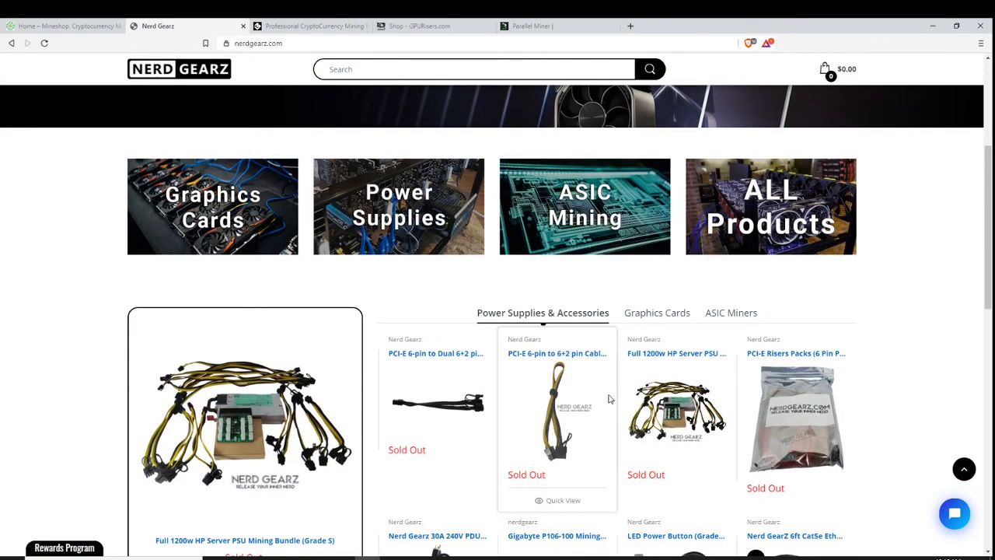
mouse_move(700, 457)
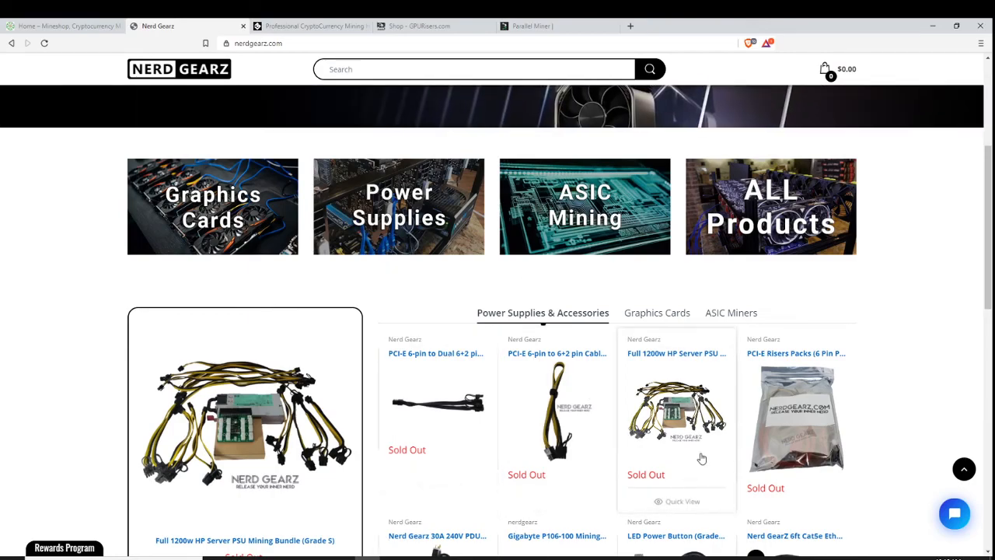
scroll("up", 3)
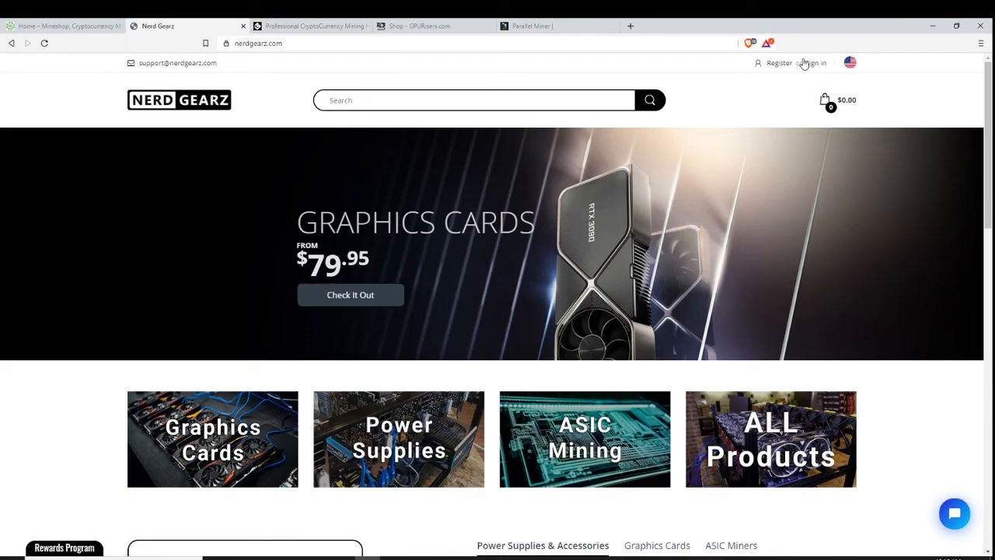
mouse_move(814, 62)
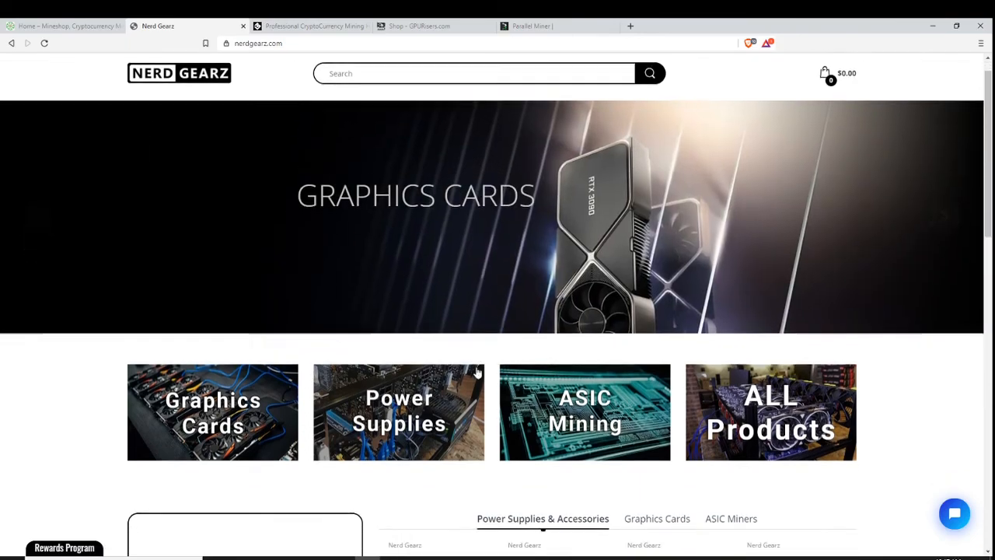
scroll("down", 3)
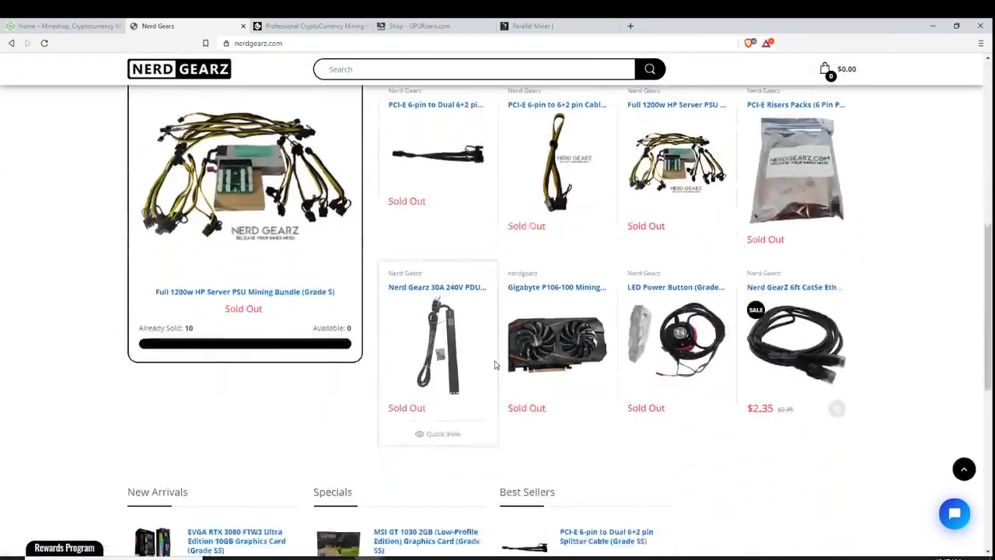
scroll("down", 3)
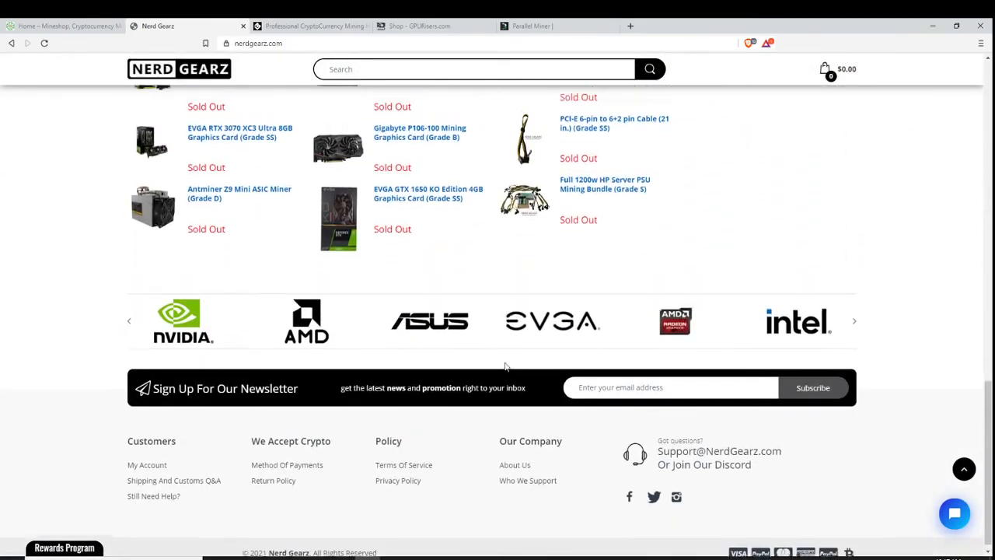
scroll("up", 3)
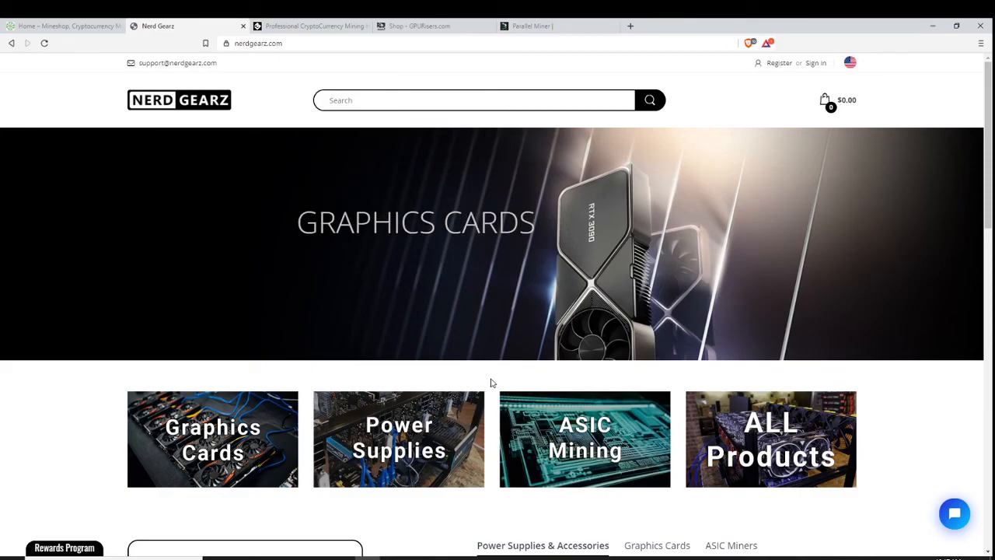
scroll("down", 3)
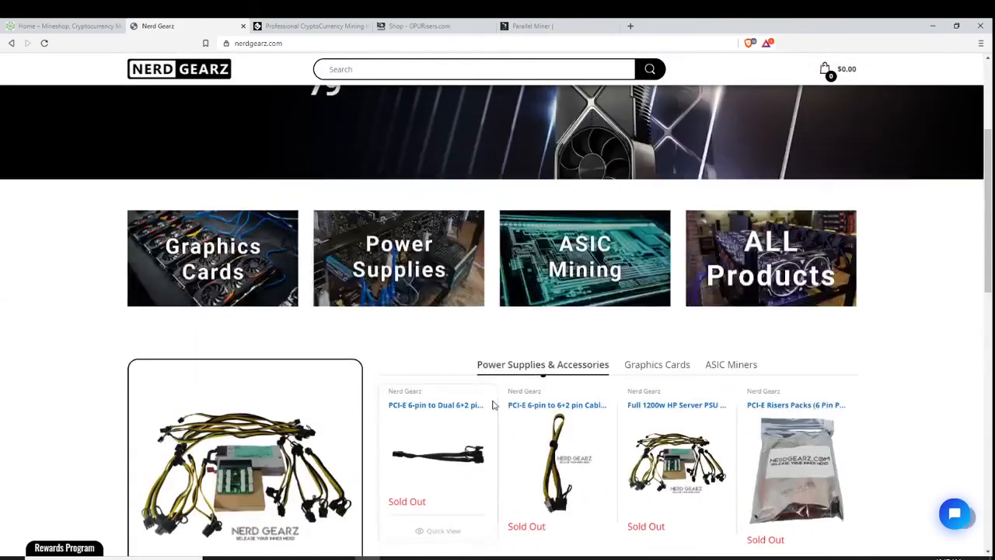
scroll("up", 3)
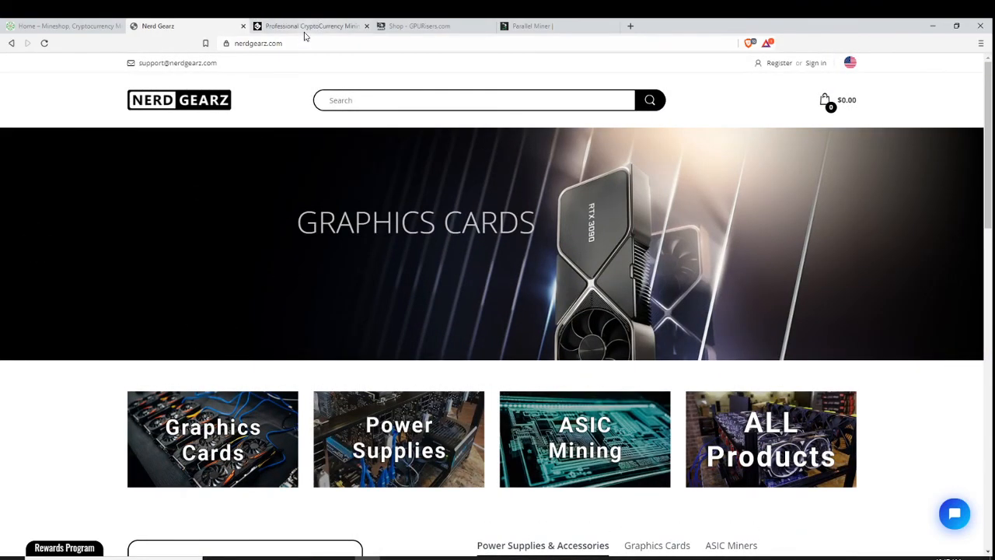
Switch to the Miner Bros shop tab and glance at the top of its homepage
left_click(311, 24)
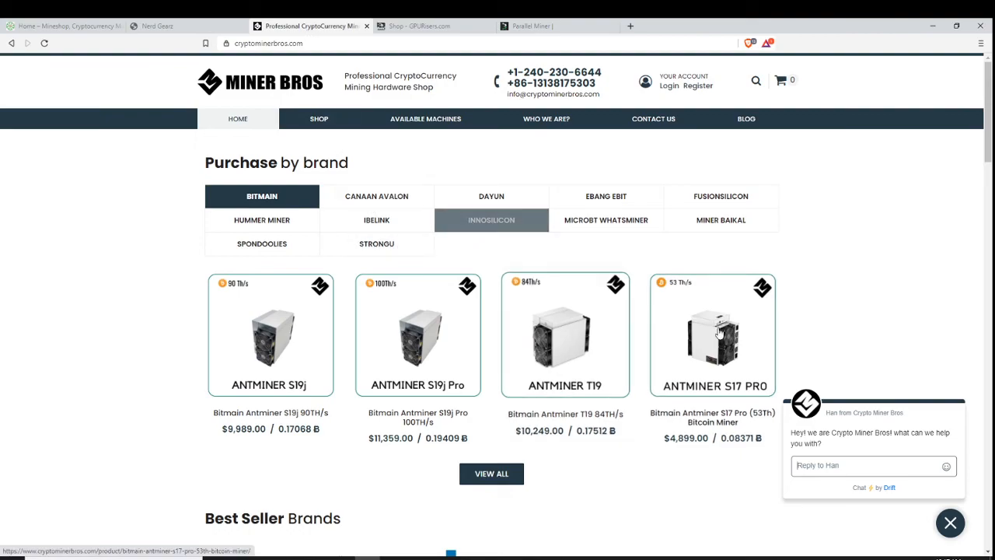
scroll("down", 3)
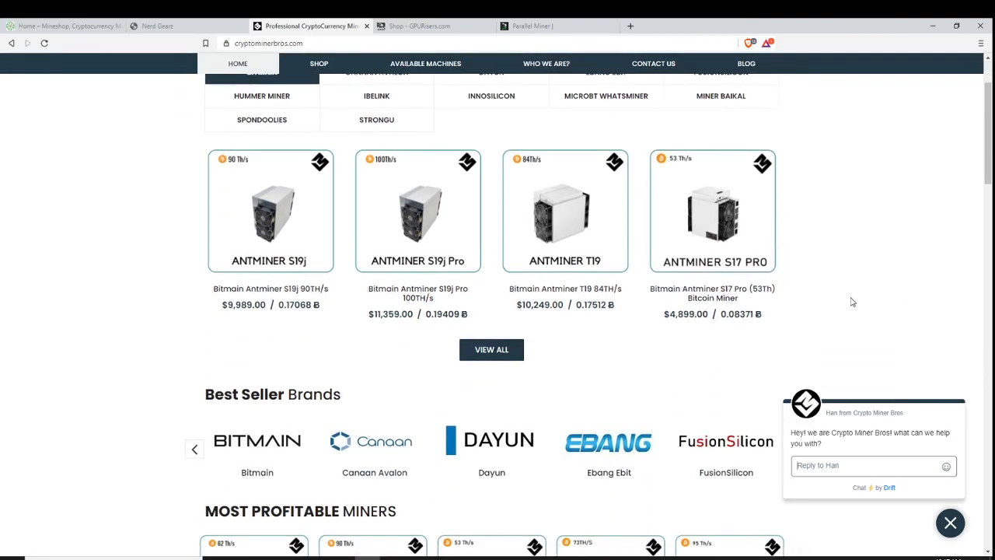
scroll("up", 3)
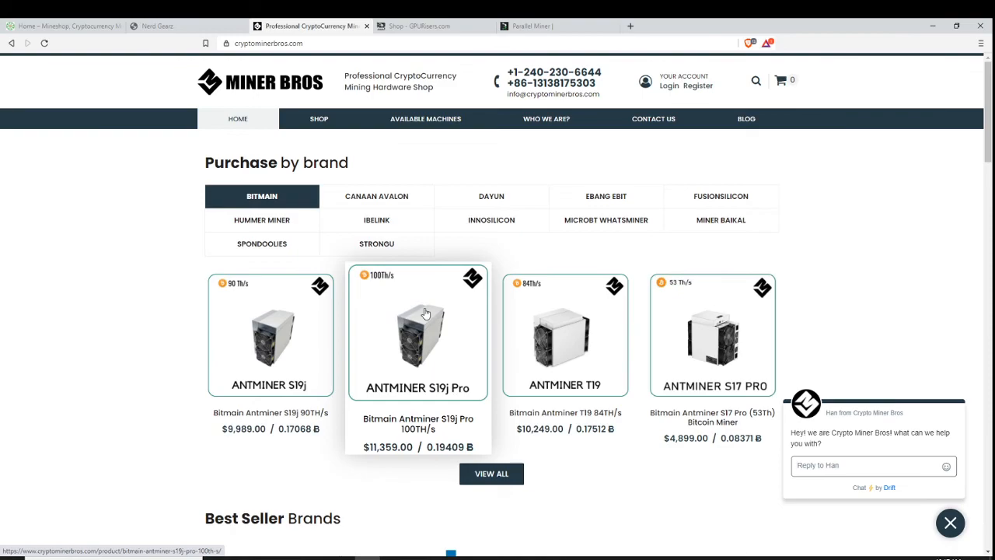
mouse_move(839, 305)
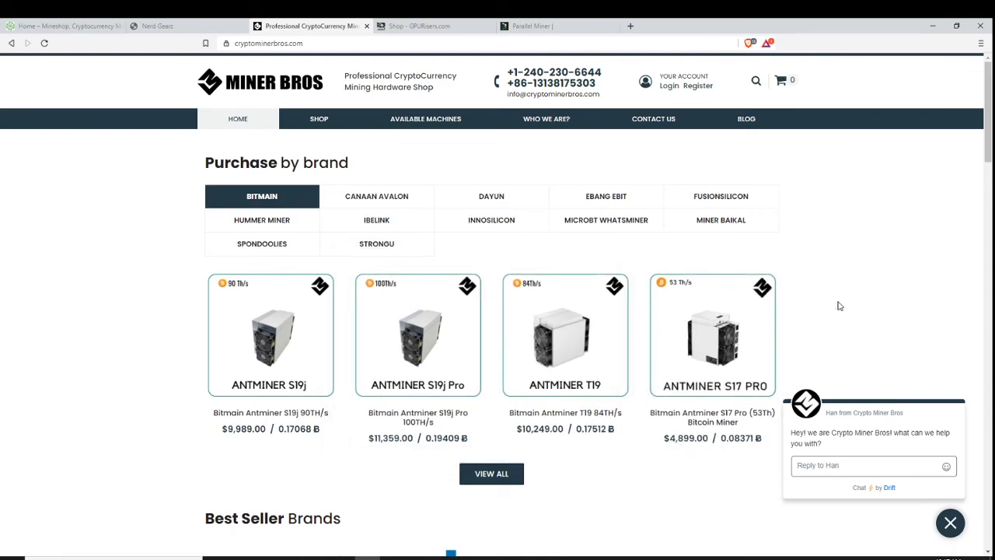
mouse_move(842, 293)
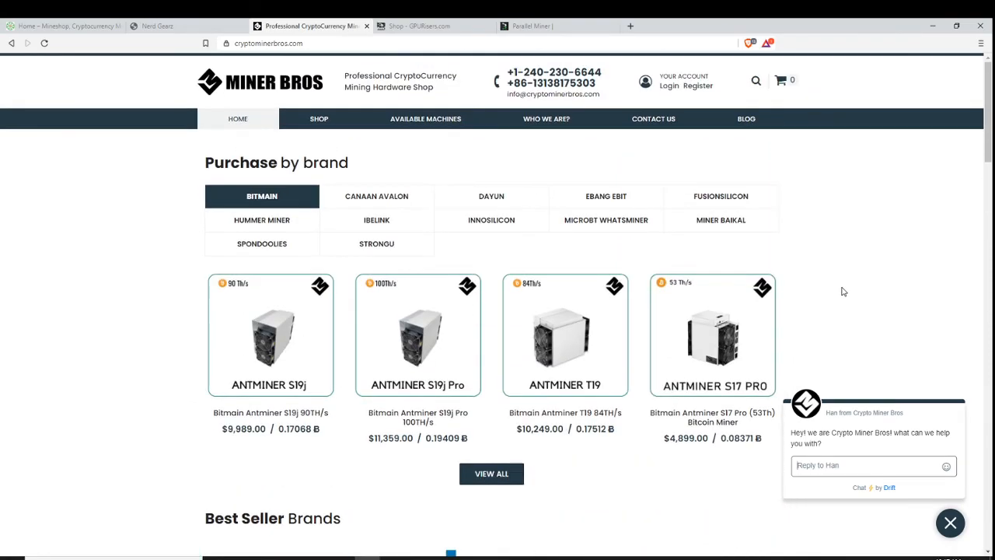
mouse_move(830, 273)
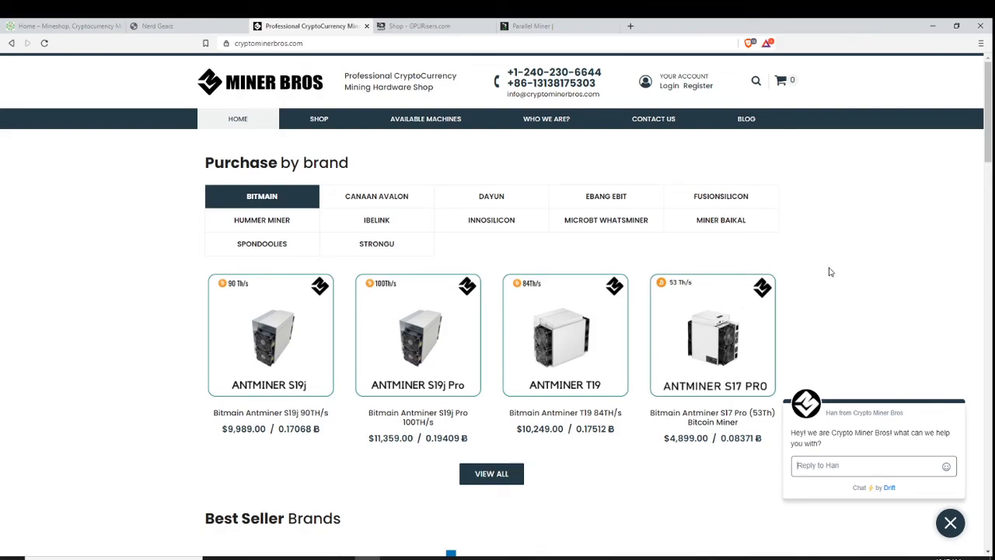
mouse_move(708, 255)
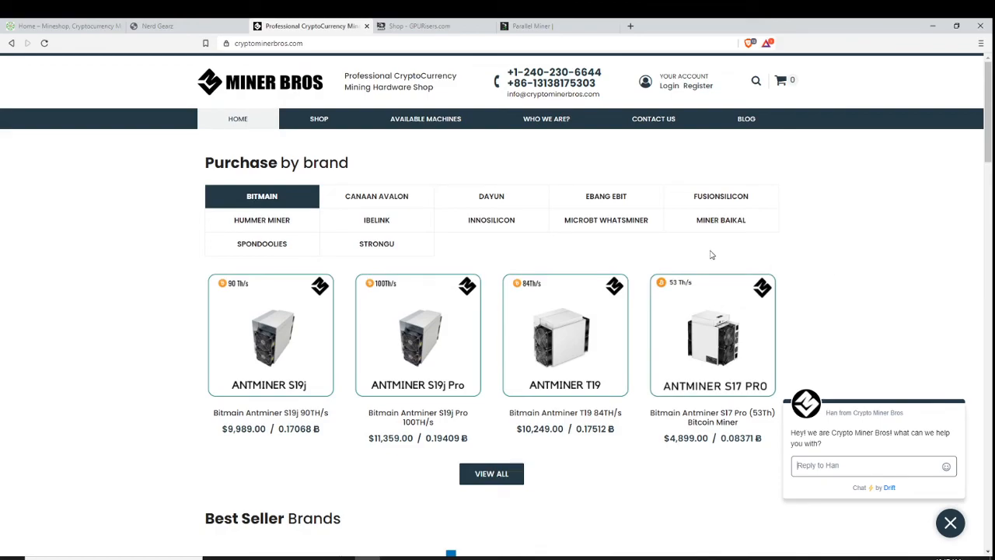
mouse_move(606, 221)
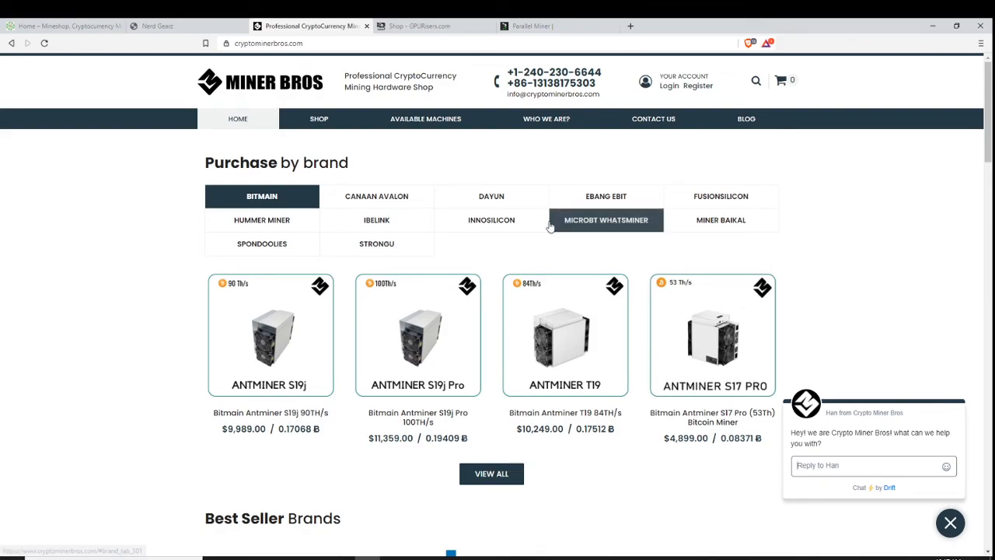
mouse_move(684, 299)
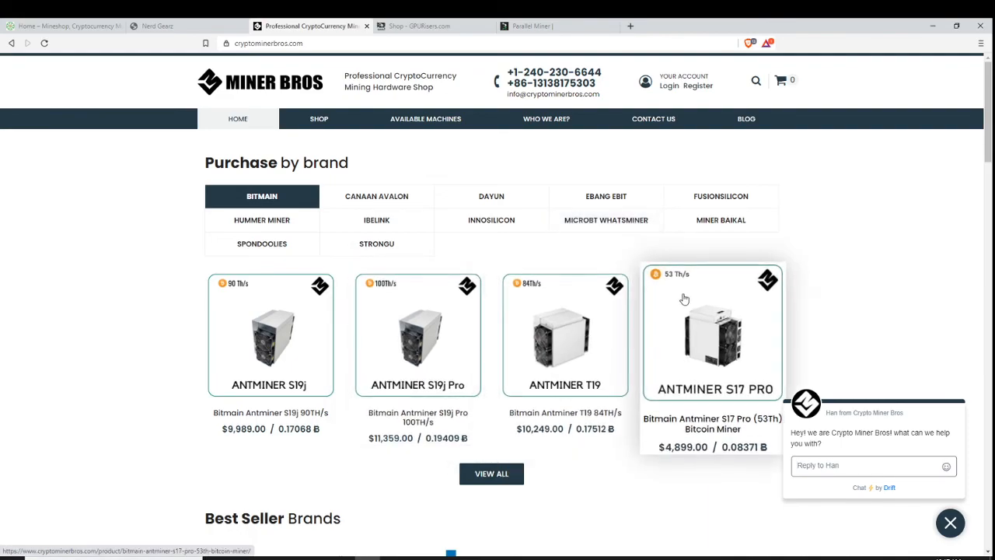
Scroll the Miner Bros homepage down to the footer and back to the Bitmain by-brand products
scroll("down", 3)
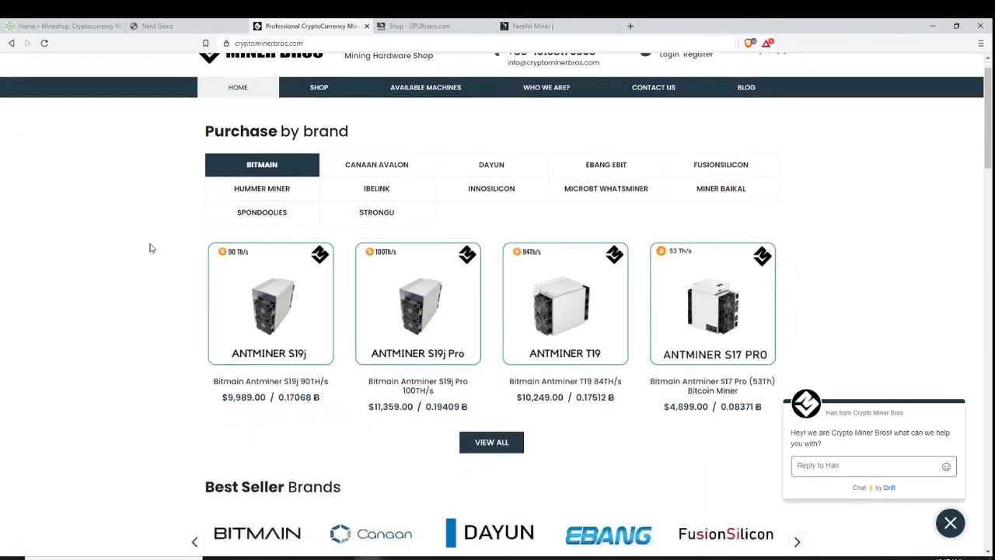
scroll("down", 3)
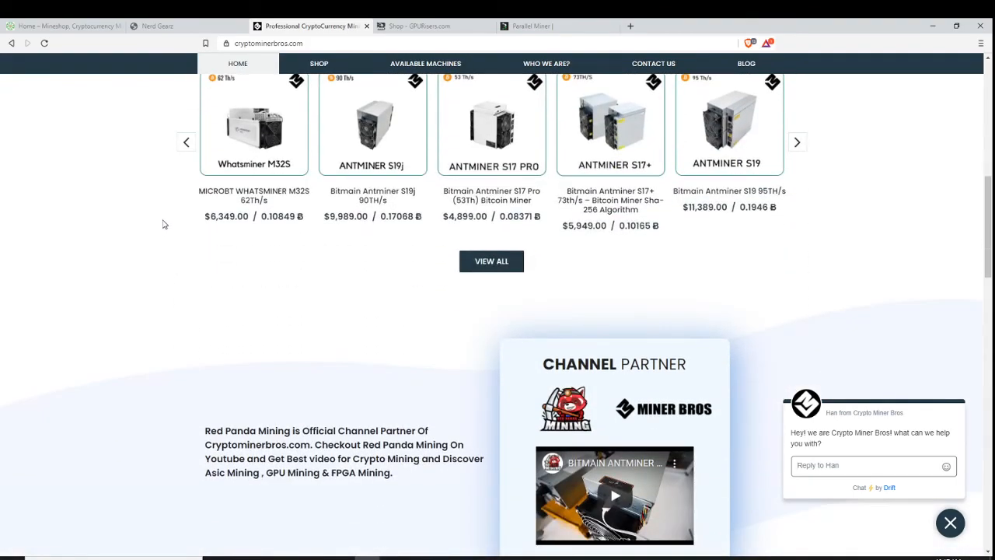
scroll("down", 3)
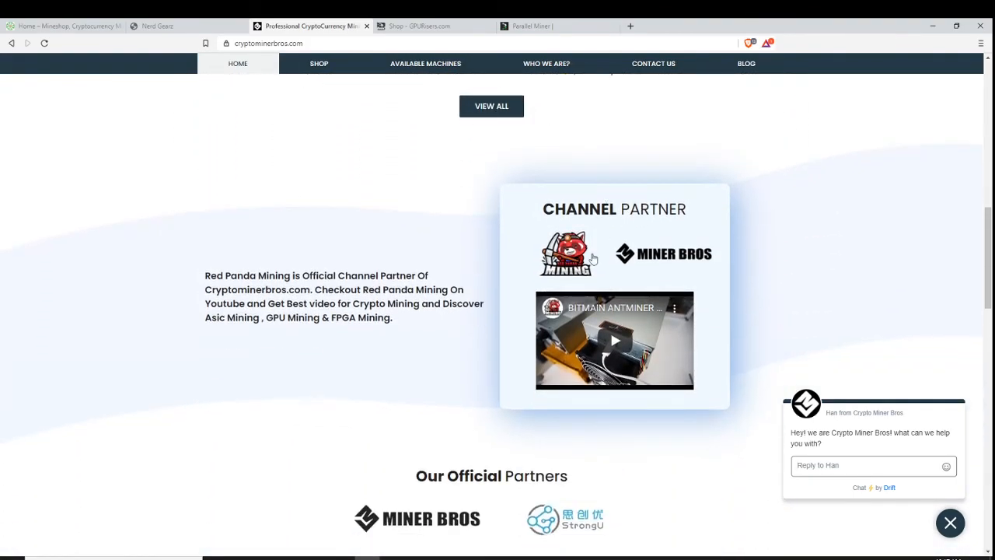
mouse_move(563, 299)
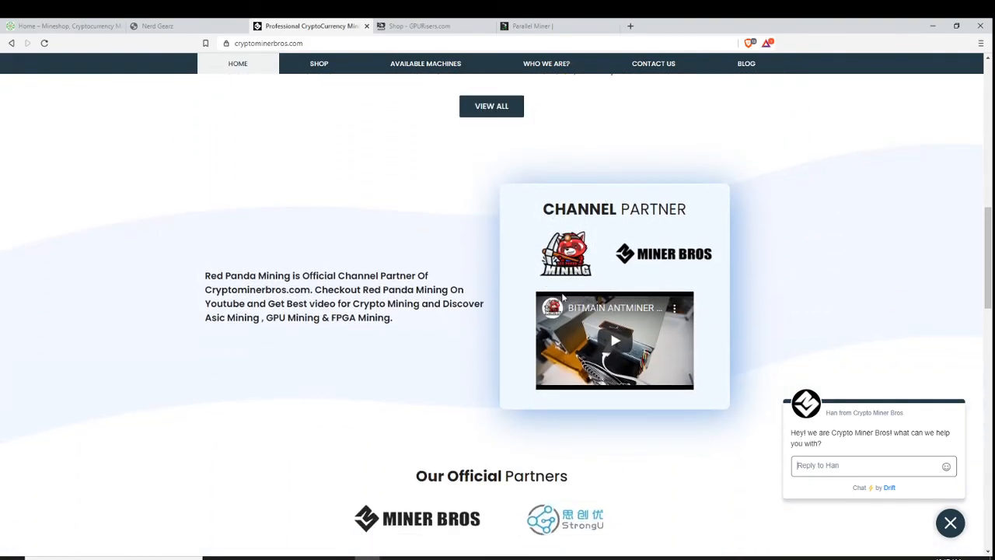
scroll("down", 3)
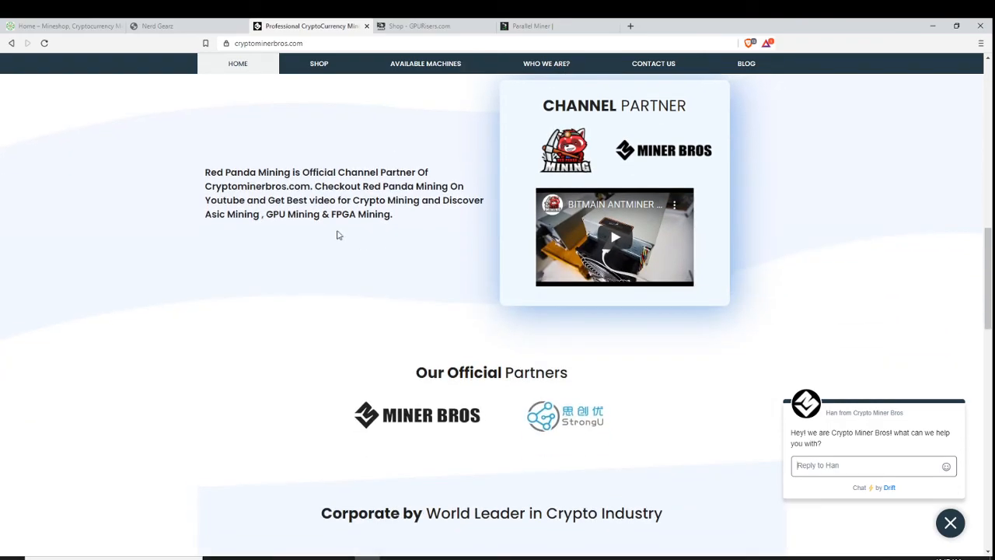
scroll("down", 3)
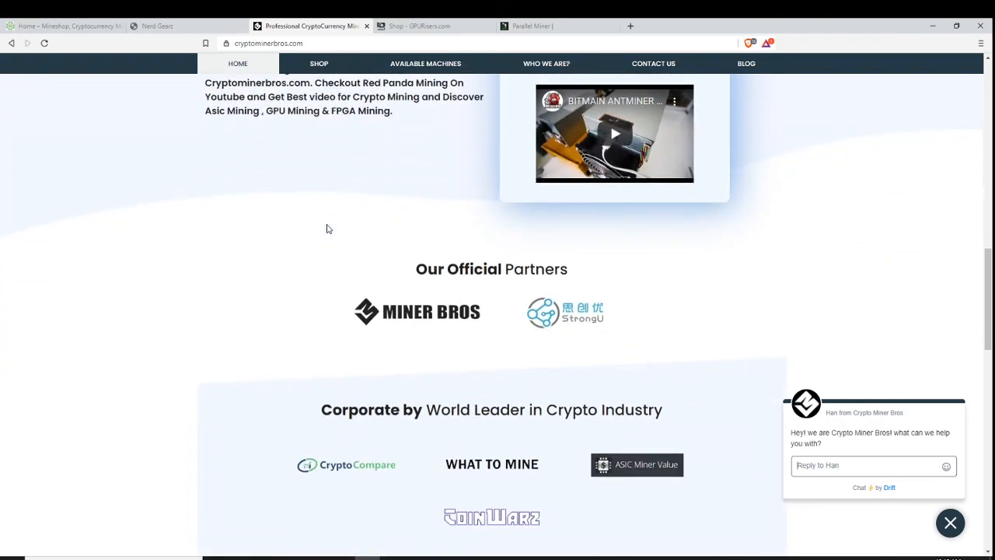
scroll("down", 3)
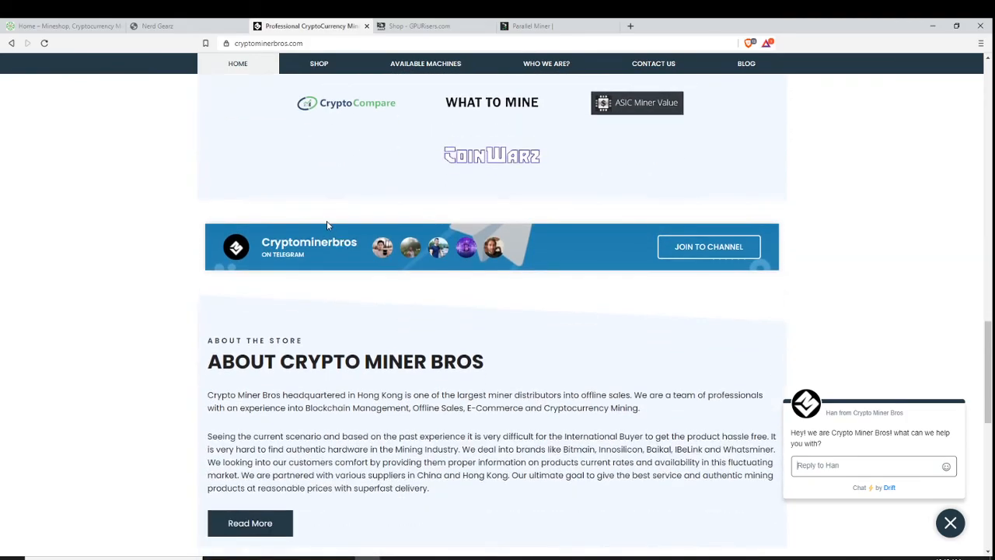
scroll("down", 3)
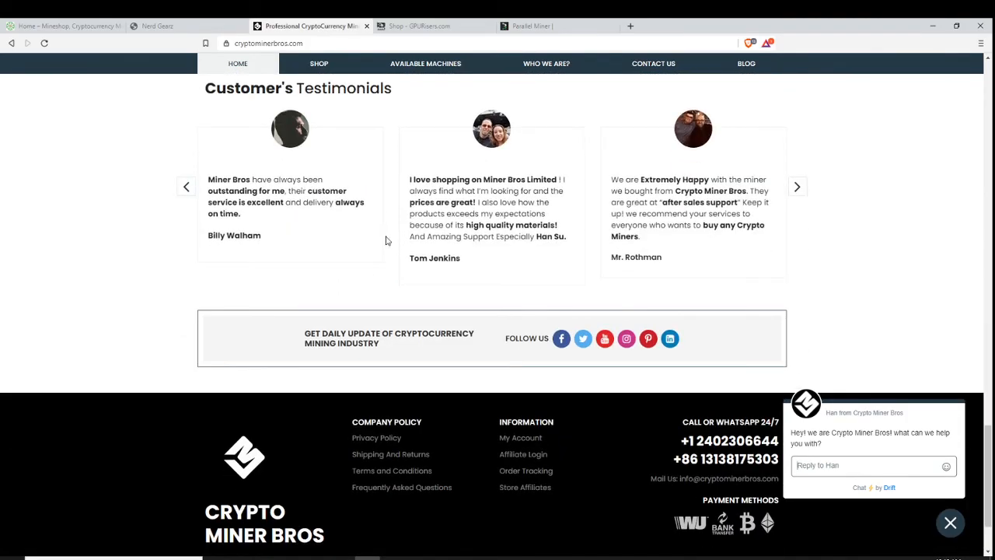
scroll("down", 3)
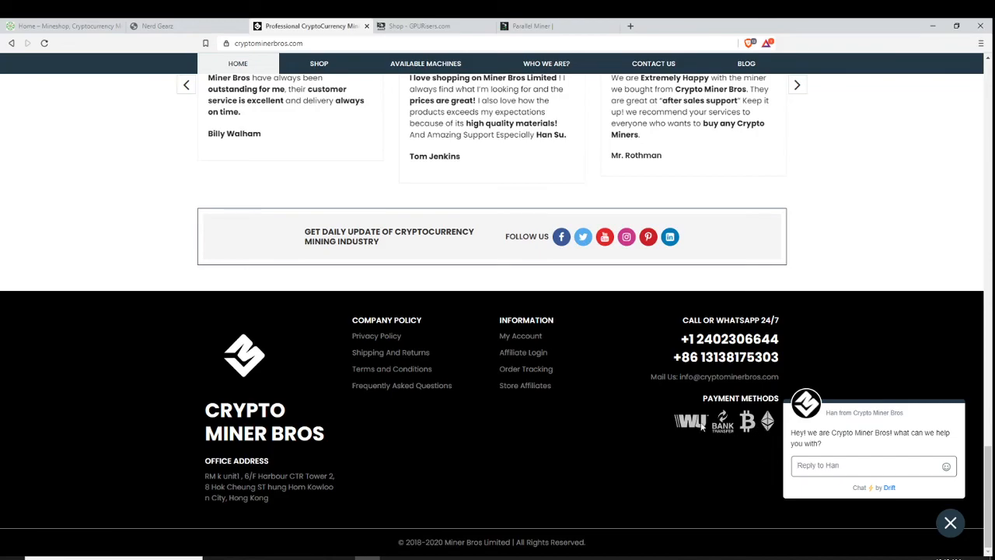
scroll("up", 3)
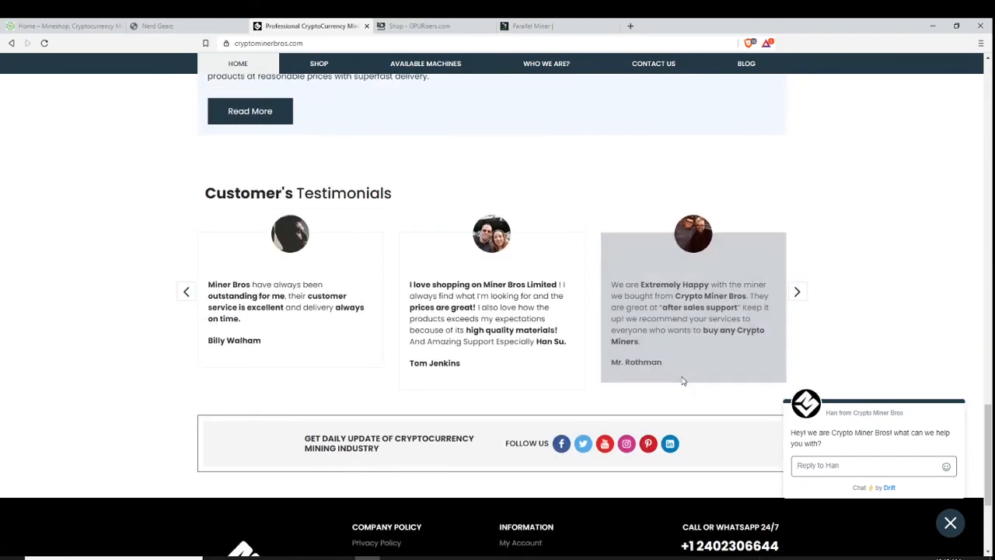
scroll("up", 3)
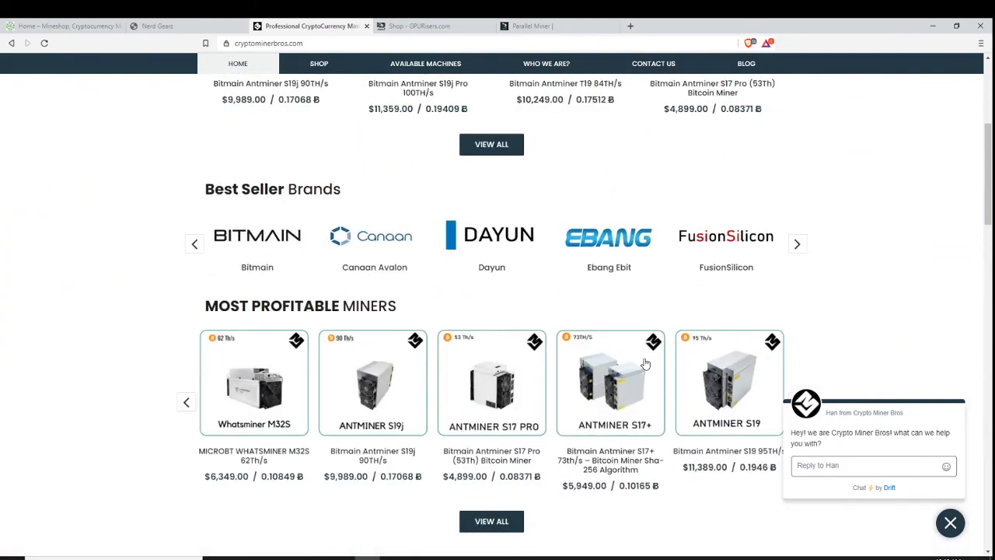
scroll("up", 3)
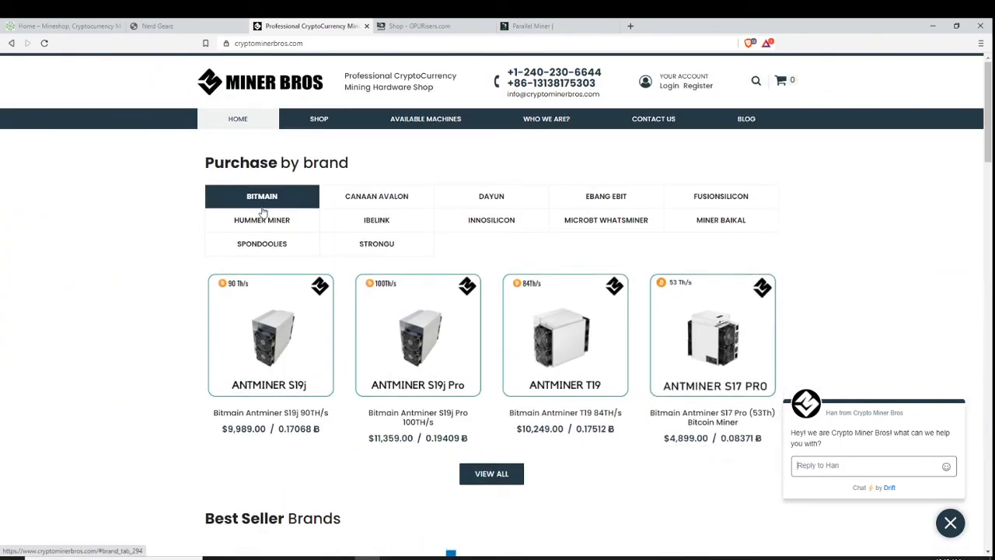
mouse_move(402, 229)
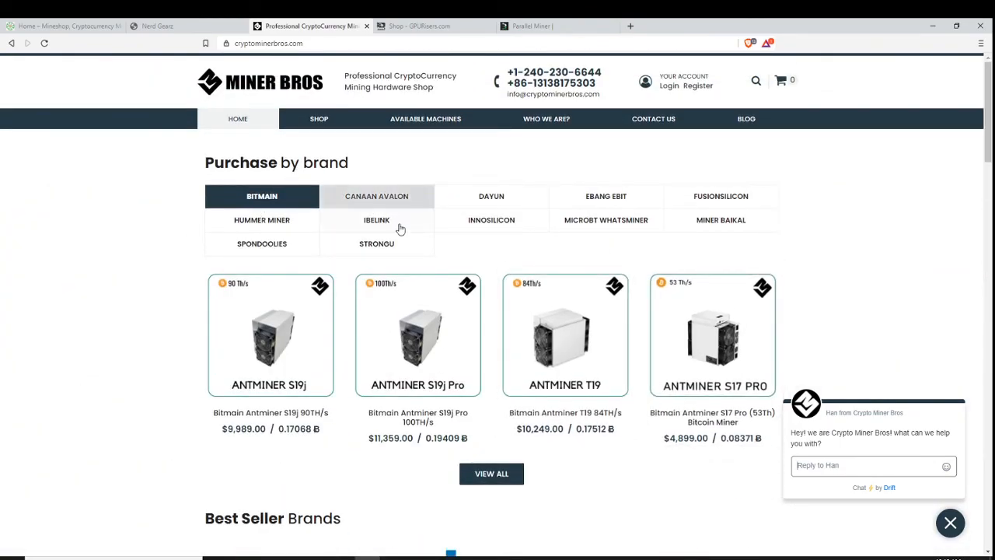
Show the Innosilicon miners under Purchase by brand, from the A11 Pro 8G to A10 Pro+ models
left_click(491, 221)
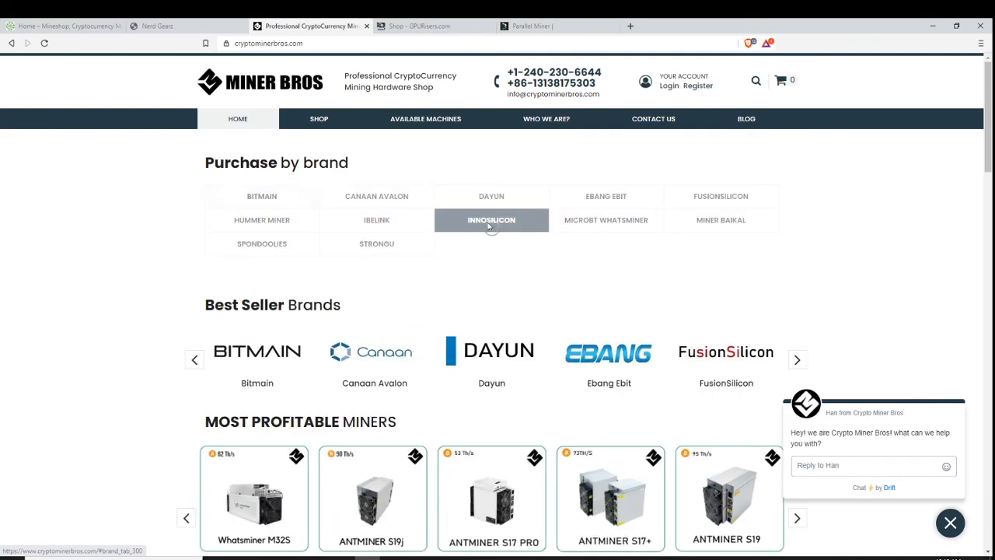
left_click(492, 219)
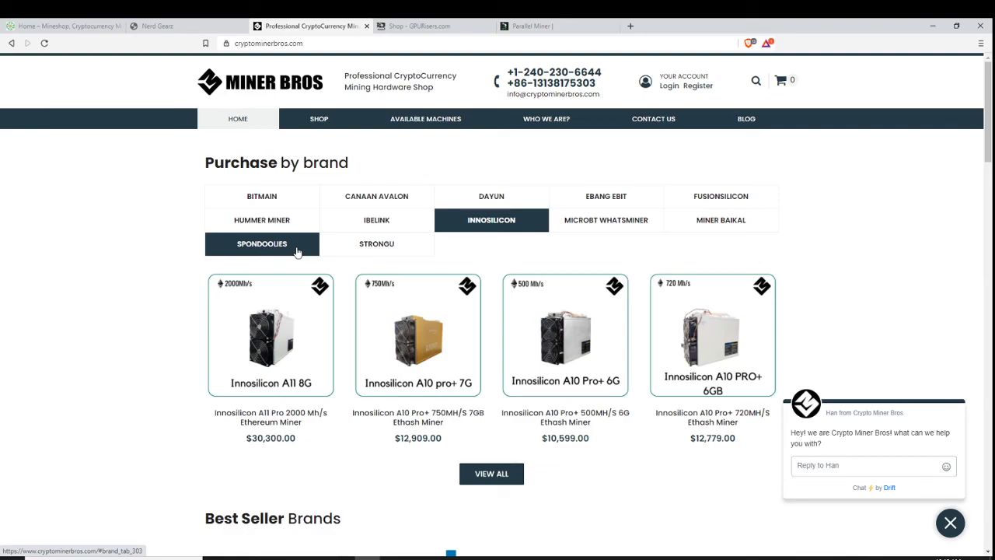
scroll("down", 3)
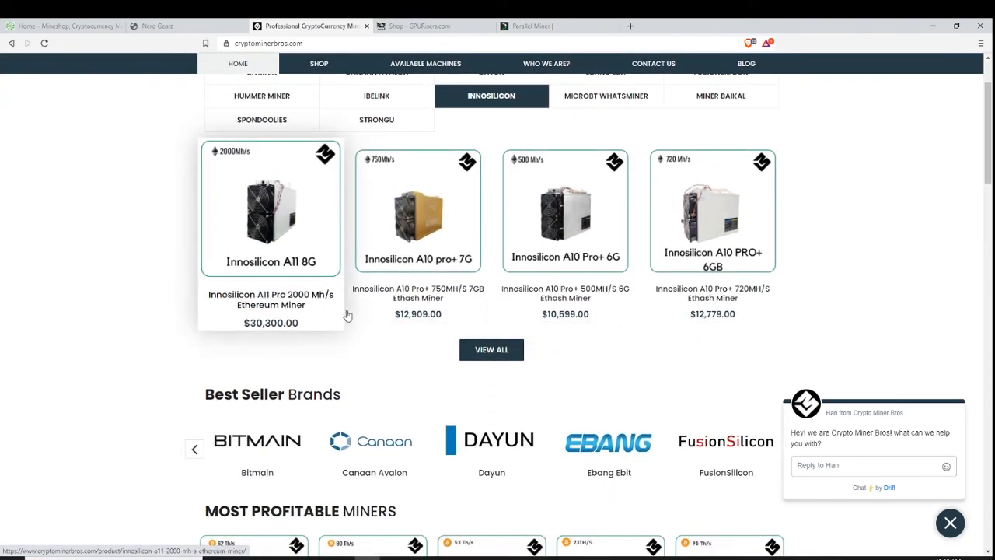
scroll("down", 3)
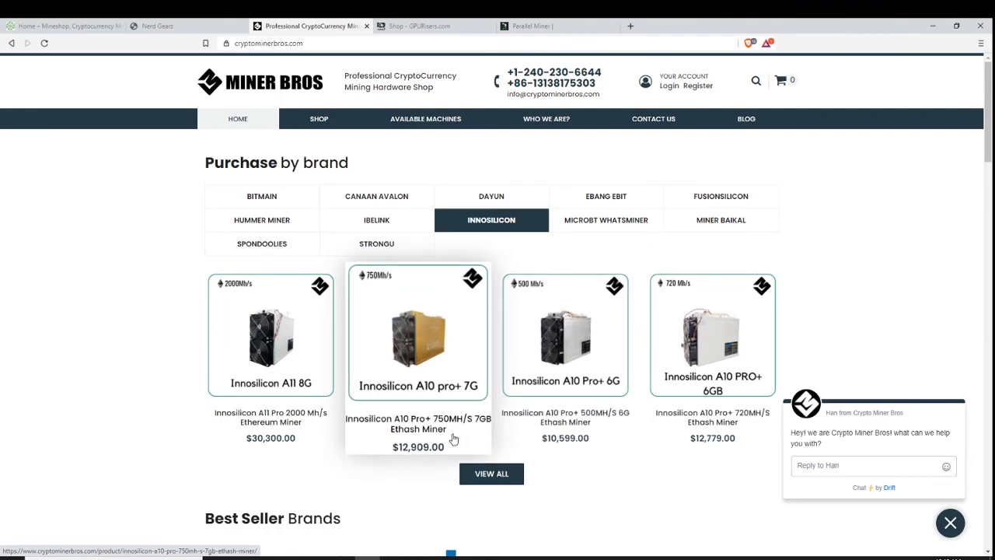
mouse_move(700, 446)
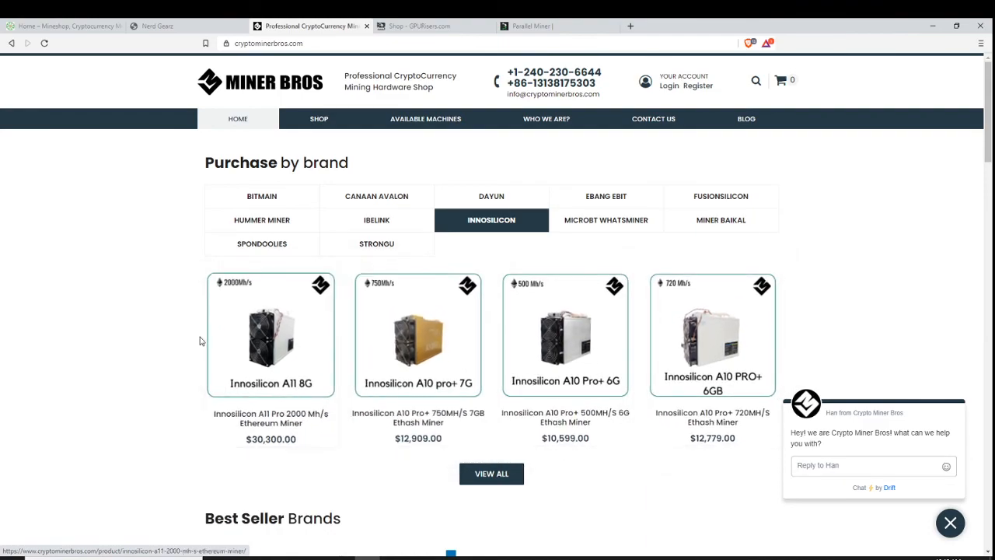
mouse_move(420, 25)
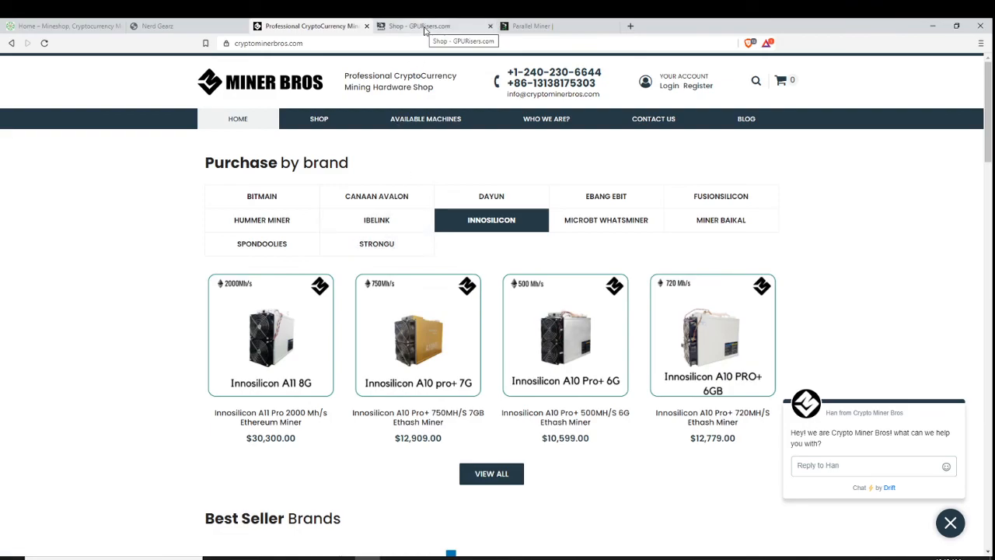
Switch to the GPURisers.com shop tab and view its two $64.99 preorder riser 6-packs
left_click(435, 25)
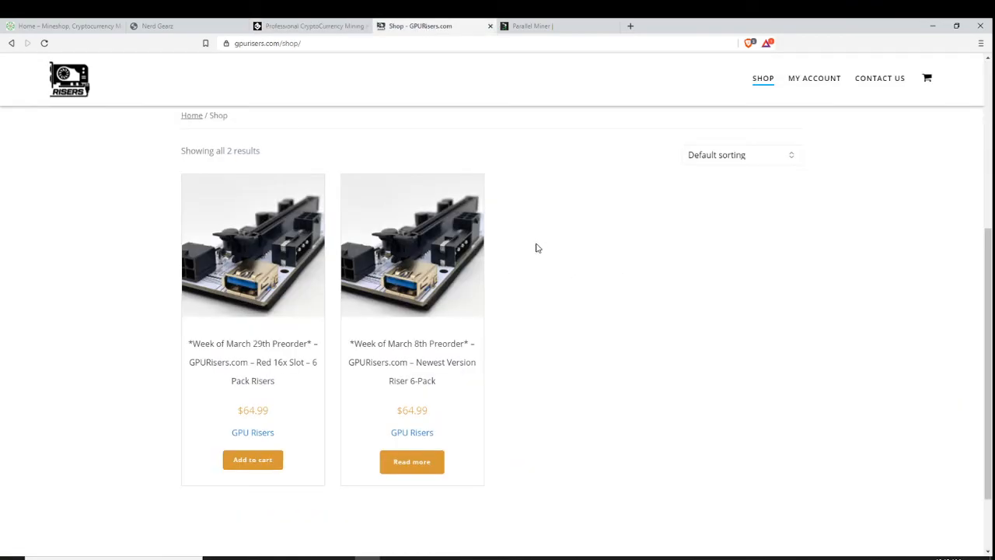
scroll("down", 3)
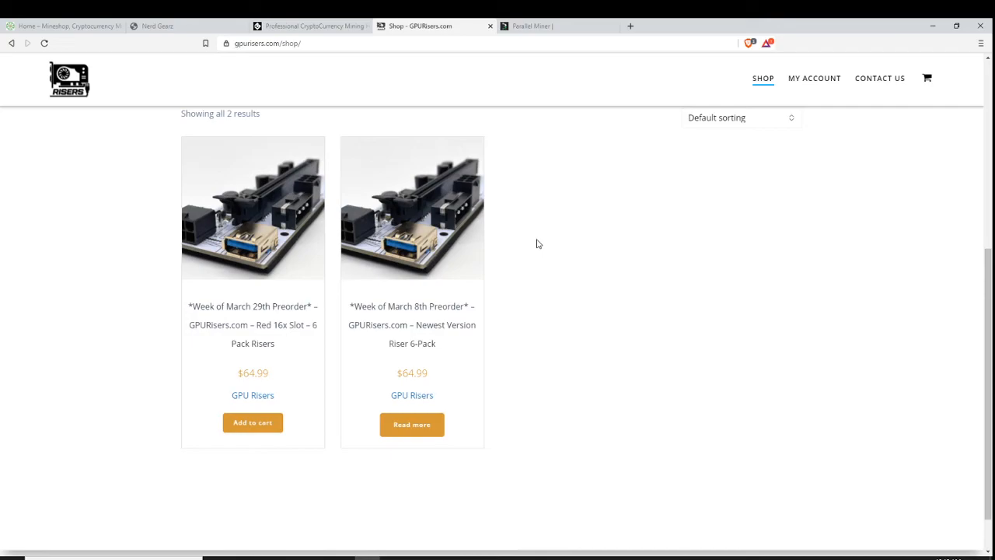
scroll("up", 3)
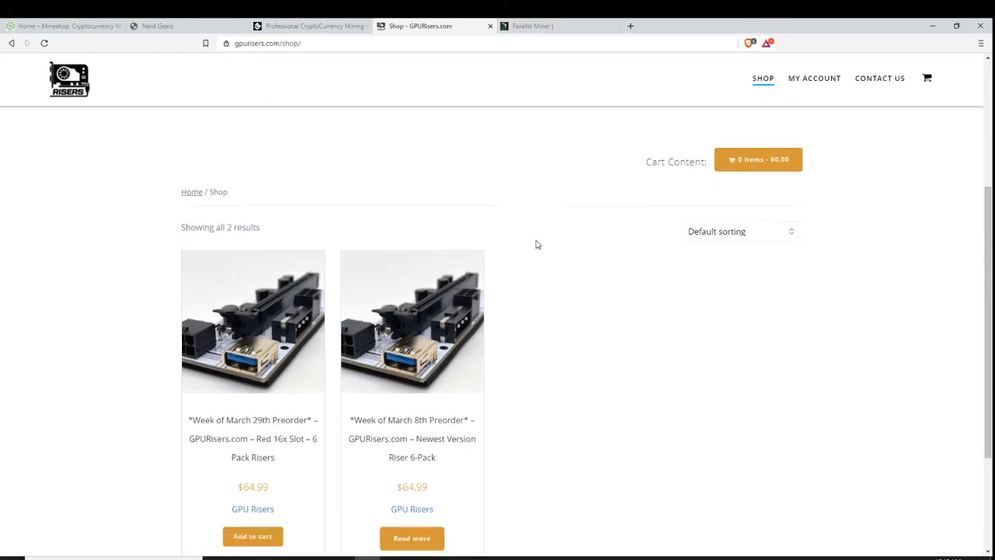
scroll("down", 3)
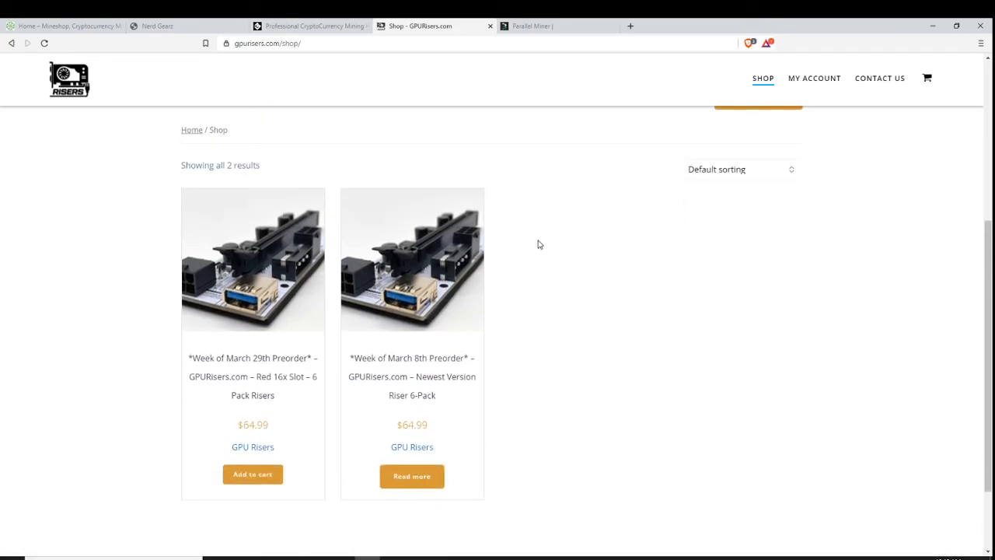
scroll("up", 3)
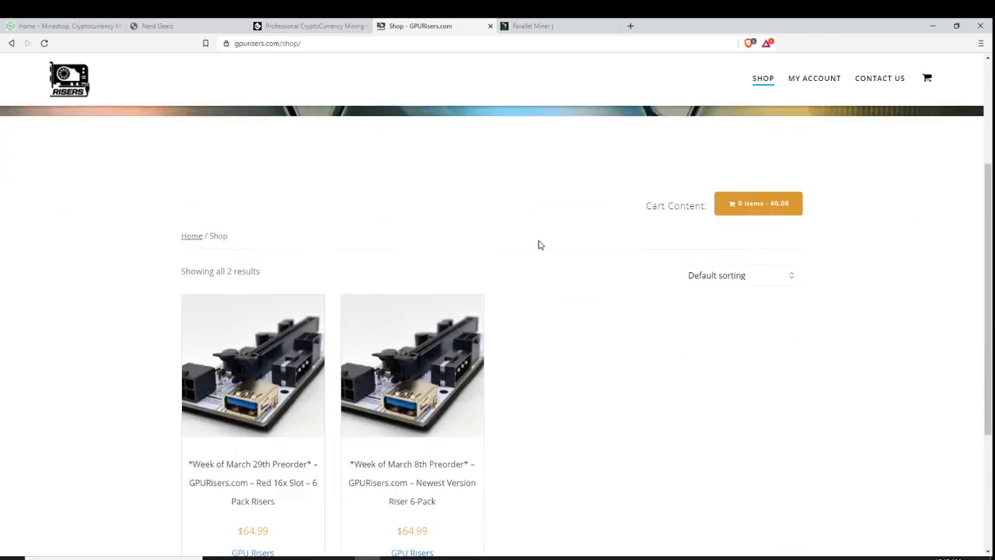
scroll("down", 3)
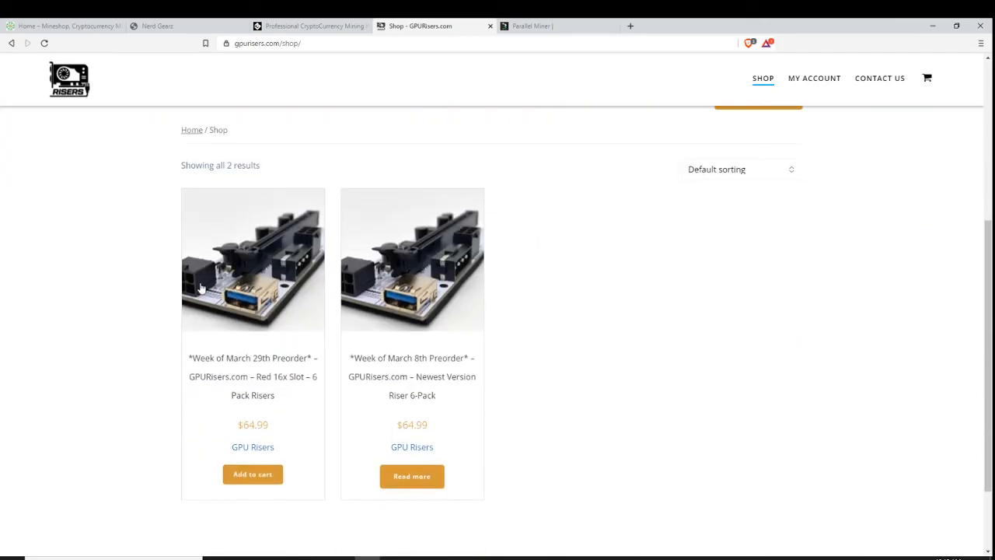
mouse_move(310, 250)
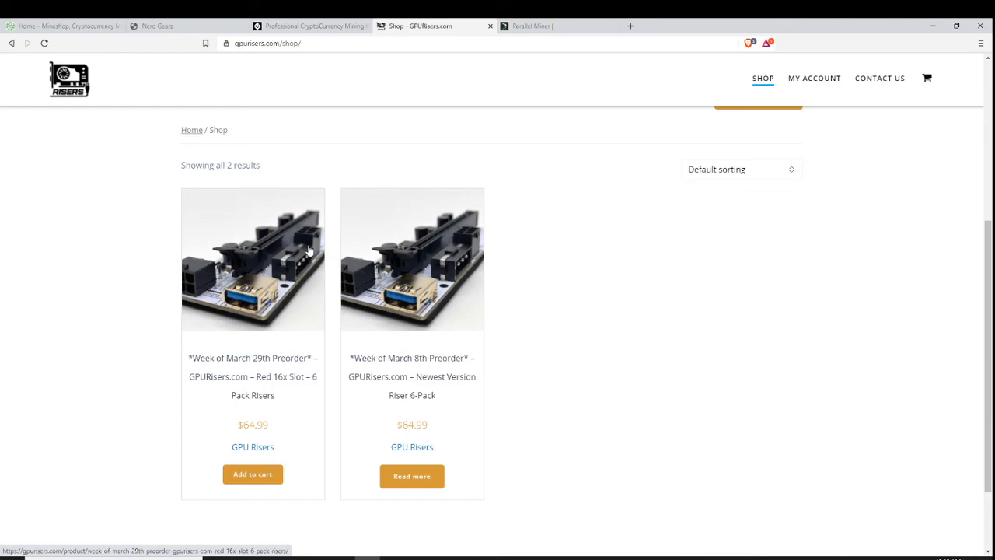
mouse_move(193, 286)
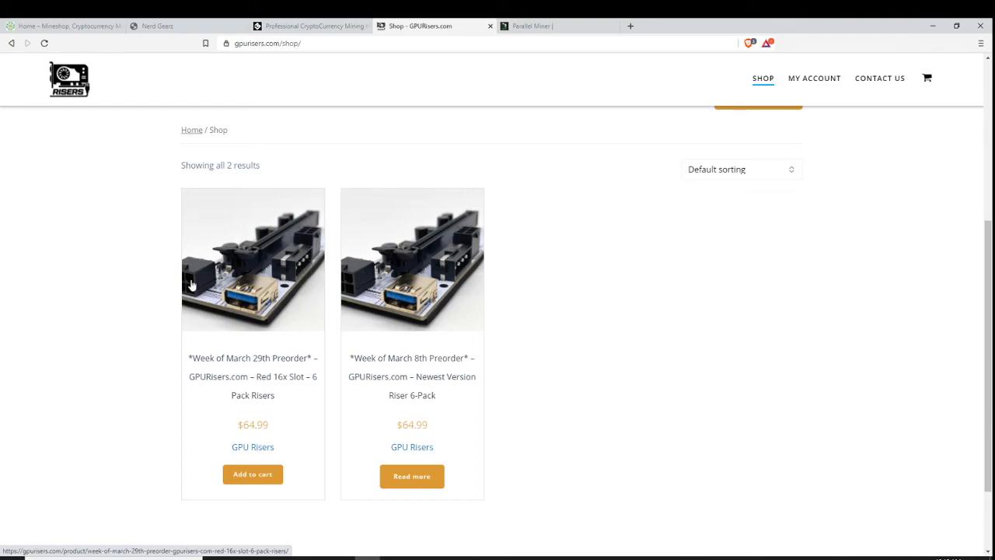
mouse_move(193, 283)
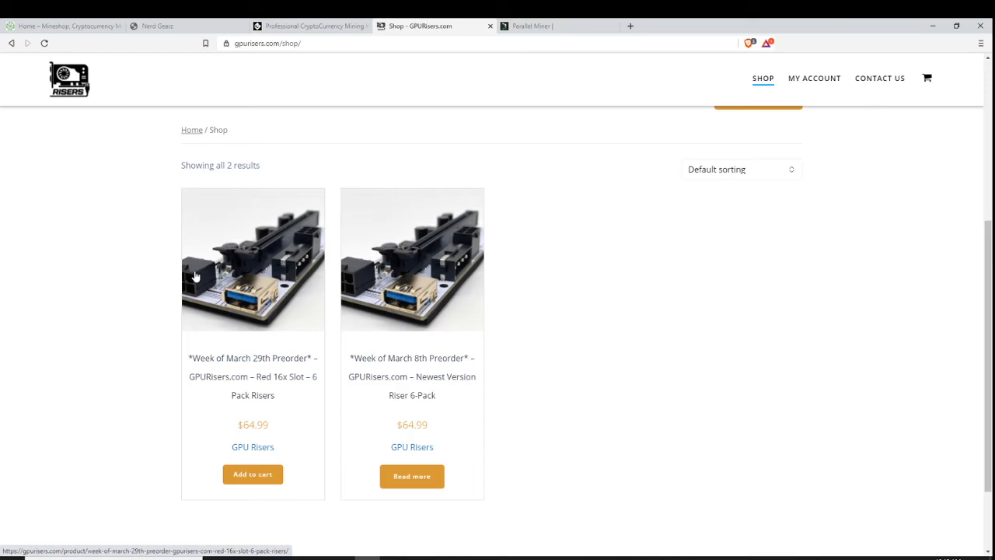
mouse_move(326, 304)
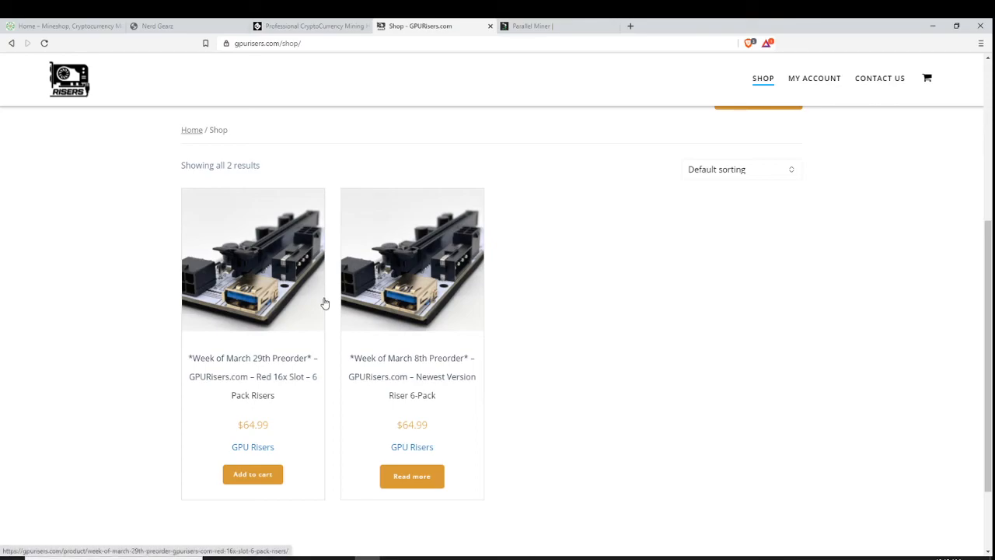
mouse_move(327, 301)
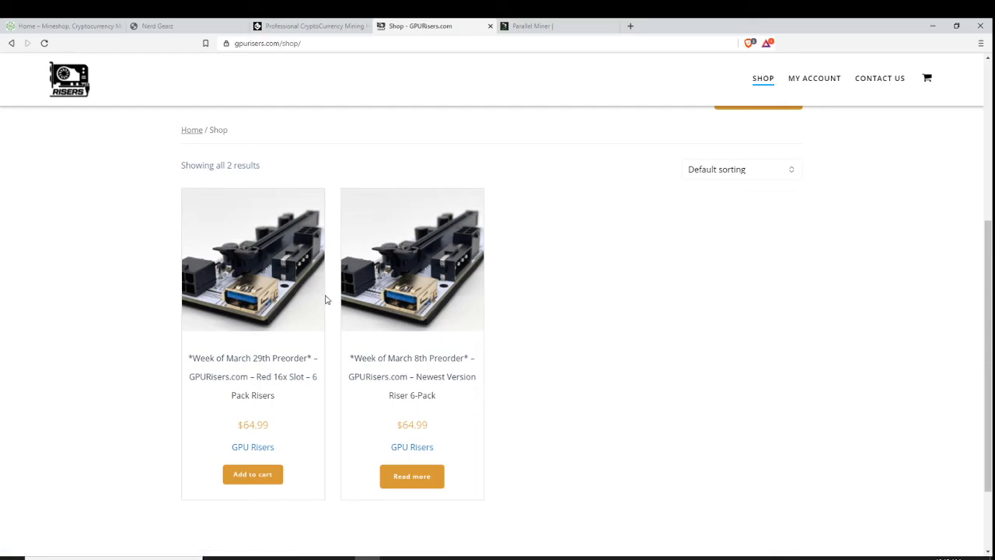
mouse_move(326, 302)
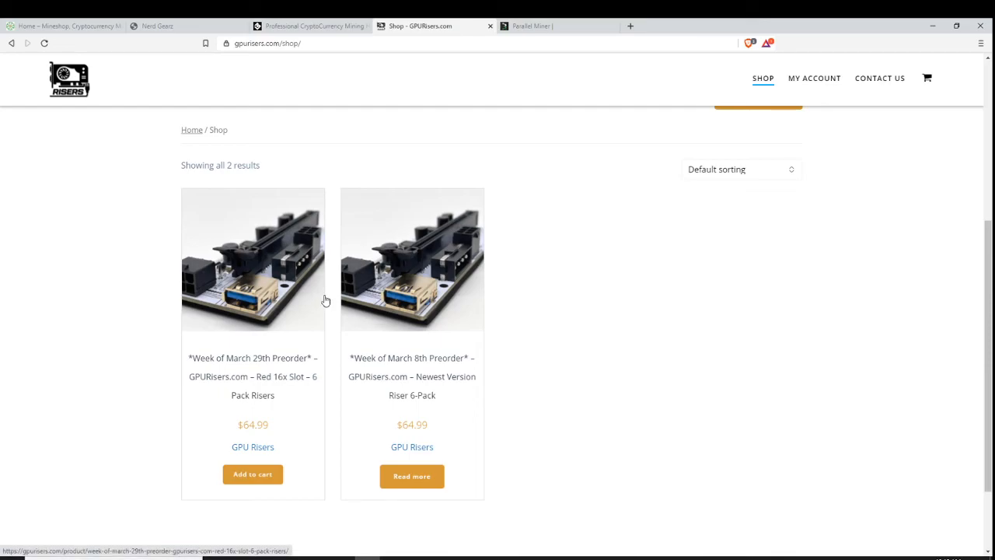
mouse_move(446, 270)
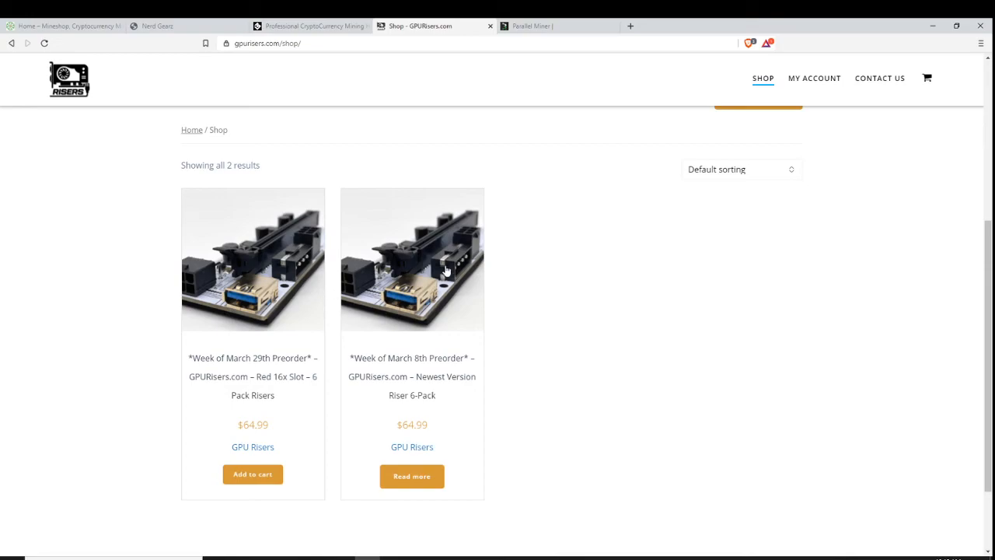
mouse_move(476, 325)
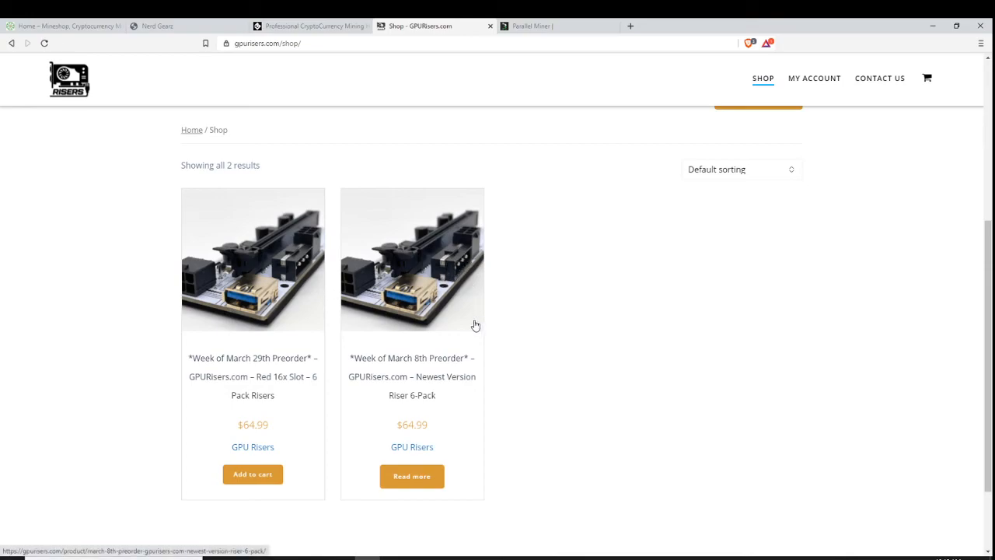
mouse_move(448, 272)
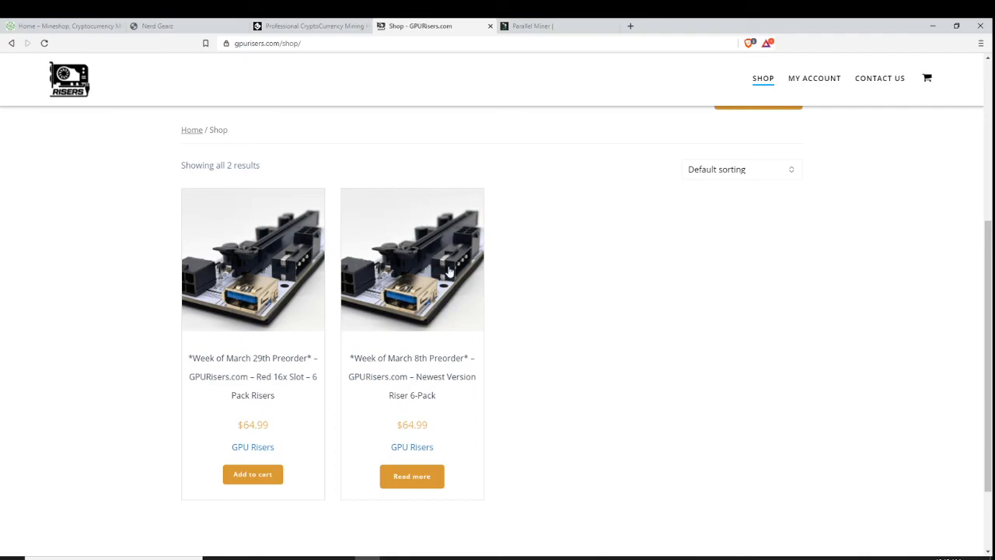
mouse_move(349, 286)
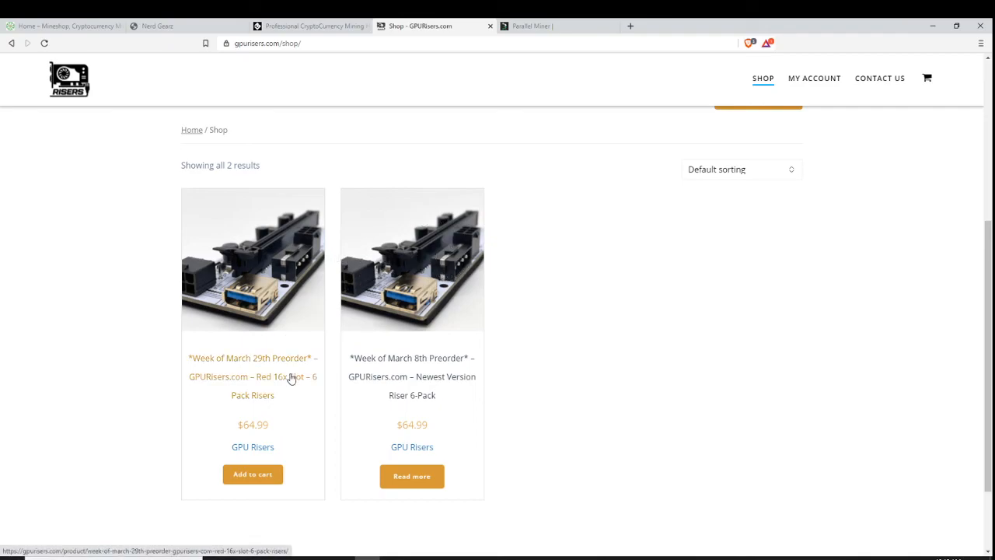
mouse_move(154, 330)
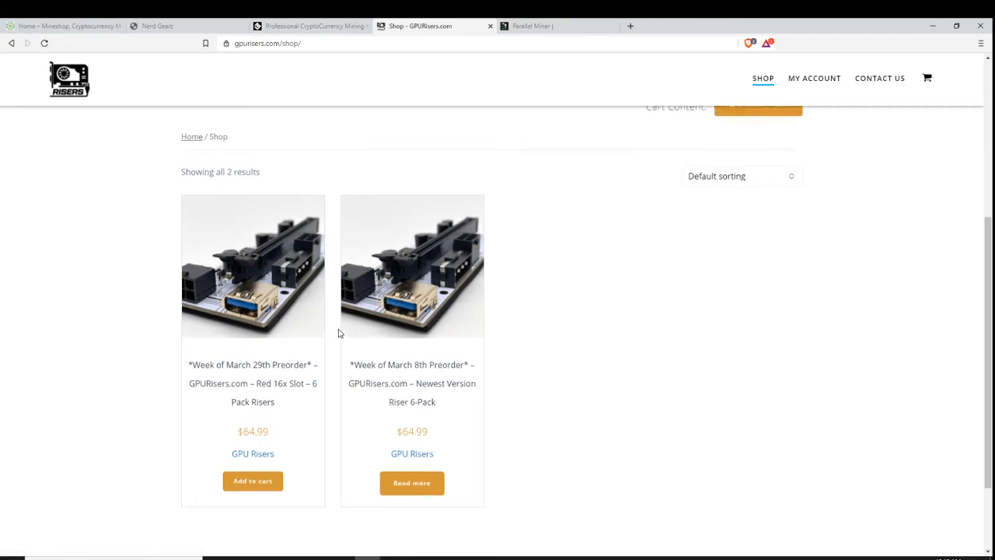
scroll("up", 3)
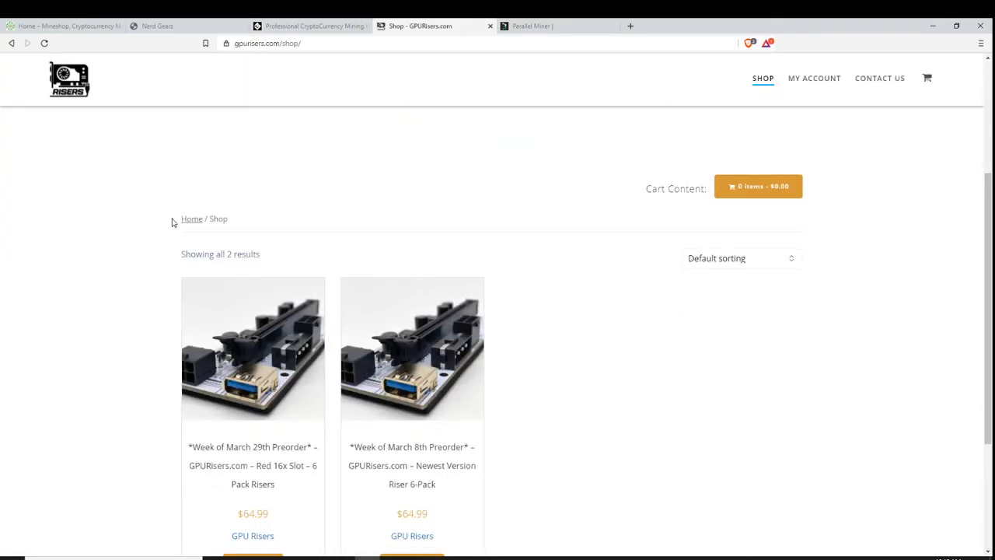
mouse_move(68, 81)
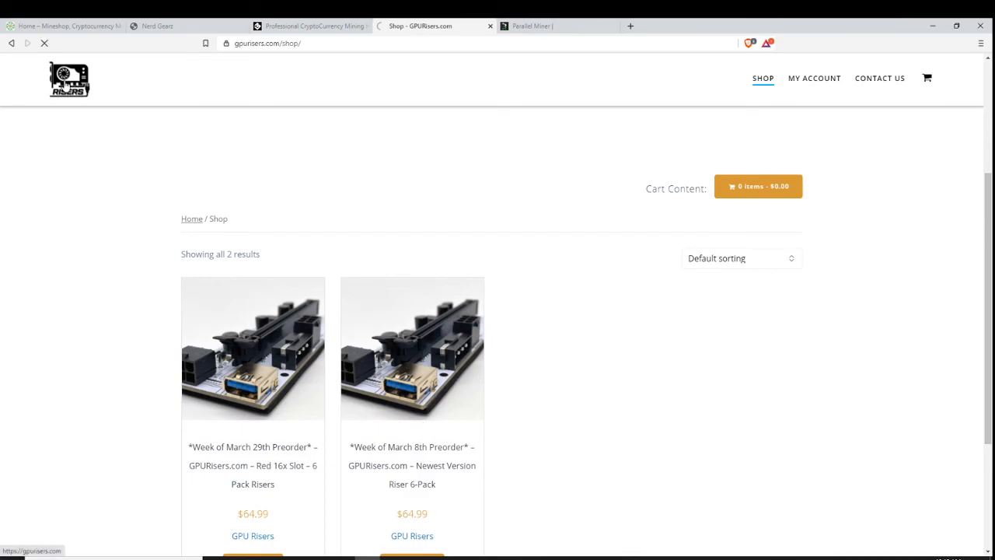
Go to the GPURisers.com home page with its white-version riser preorder notice
left_click(69, 78)
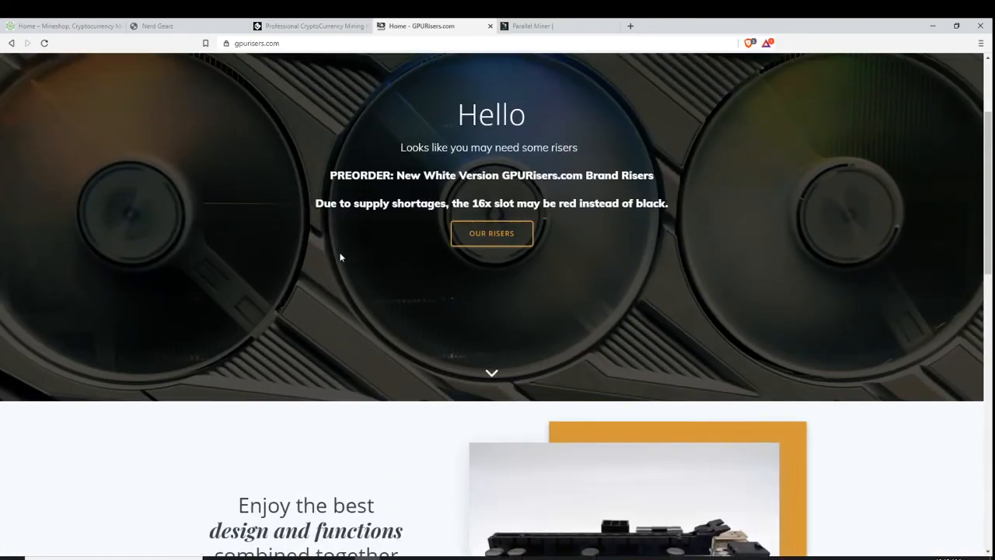
scroll("up", 3)
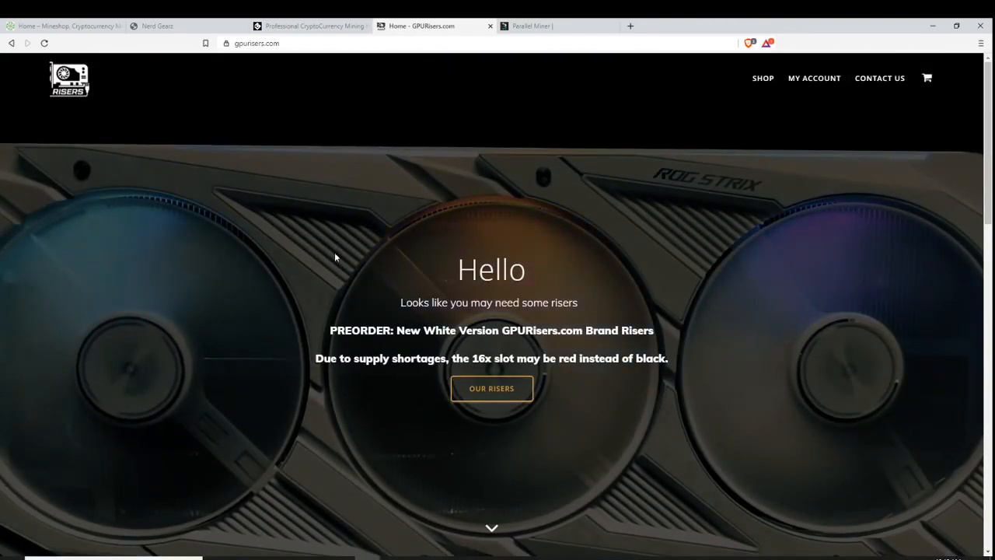
mouse_move(544, 25)
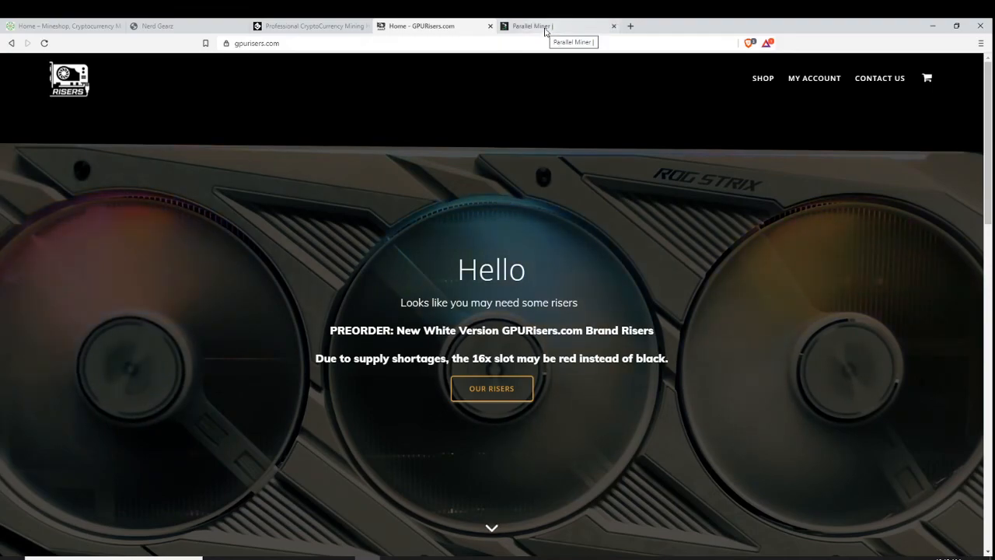
Switch to the Parallel Miner tab and scroll its featured products down to breakout boards and platinum kits
left_click(556, 25)
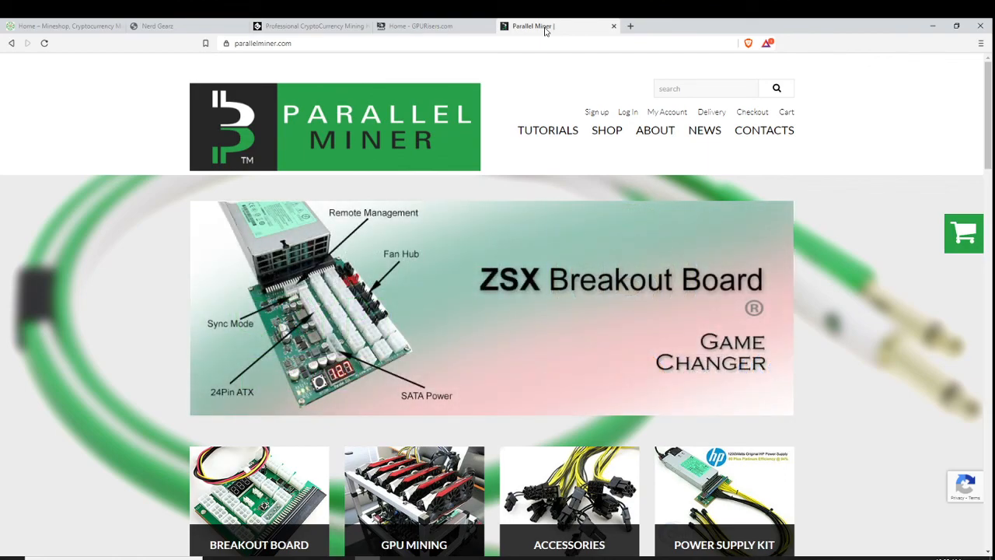
mouse_move(554, 74)
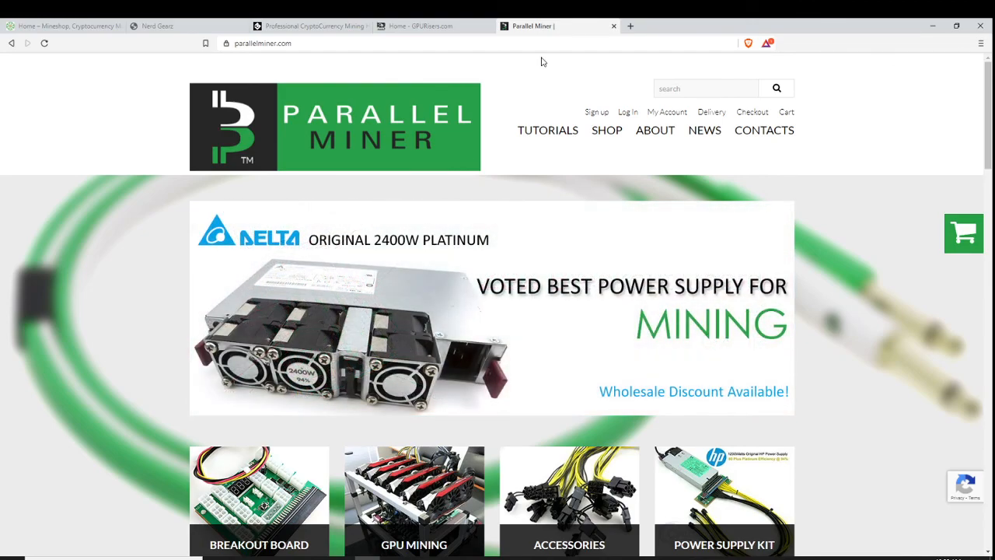
mouse_move(528, 76)
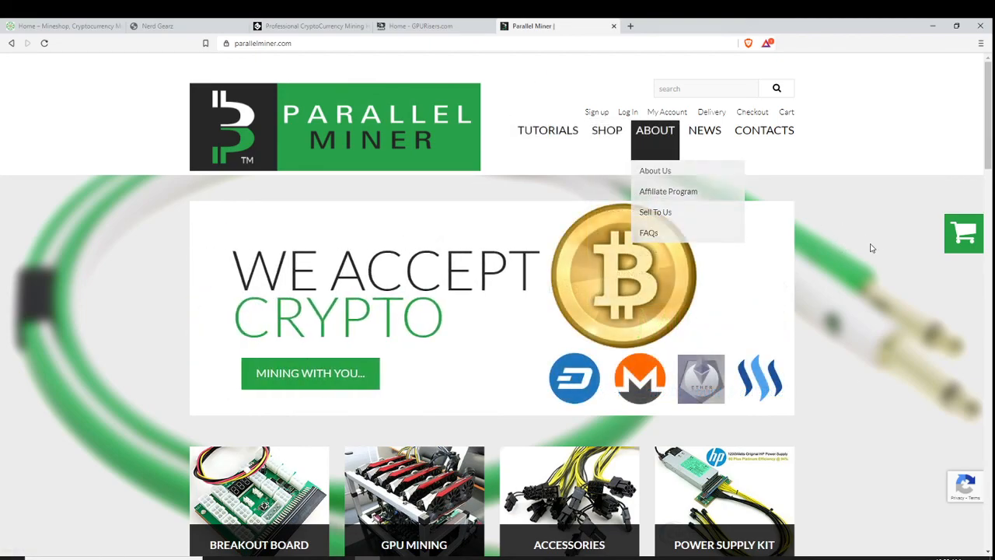
scroll("down", 3)
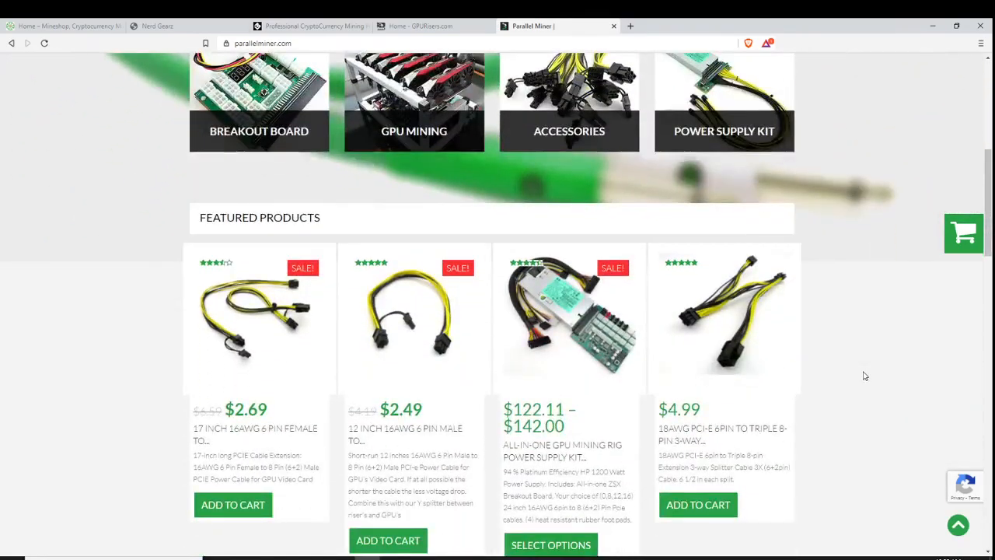
scroll("down", 3)
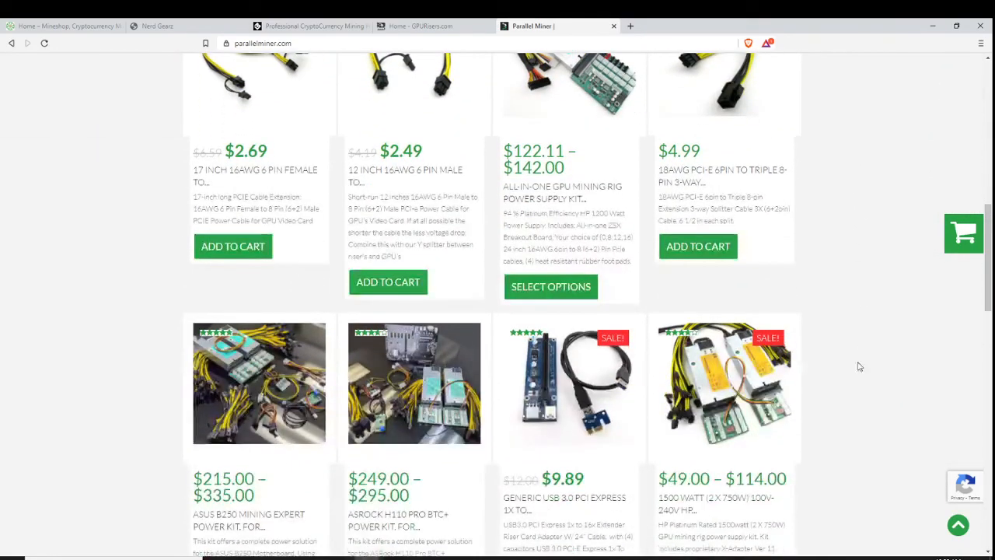
scroll("down", 3)
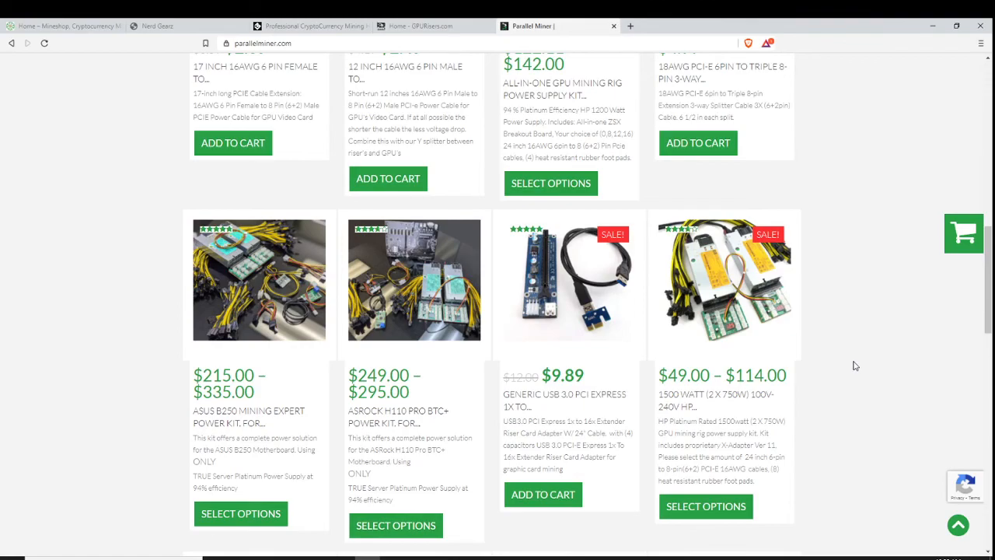
scroll("down", 3)
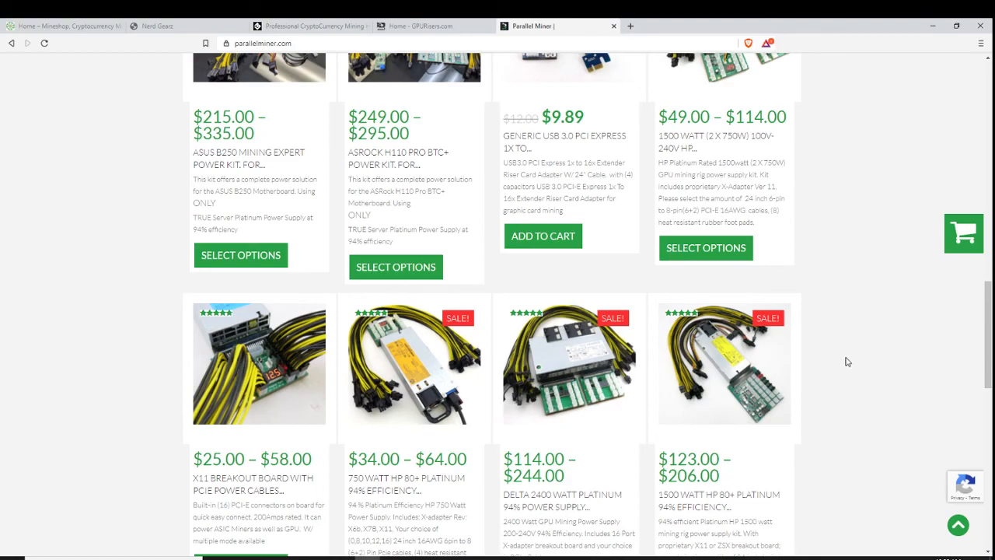
scroll("down", 3)
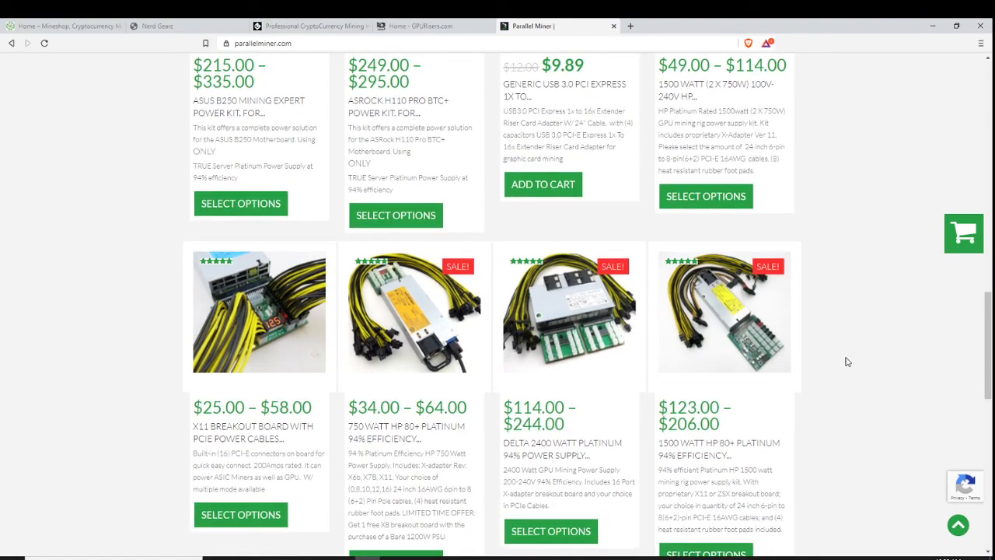
scroll("down", 3)
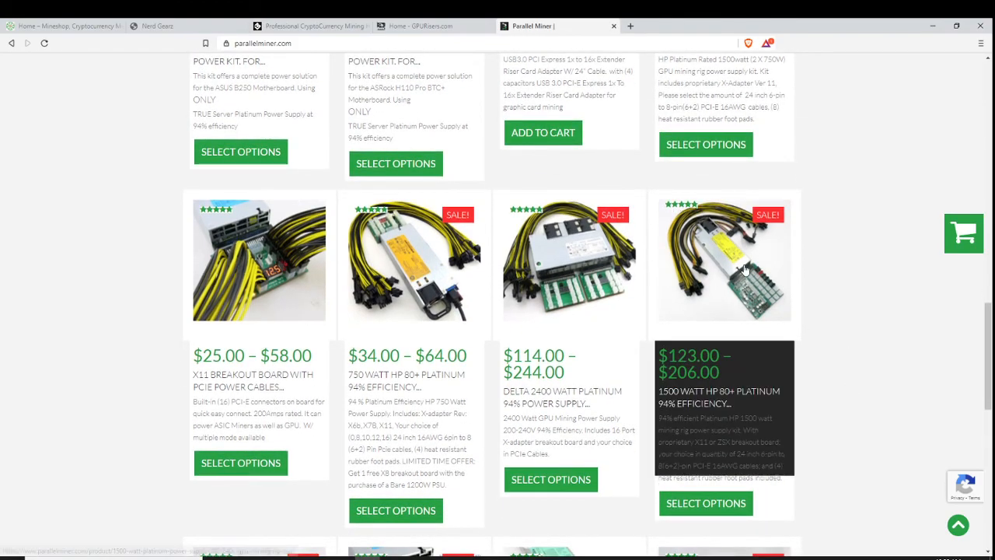
Open the 1500 Watt HP 80+ Platinum power supply kit page and enlarge its product photo
left_click(725, 261)
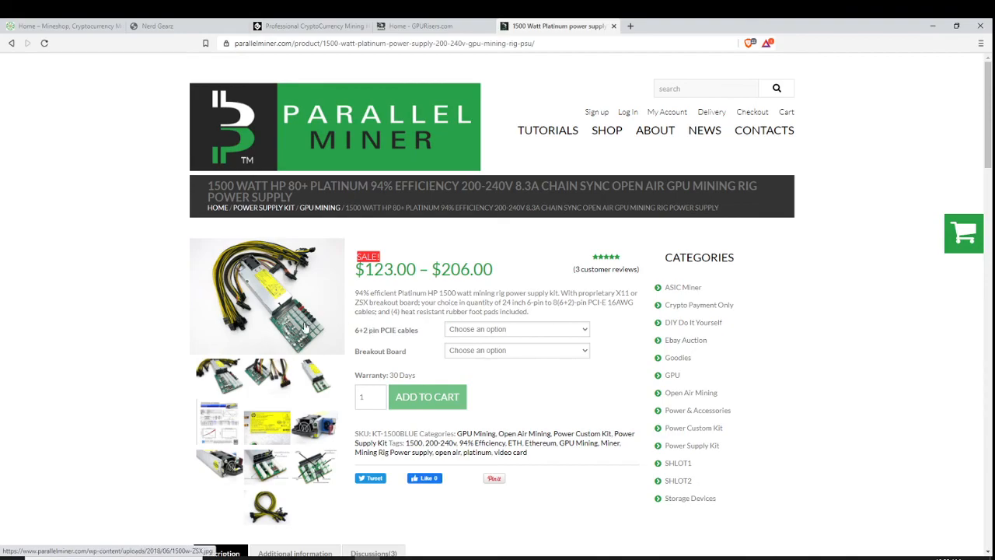
left_click(268, 295)
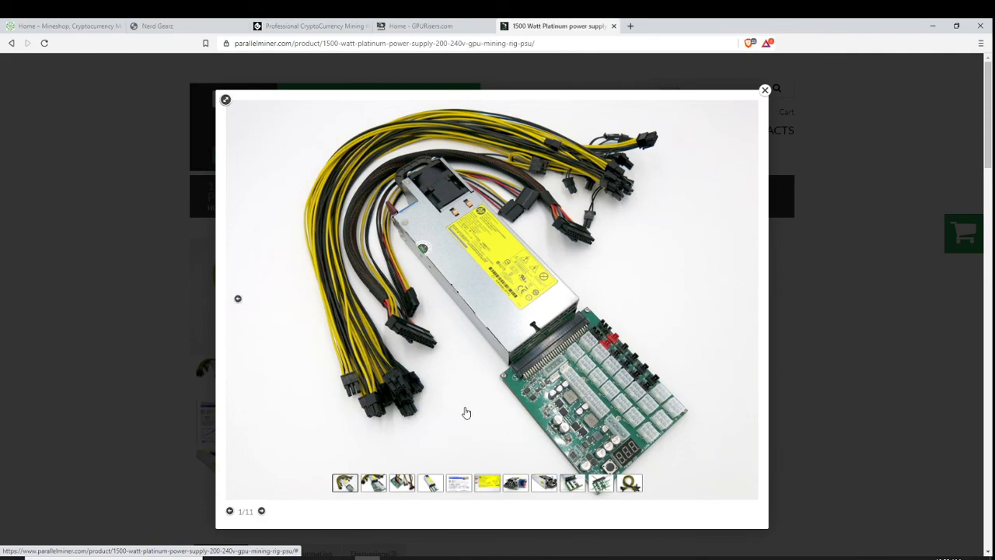
mouse_move(599, 411)
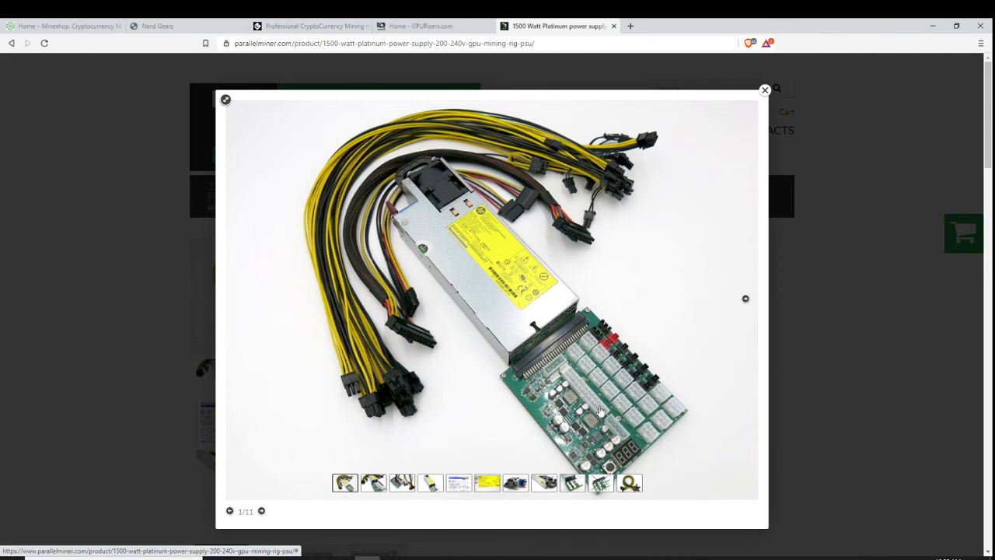
mouse_move(519, 261)
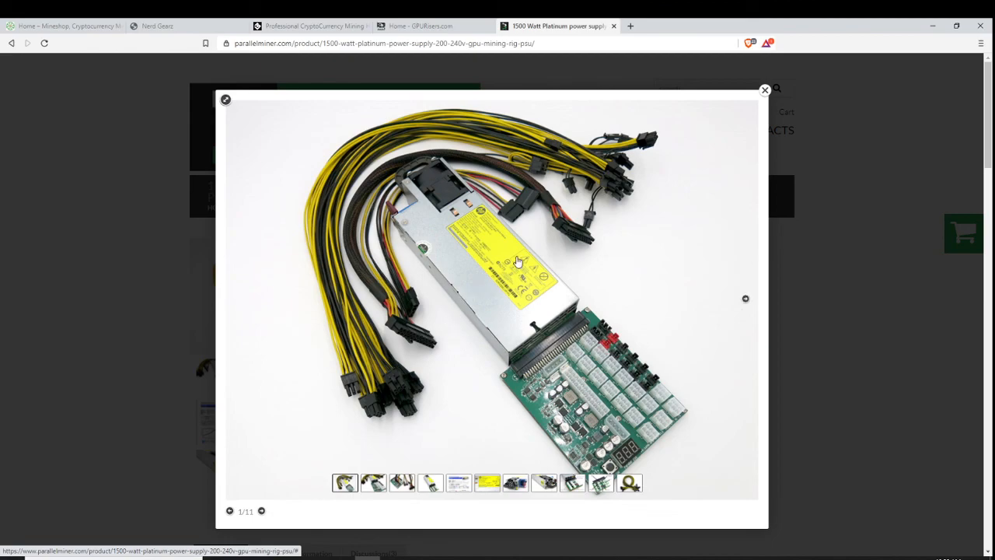
mouse_move(404, 267)
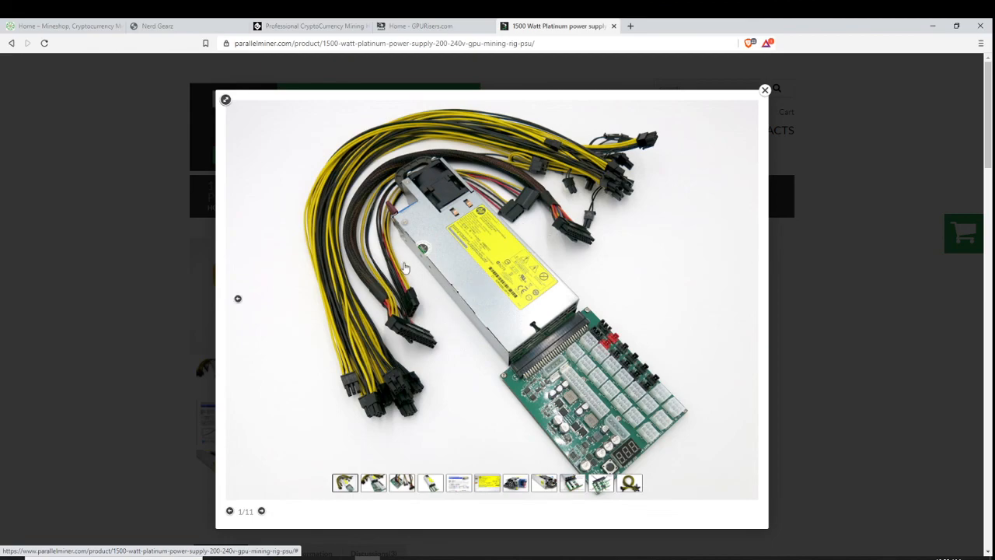
mouse_move(416, 345)
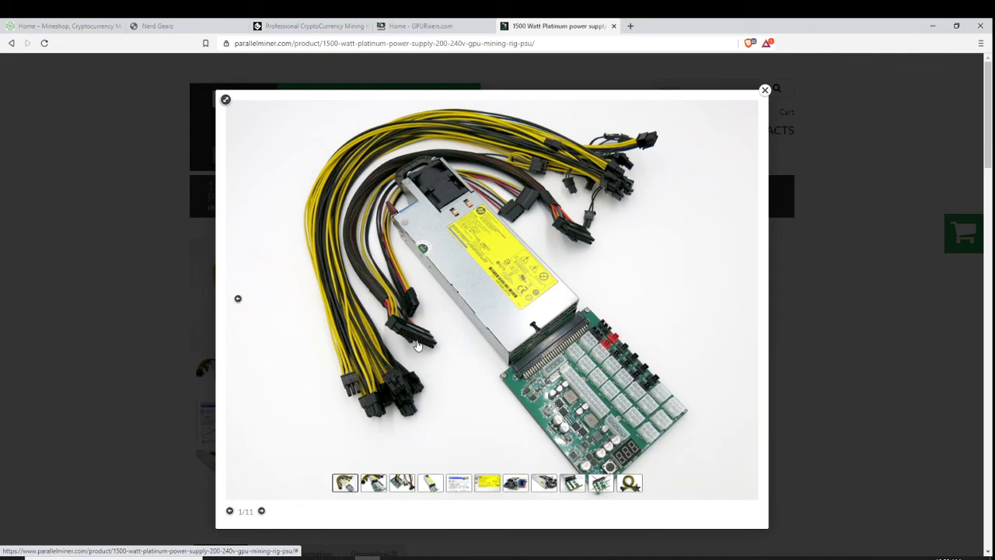
mouse_move(538, 390)
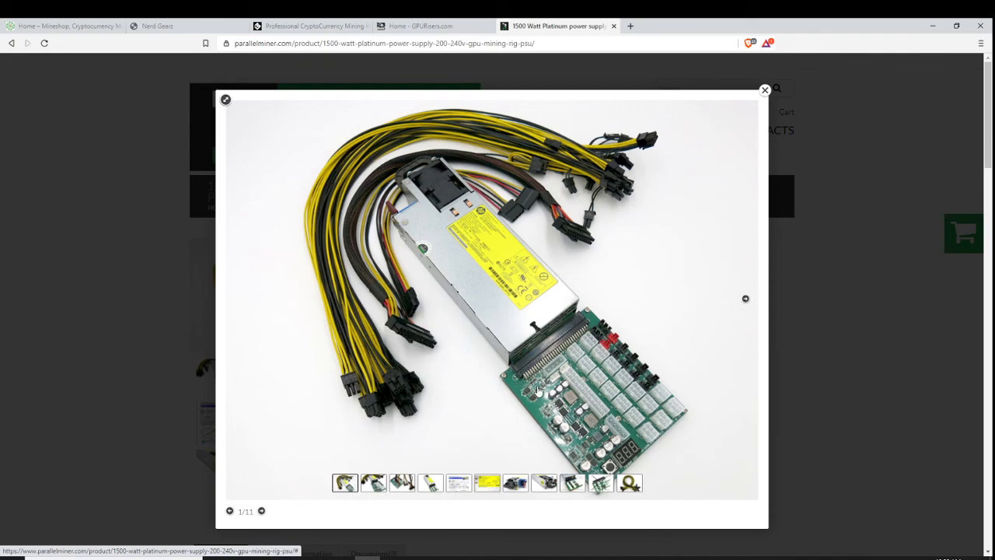
mouse_move(644, 429)
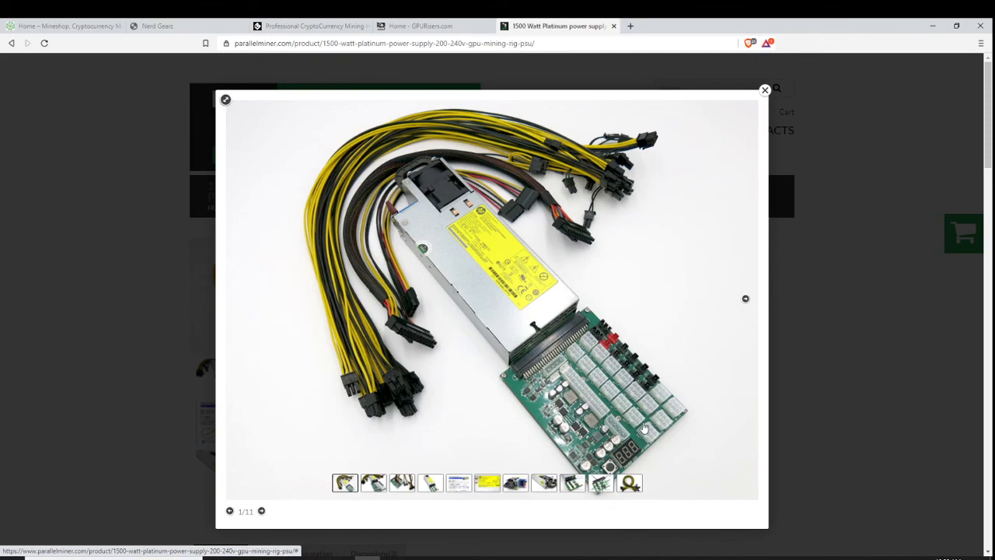
mouse_move(628, 373)
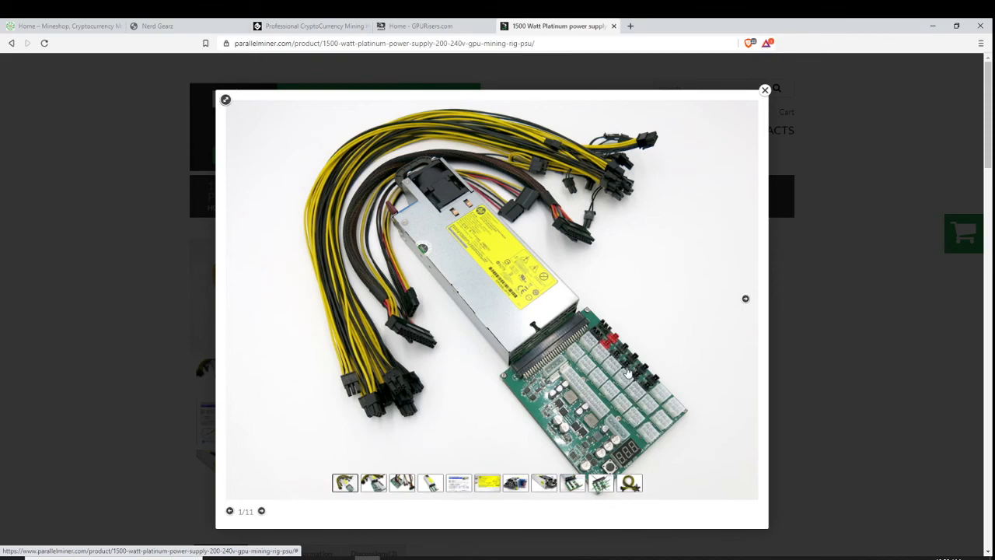
mouse_move(491, 386)
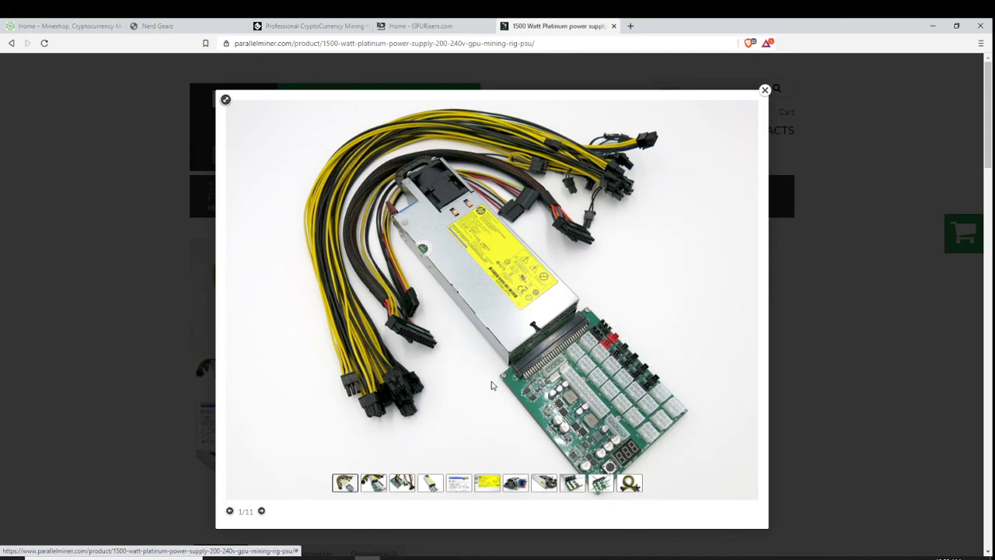
mouse_move(510, 351)
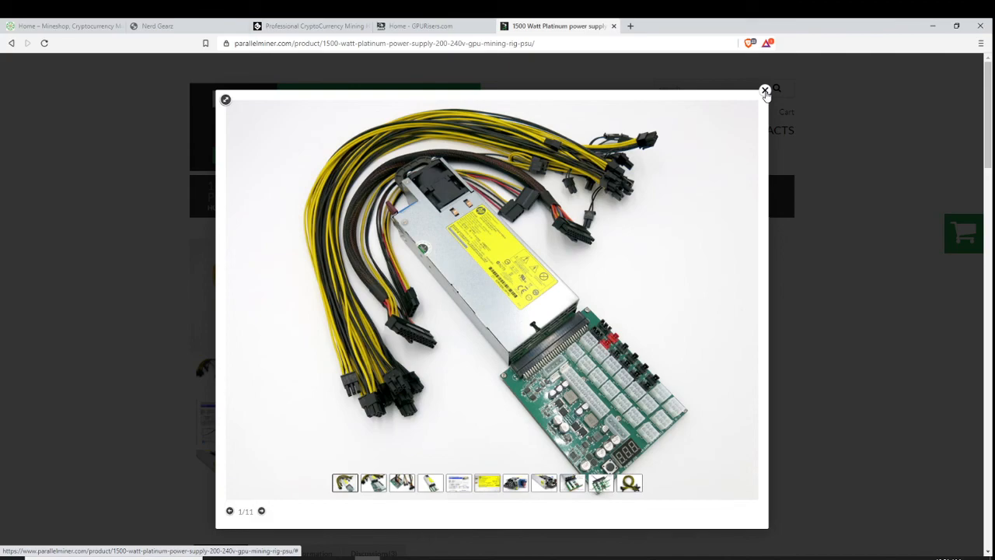
Select '+6 6+2pin PCIE Cables' and 'ZSX 16 PCIe Port with ATX Power', pricing the kit at $186.00
left_click(765, 90)
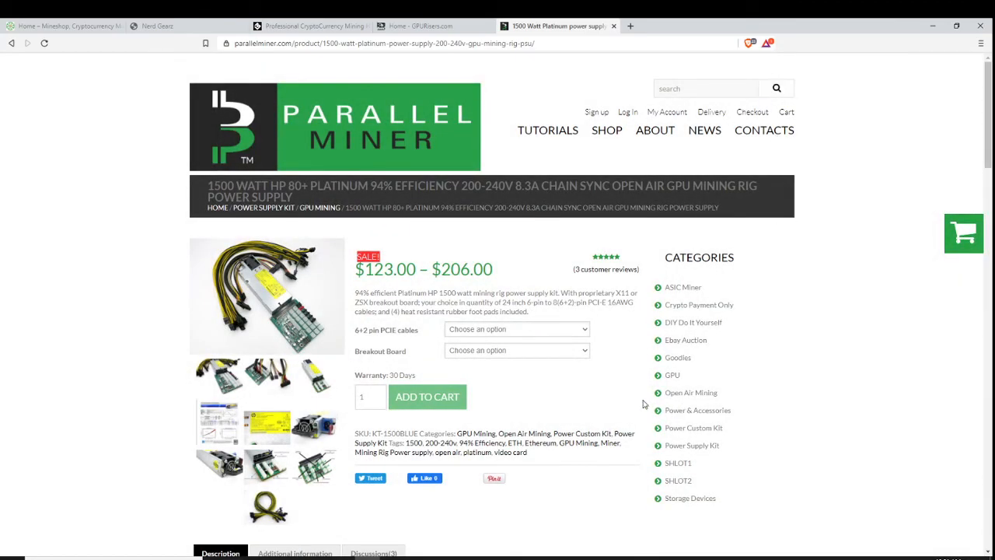
mouse_move(631, 365)
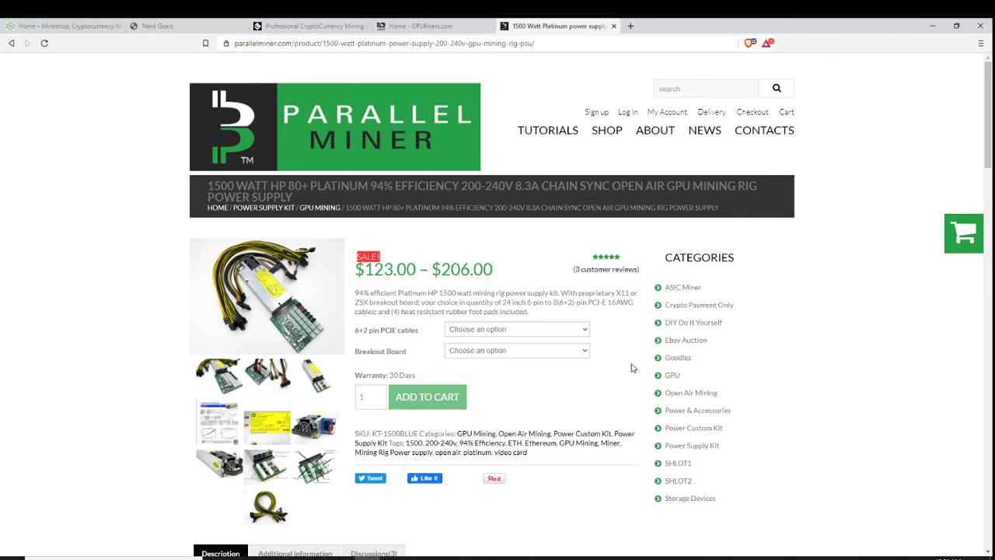
left_click(517, 277)
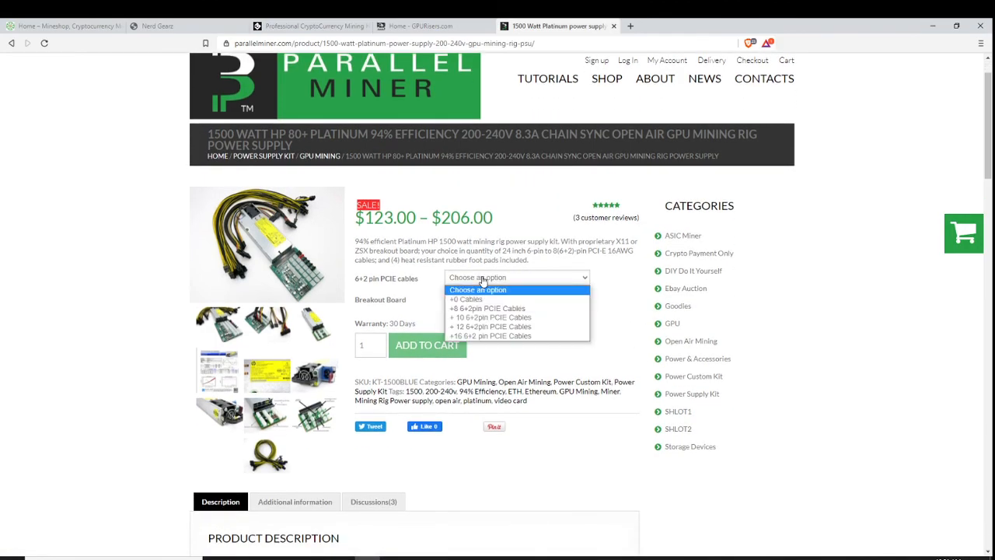
mouse_move(488, 308)
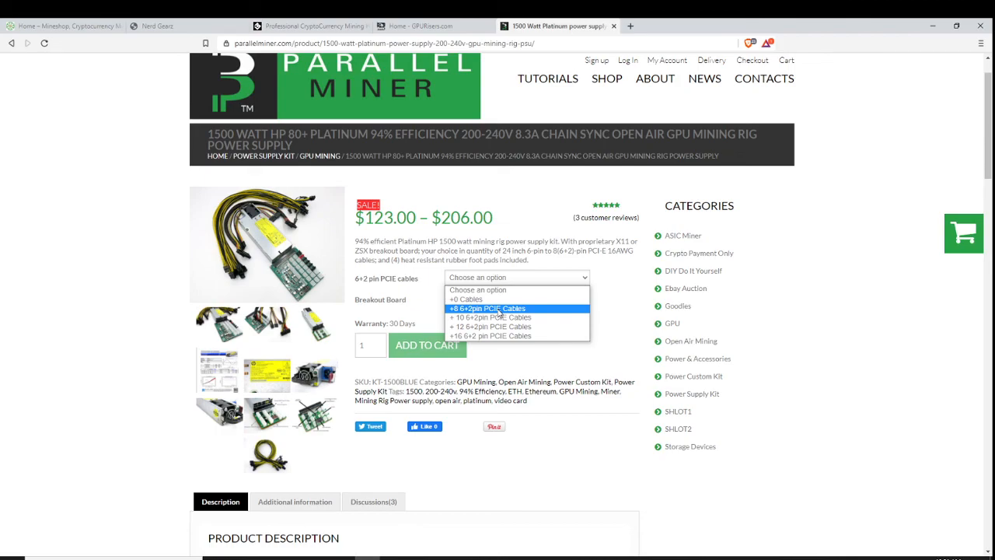
left_click(488, 308)
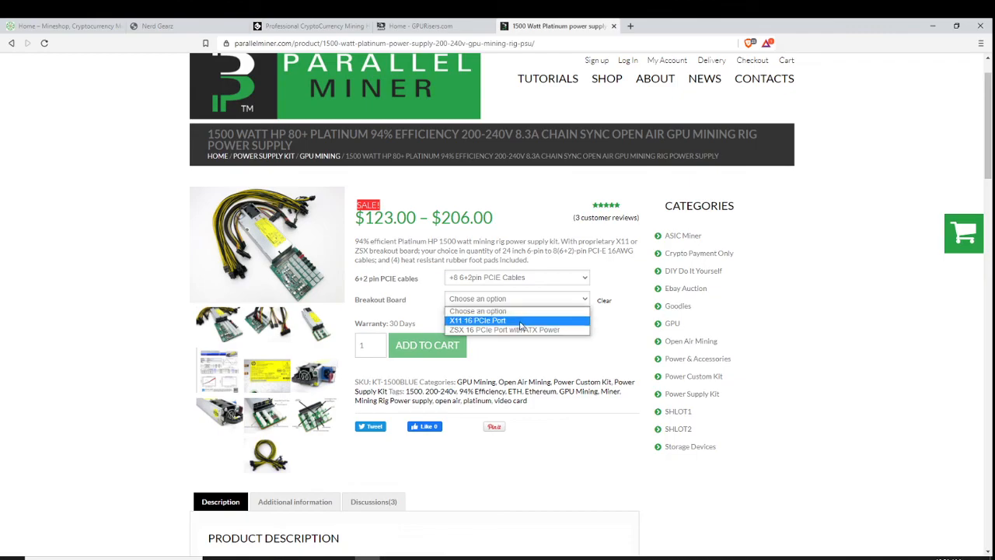
left_click(504, 330)
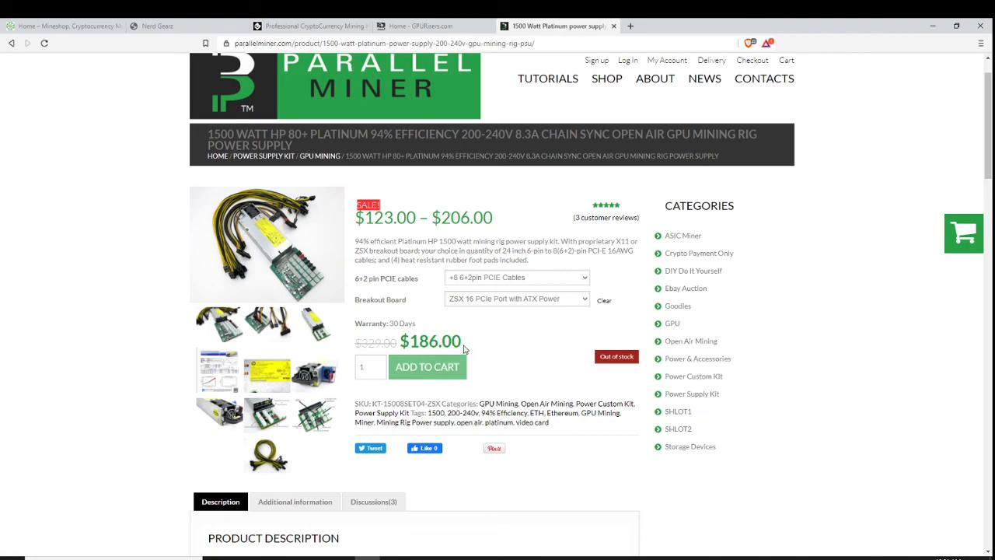
mouse_move(438, 239)
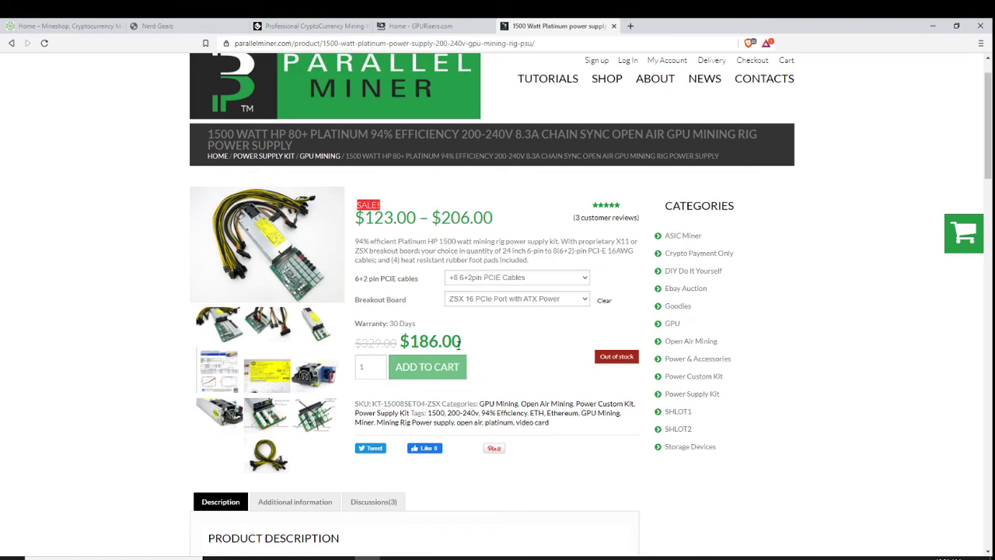
mouse_move(480, 344)
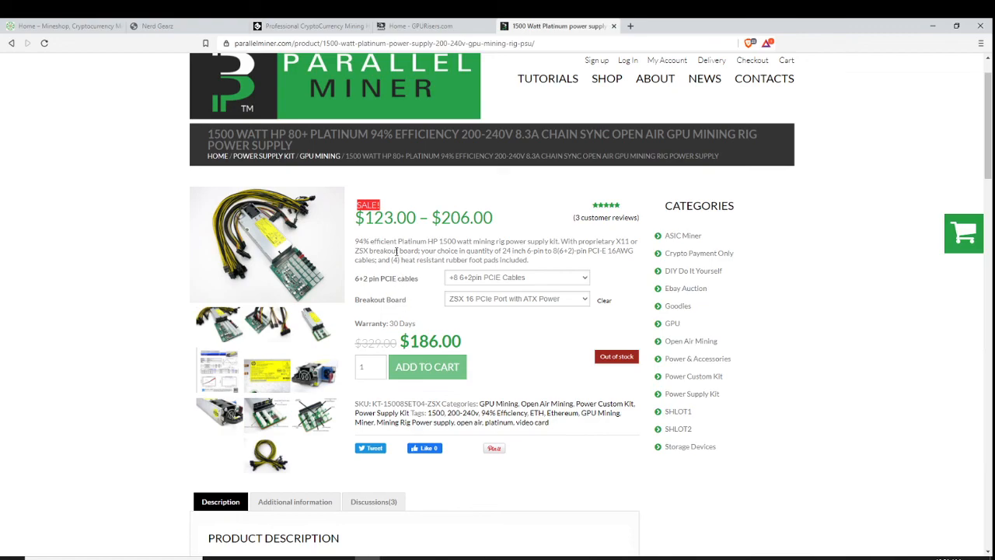
Read through the kit's product description below the options
scroll("down", 3)
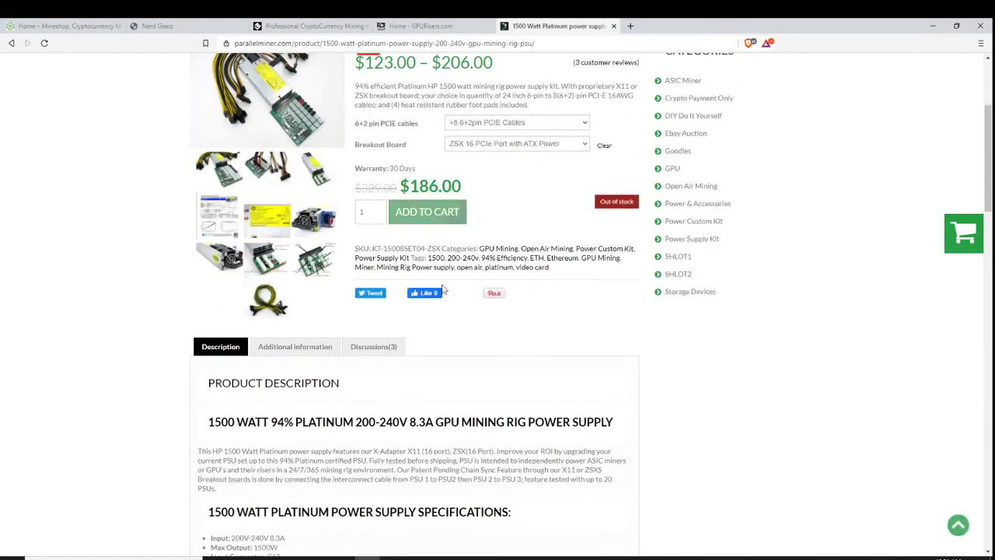
scroll("down", 3)
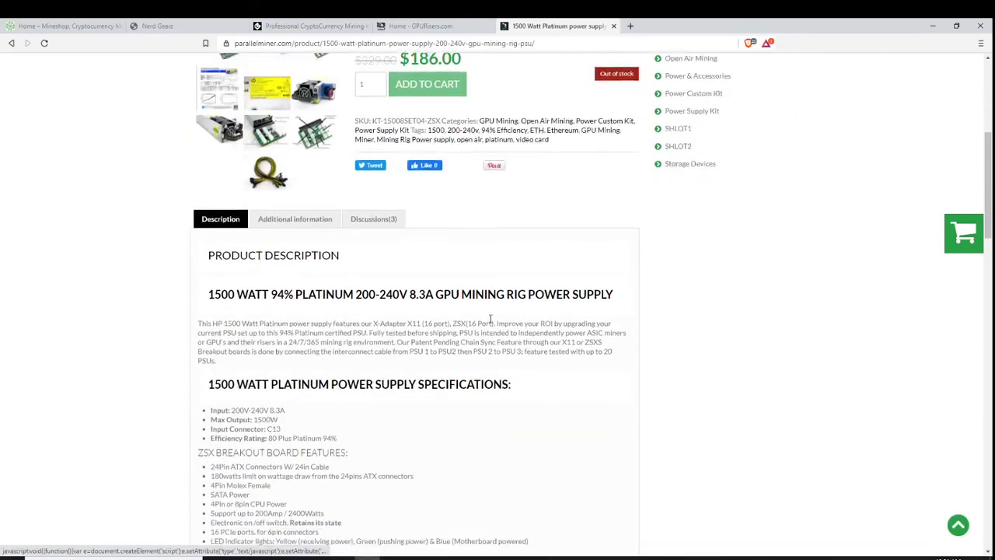
scroll("down", 3)
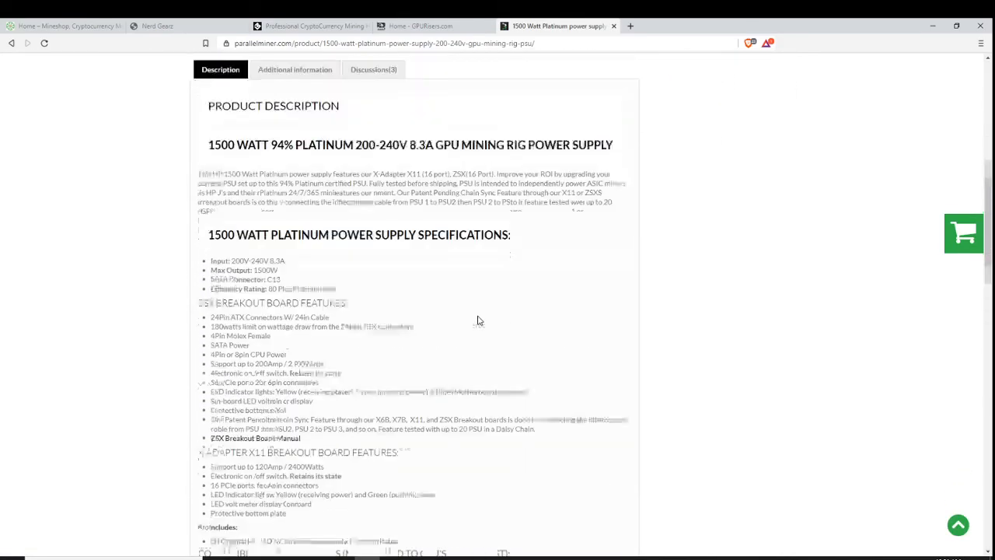
scroll("up", 3)
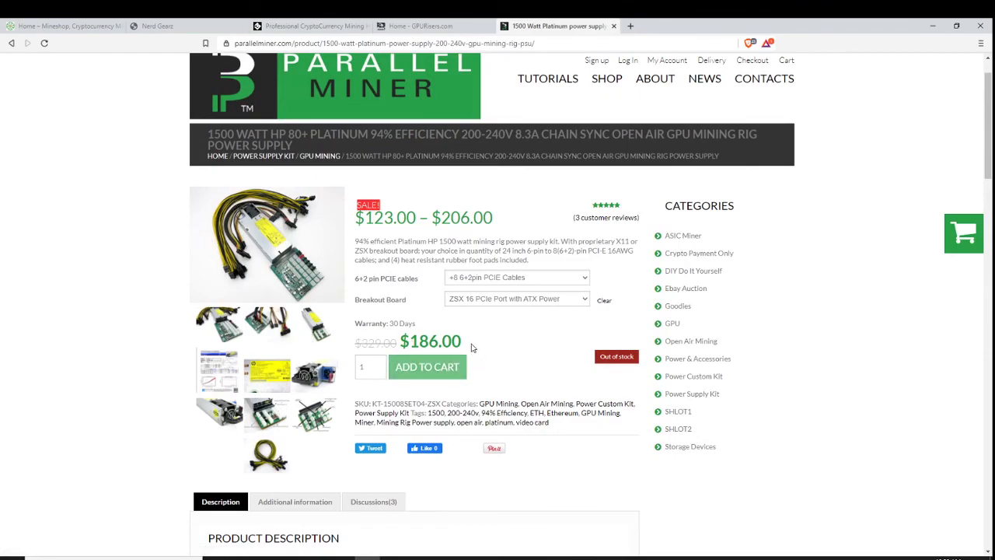
mouse_move(551, 326)
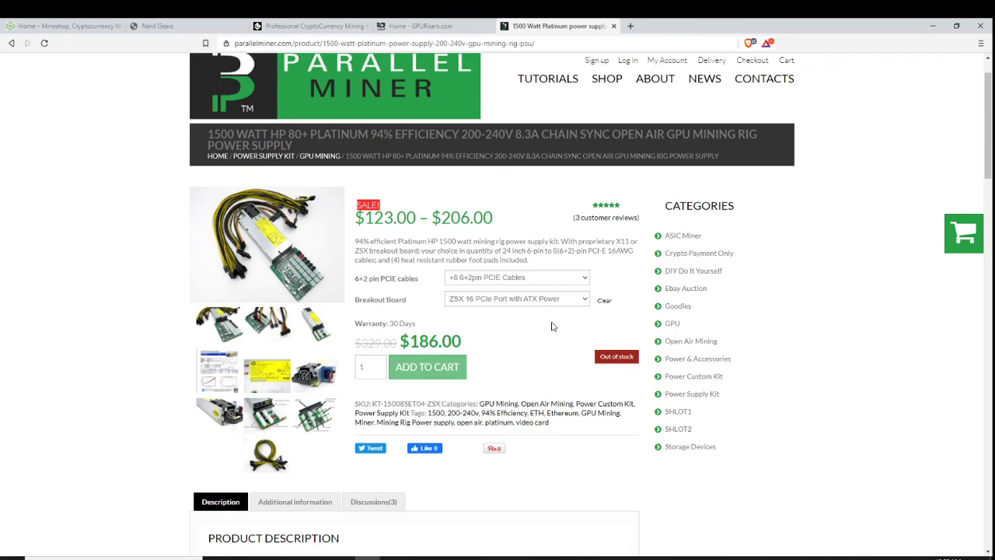
mouse_move(501, 343)
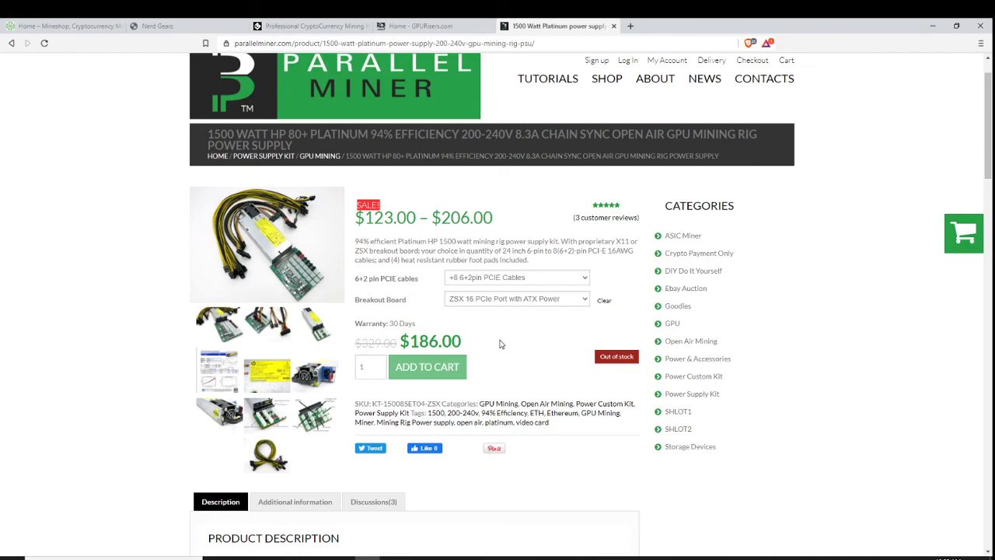
mouse_move(407, 205)
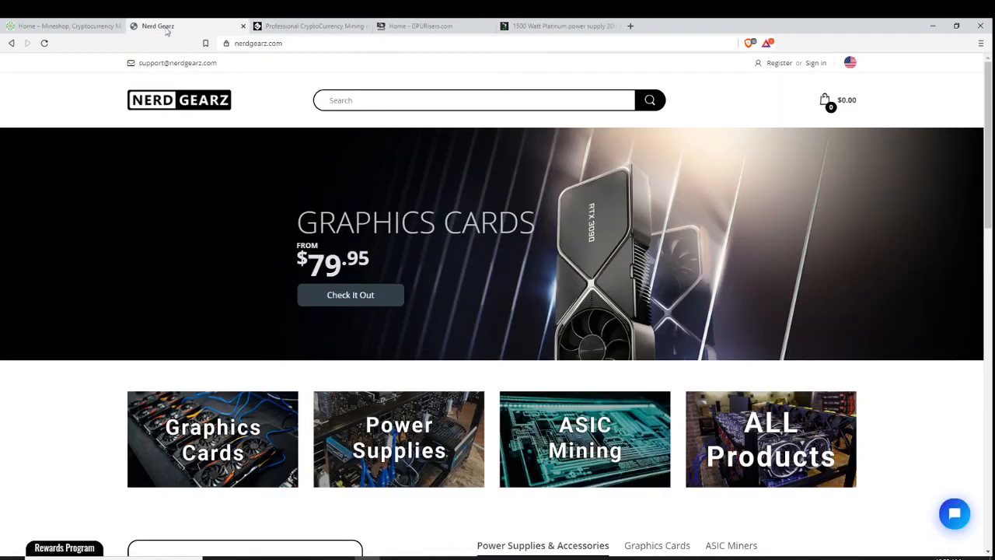
Visit the MineShop tab, then return to the 1500 Watt Platinum power supply page tab
left_click(62, 24)
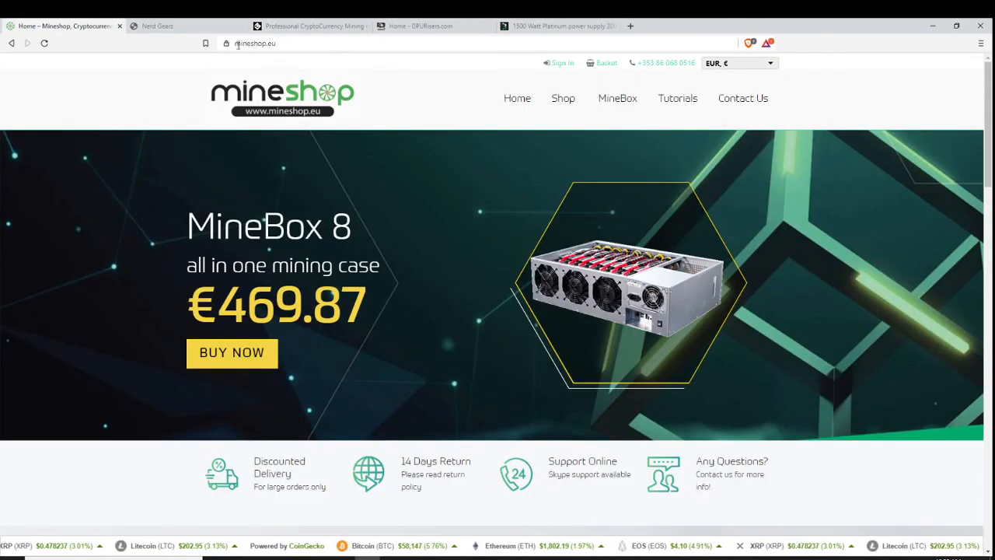
left_click(560, 25)
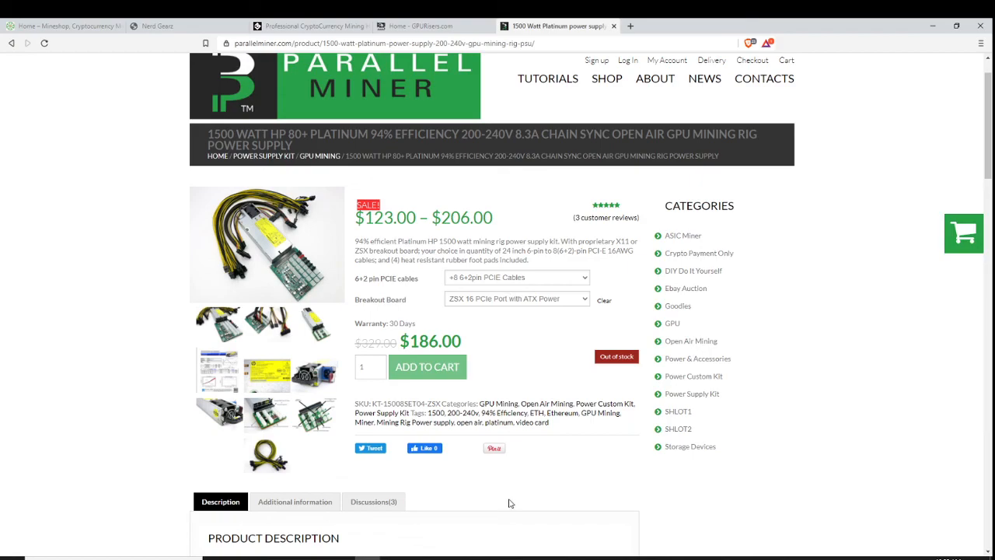
mouse_move(510, 504)
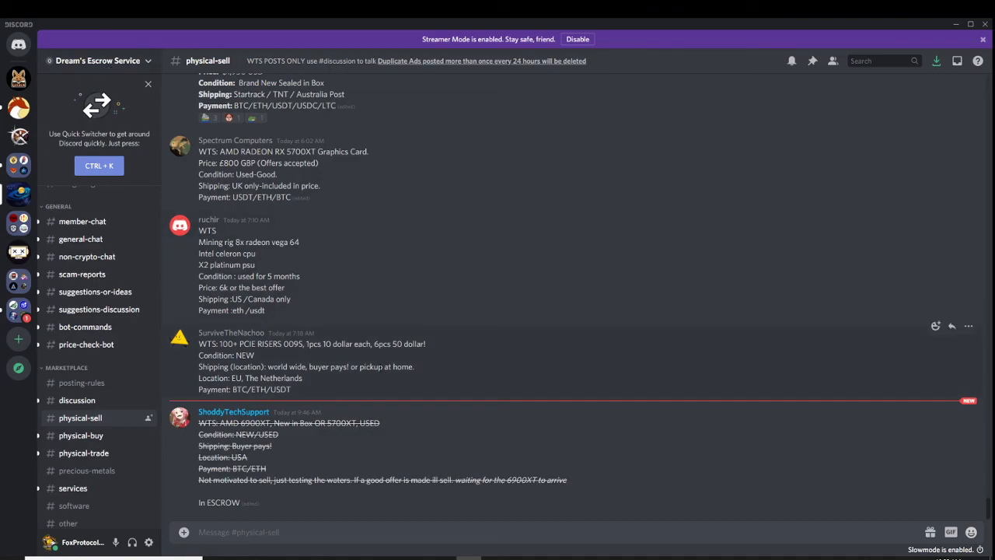
Scroll the #physical-sell WTS listings up to older posts and back down to the latest ones
scroll("up", 3)
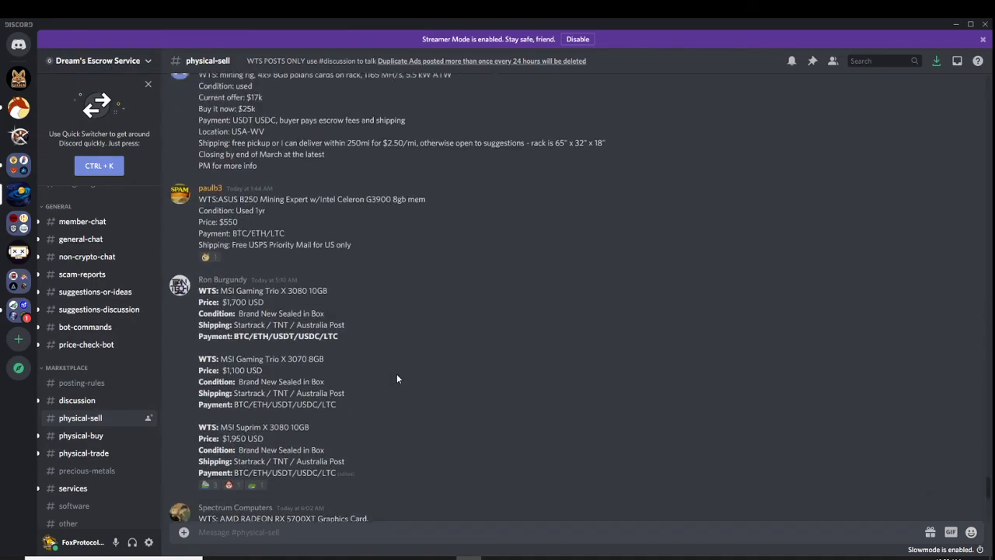
scroll("up", 3)
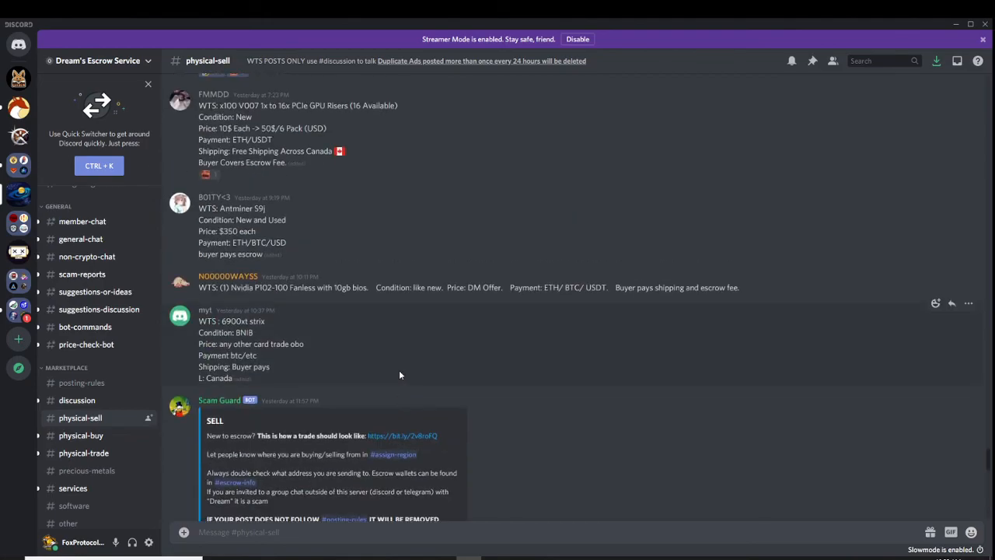
scroll("down", 3)
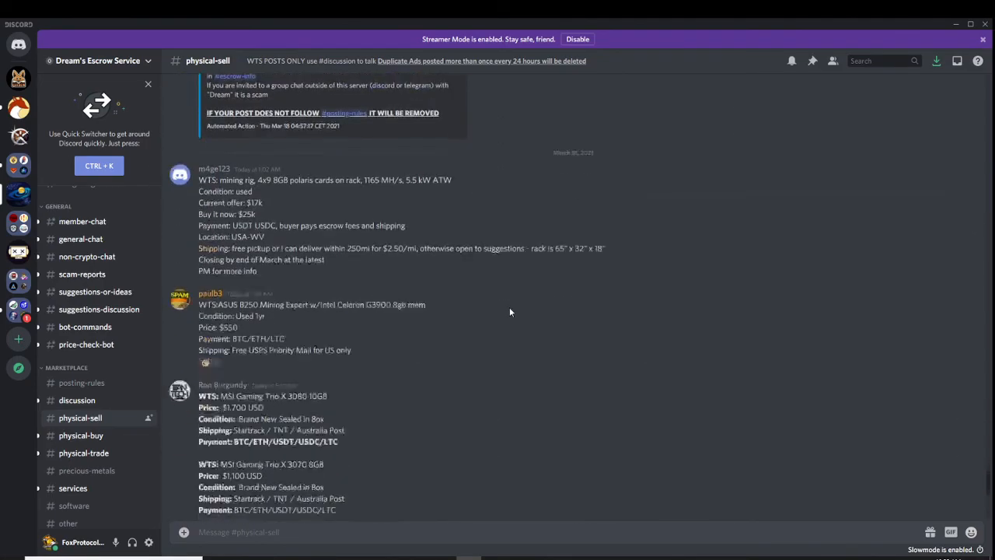
scroll("down", 3)
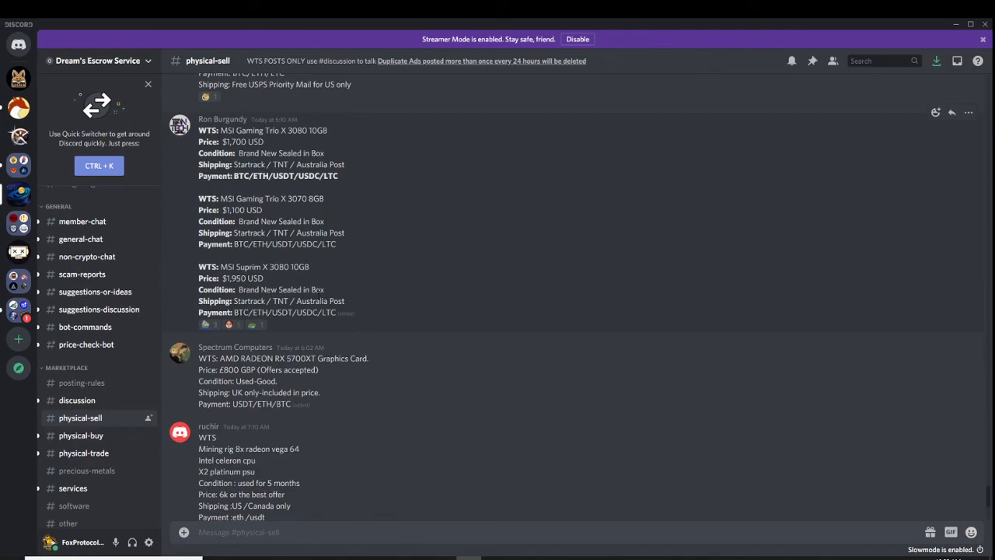
scroll("down", 3)
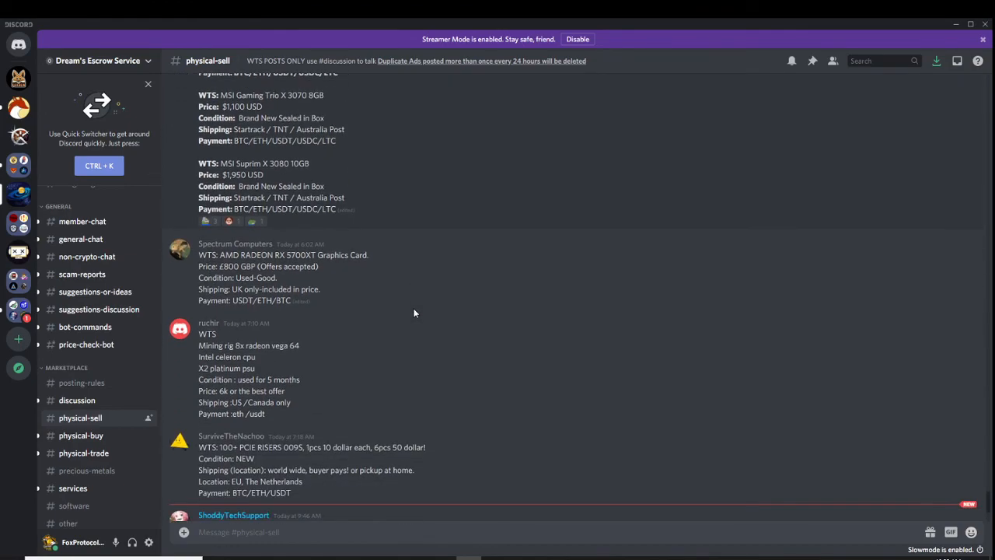
scroll("down", 3)
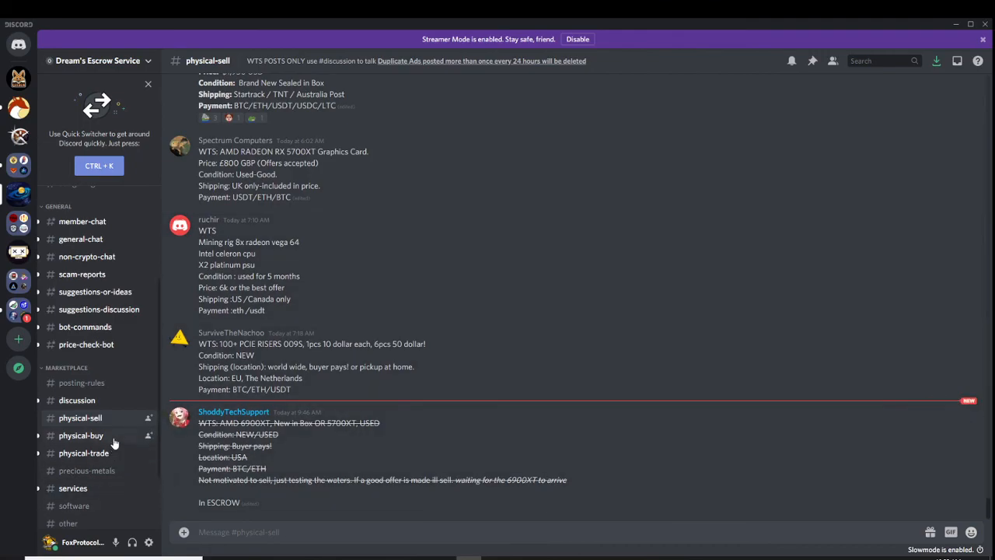
left_click(80, 435)
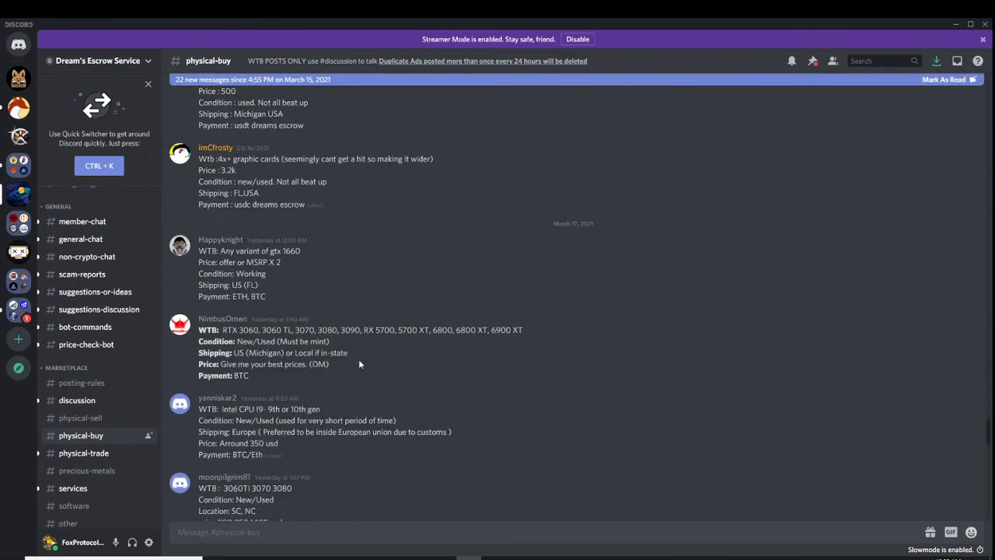
scroll("down", 3)
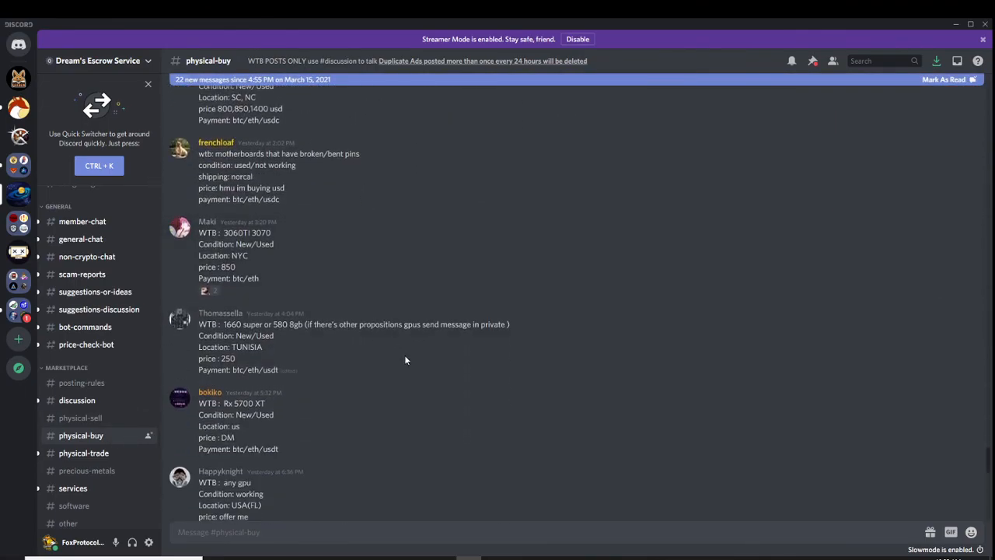
scroll("down", 3)
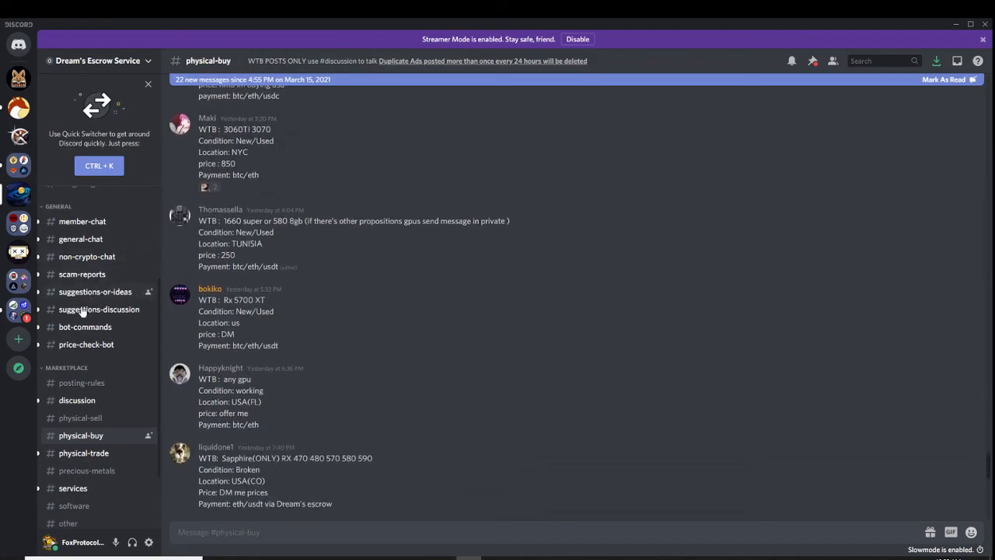
scroll("down", 3)
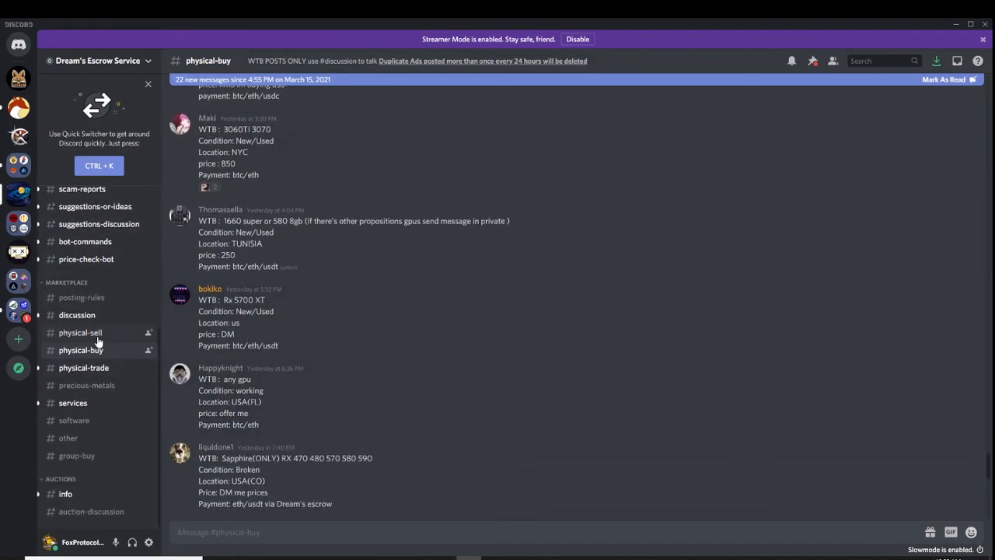
left_click(81, 332)
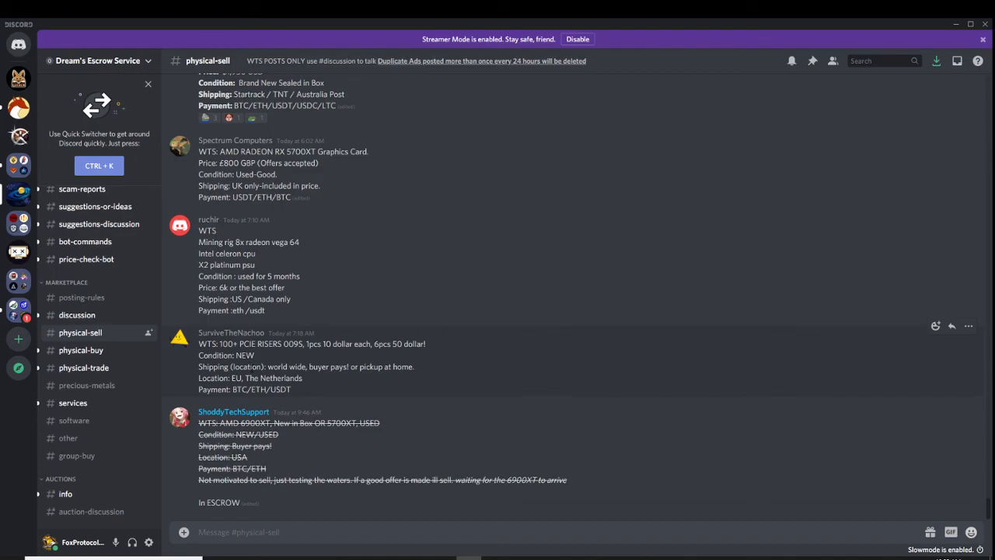
scroll("up", 3)
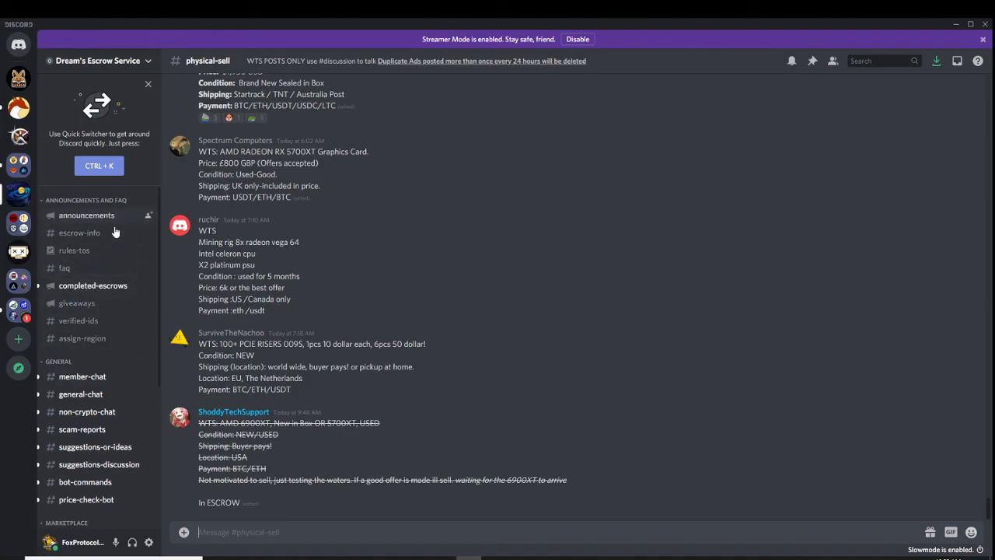
mouse_move(108, 251)
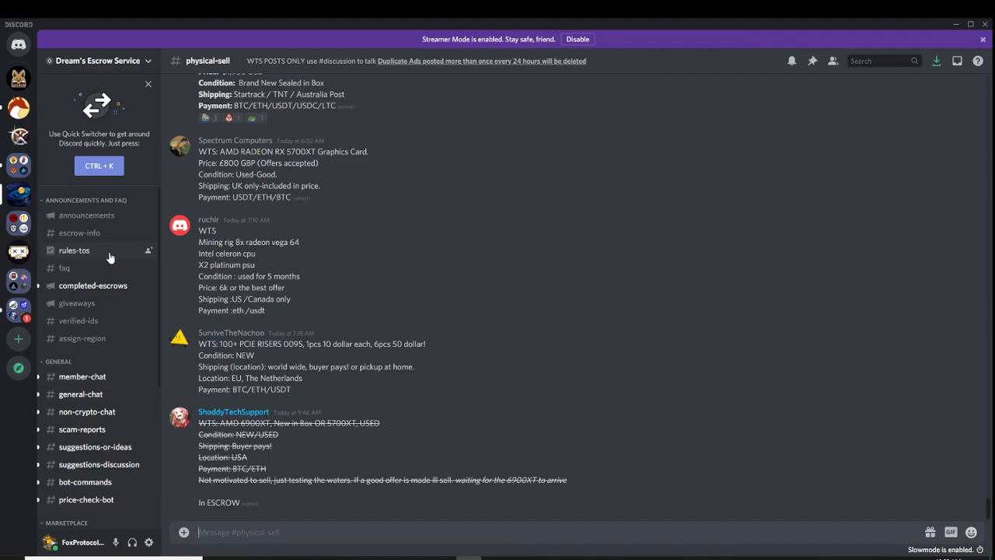
mouse_move(305, 454)
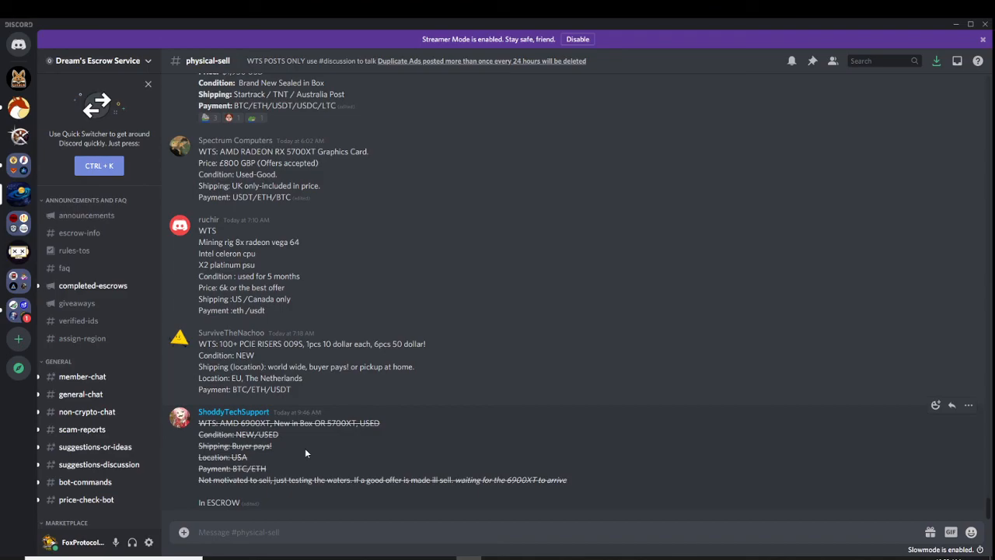
mouse_move(75, 249)
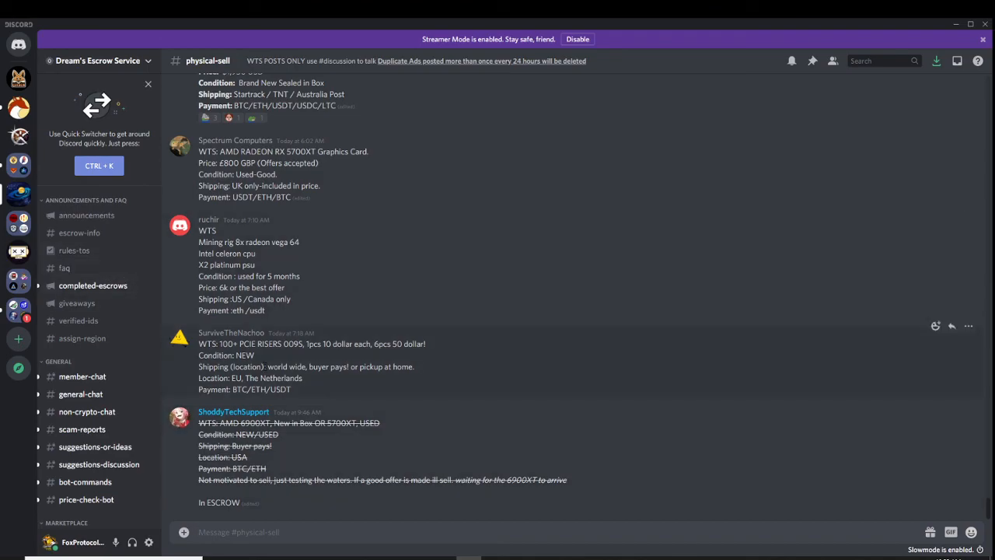
mouse_move(315, 457)
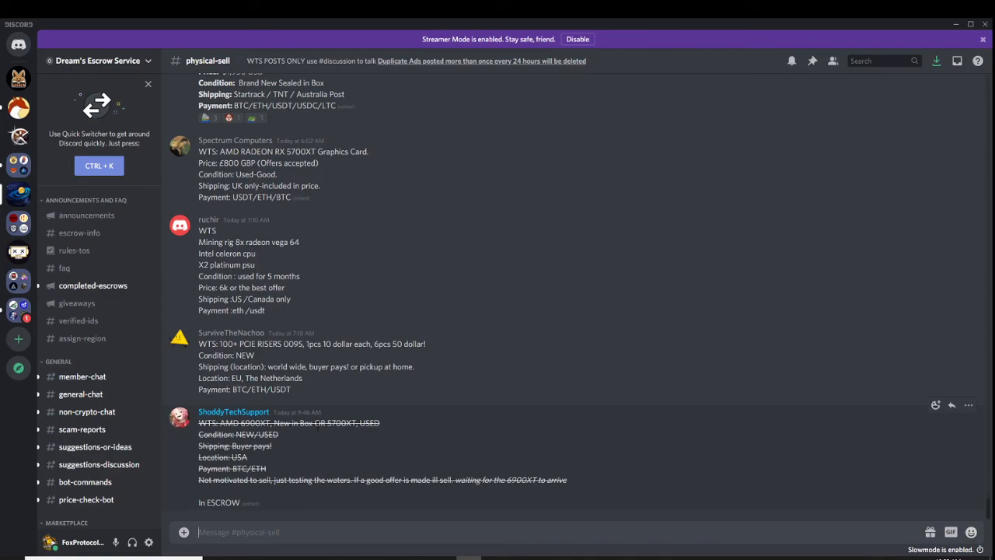
mouse_move(295, 442)
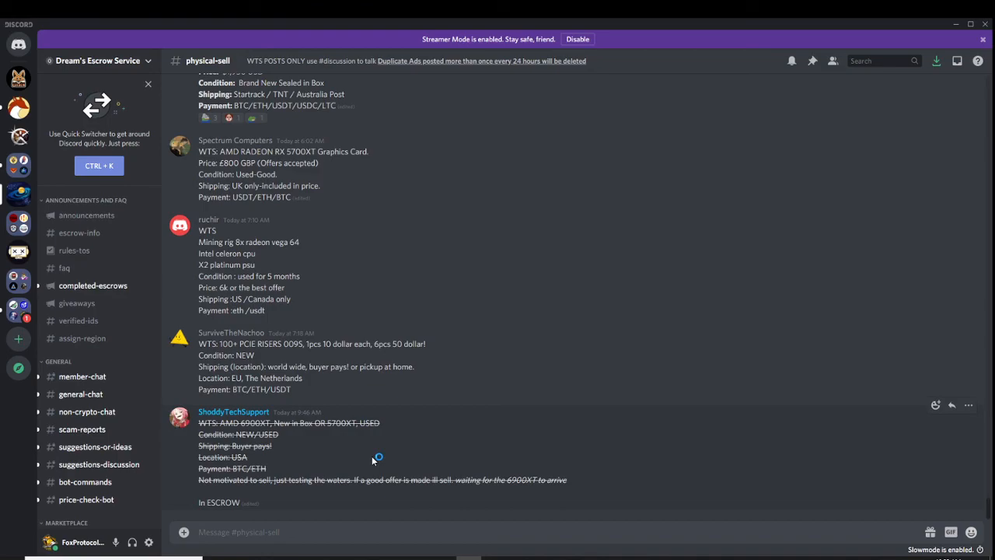
mouse_move(373, 460)
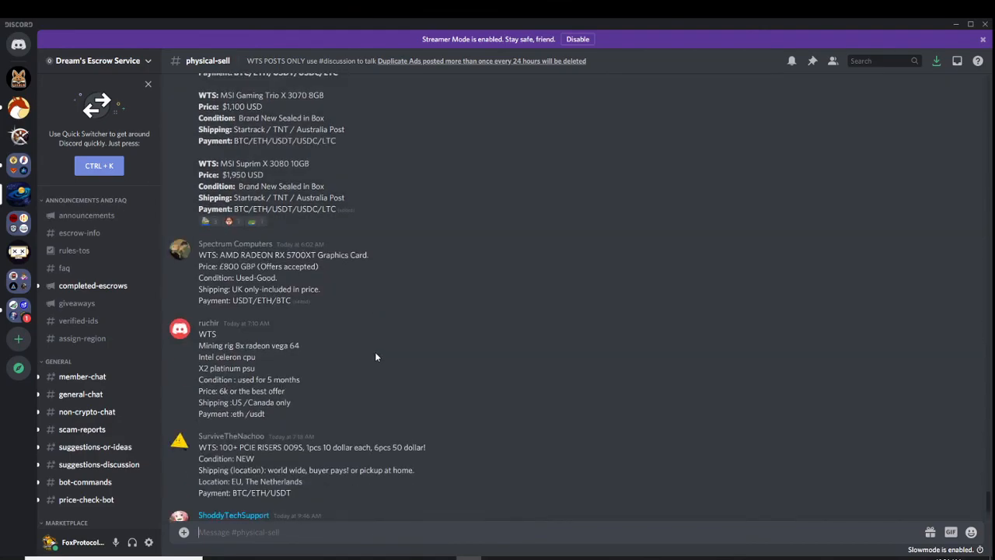
scroll("down", 3)
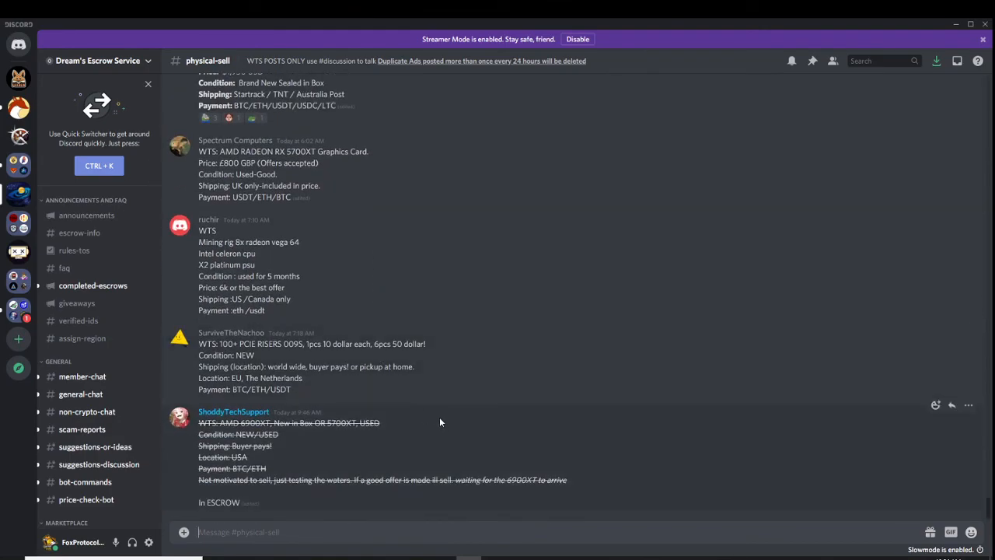
scroll("up", 3)
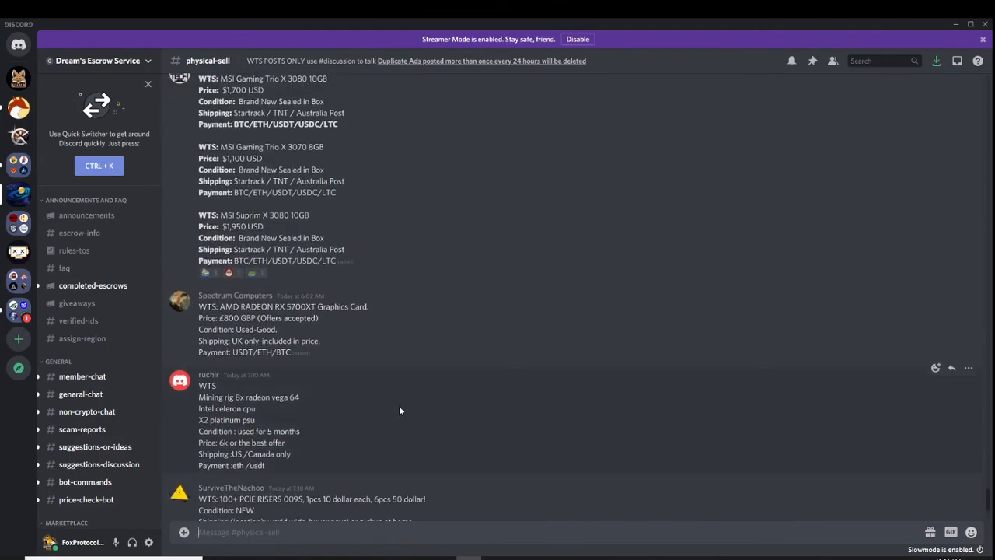
scroll("up", 3)
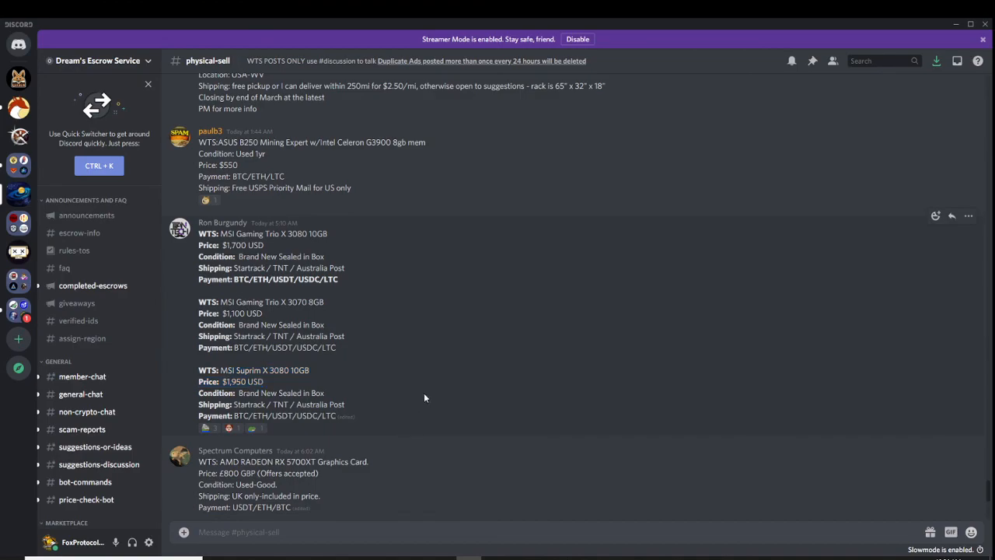
scroll("down", 3)
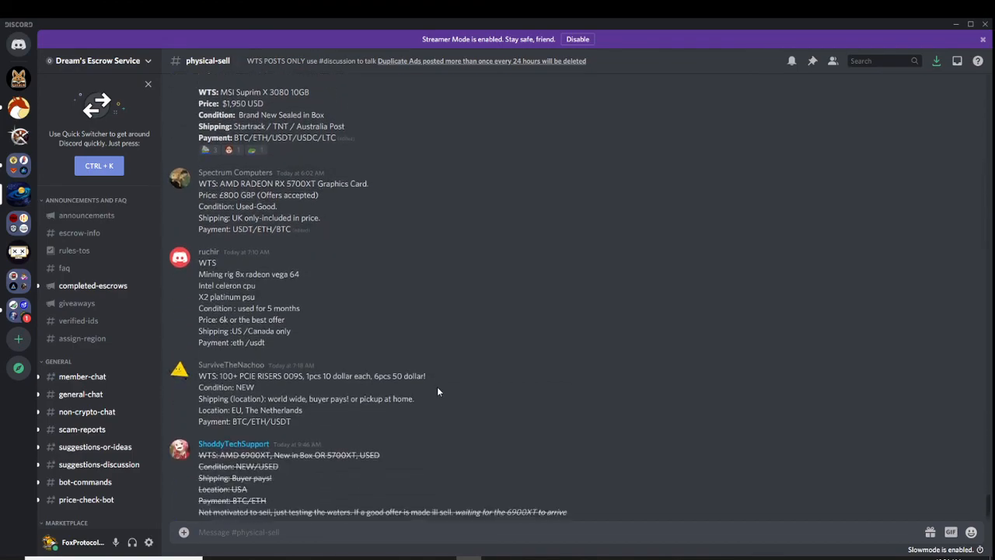
scroll("down", 3)
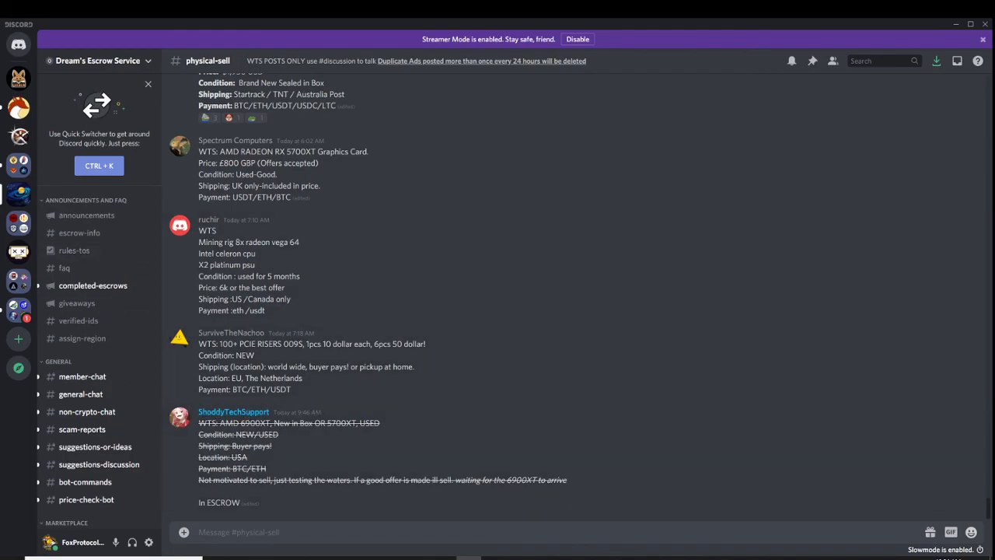
mouse_move(401, 395)
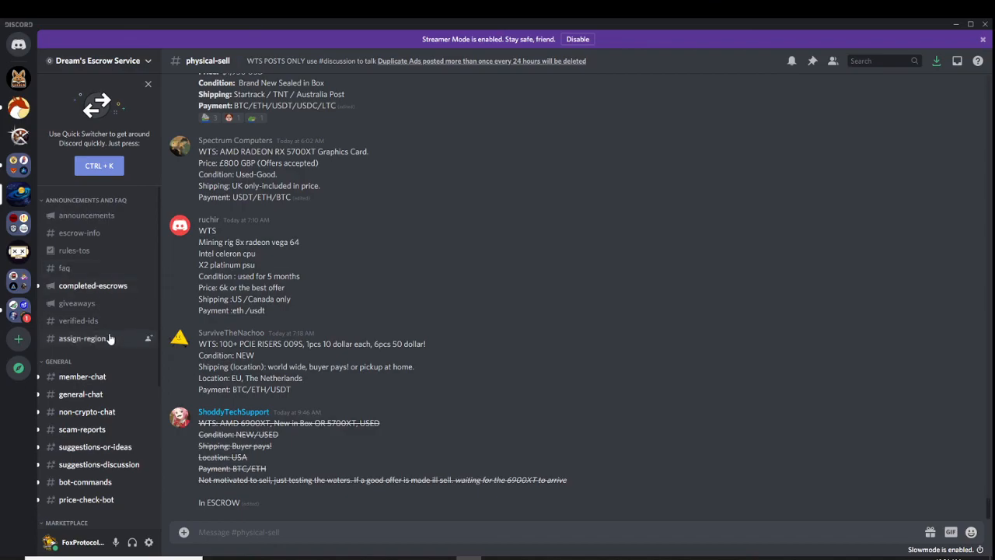
scroll("down", 3)
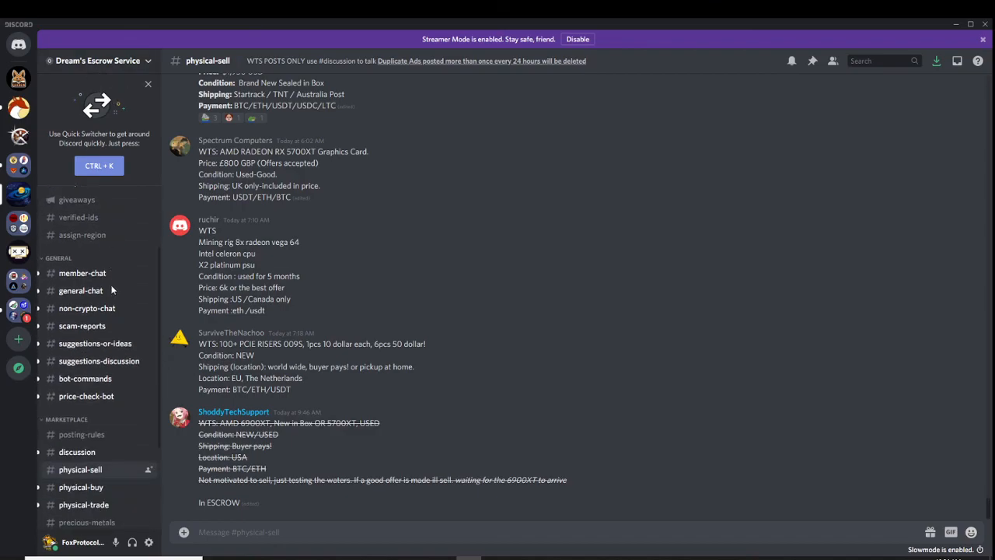
scroll("down", 3)
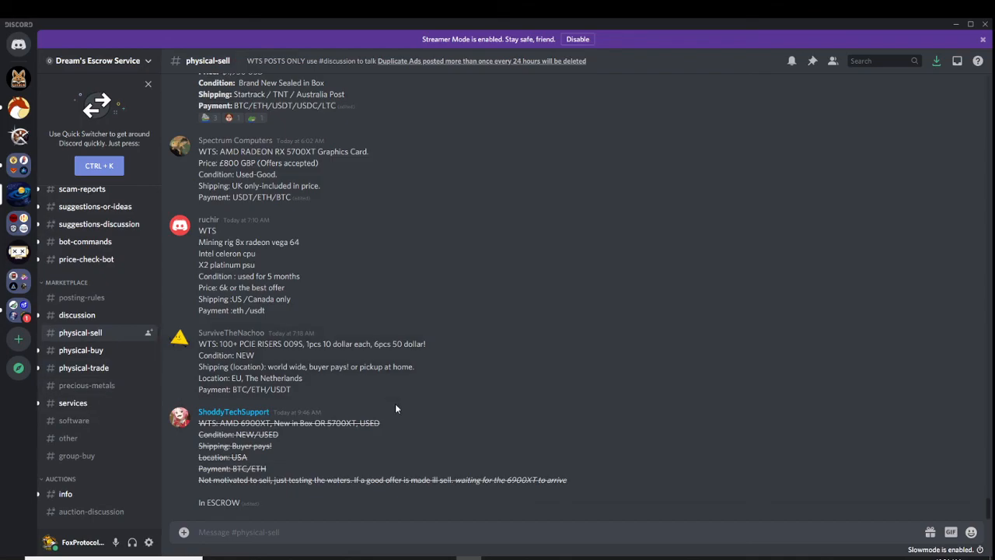
scroll("up", 3)
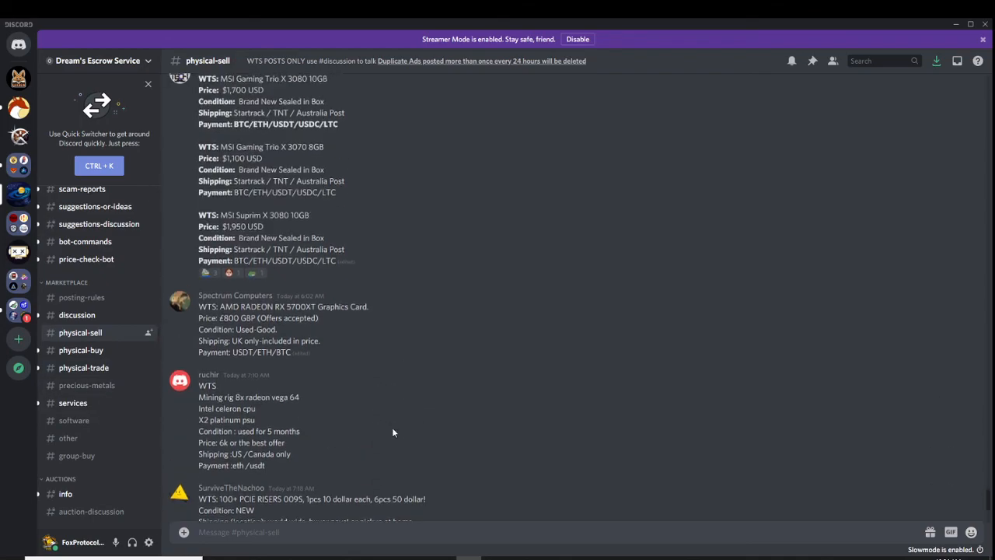
scroll("up", 3)
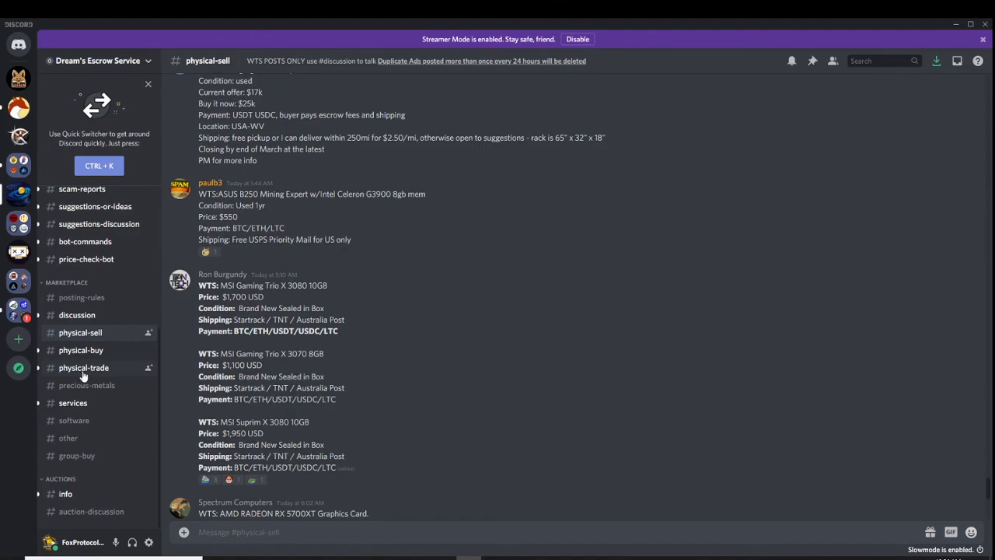
scroll("down", 3)
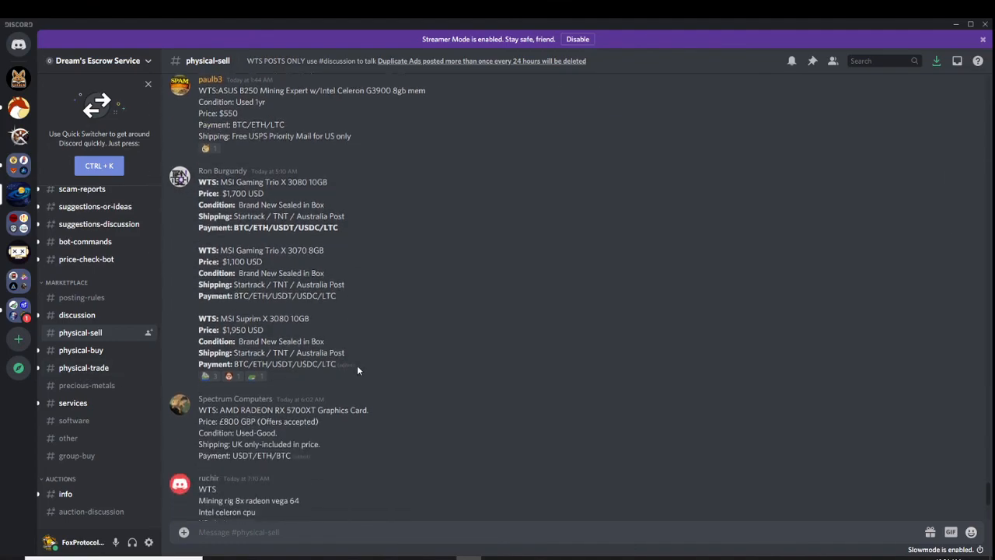
scroll("down", 3)
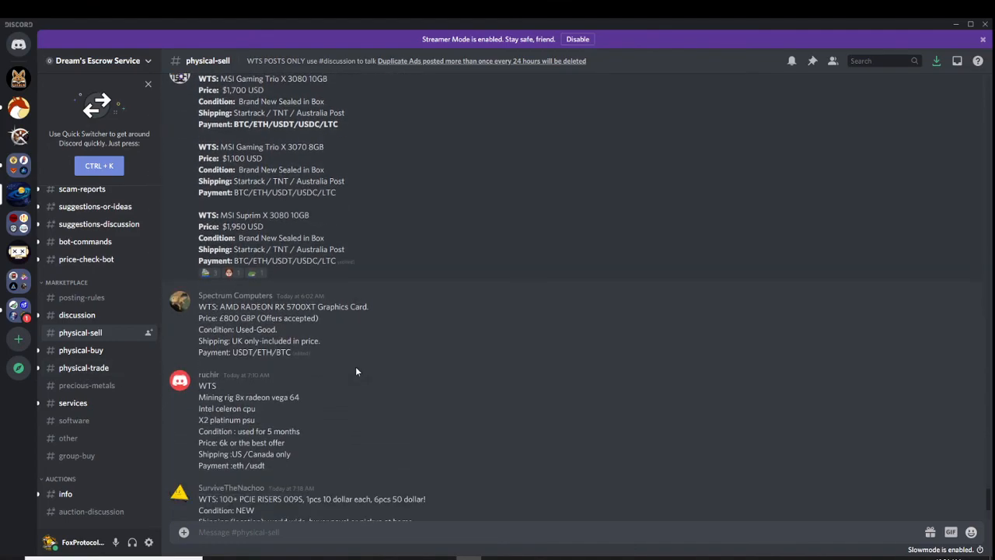
scroll("down", 3)
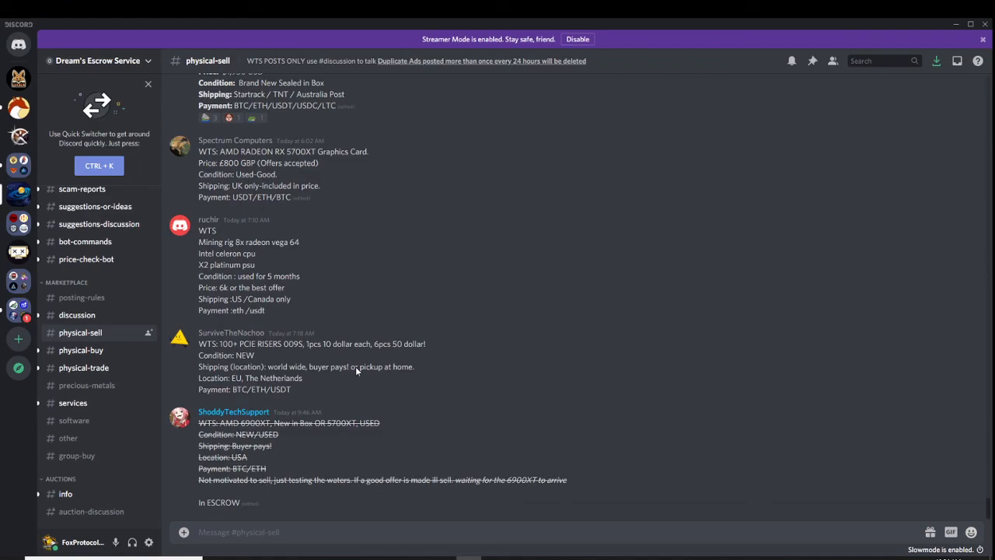
mouse_move(357, 370)
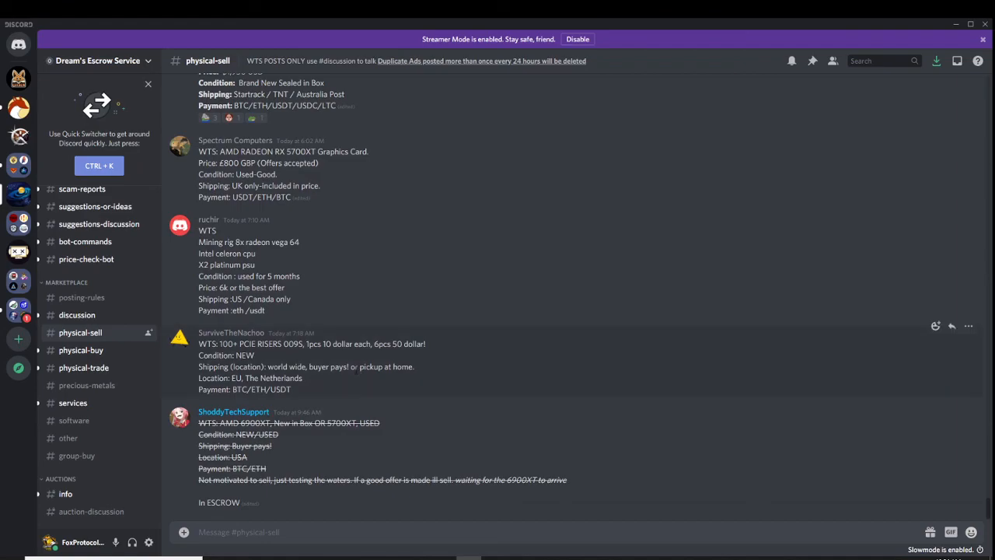
mouse_move(356, 378)
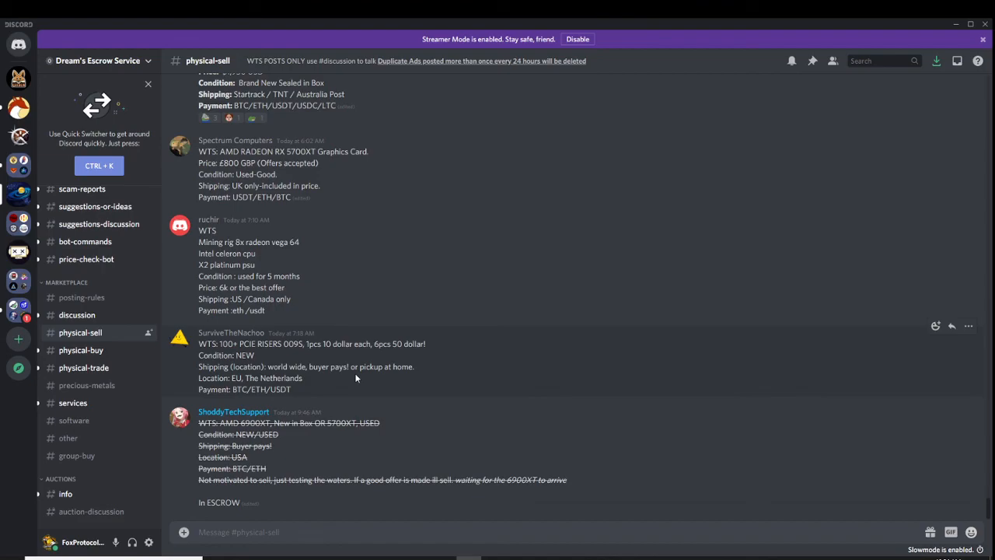
scroll("up", 3)
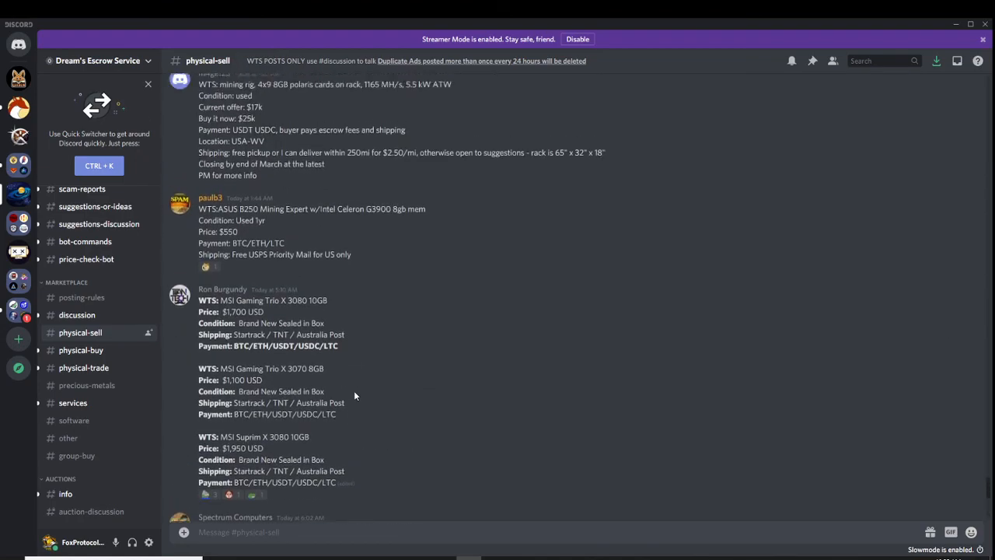
scroll("down", 3)
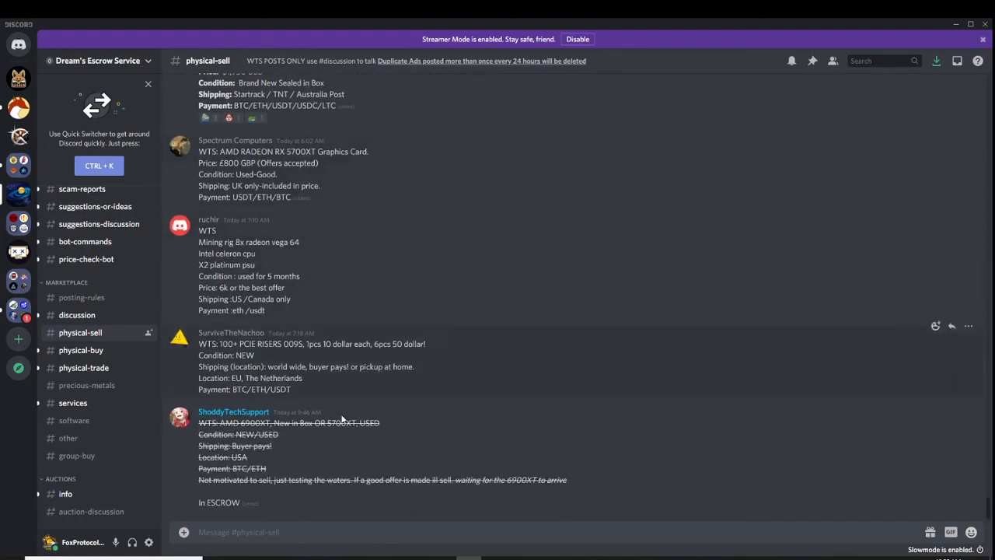
scroll("up", 3)
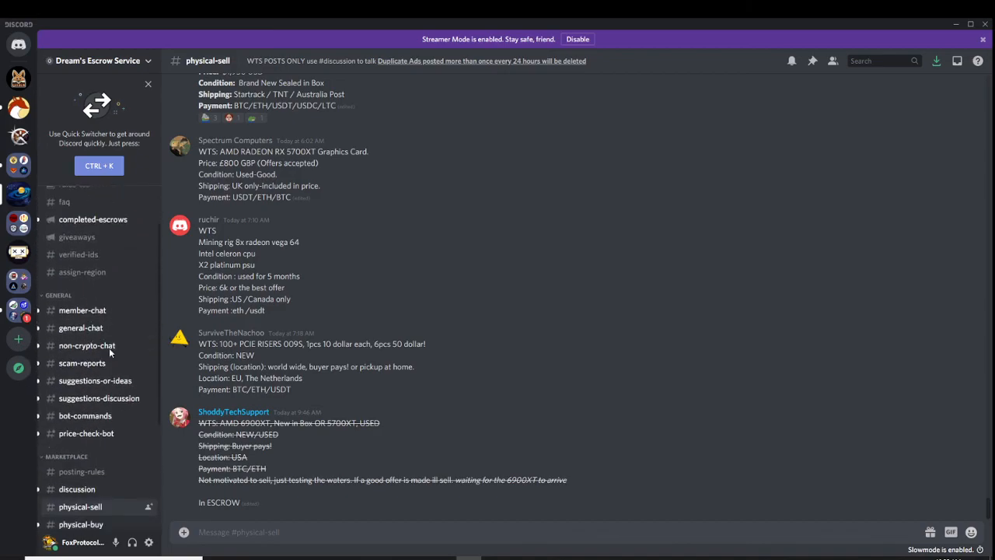
left_click(87, 385)
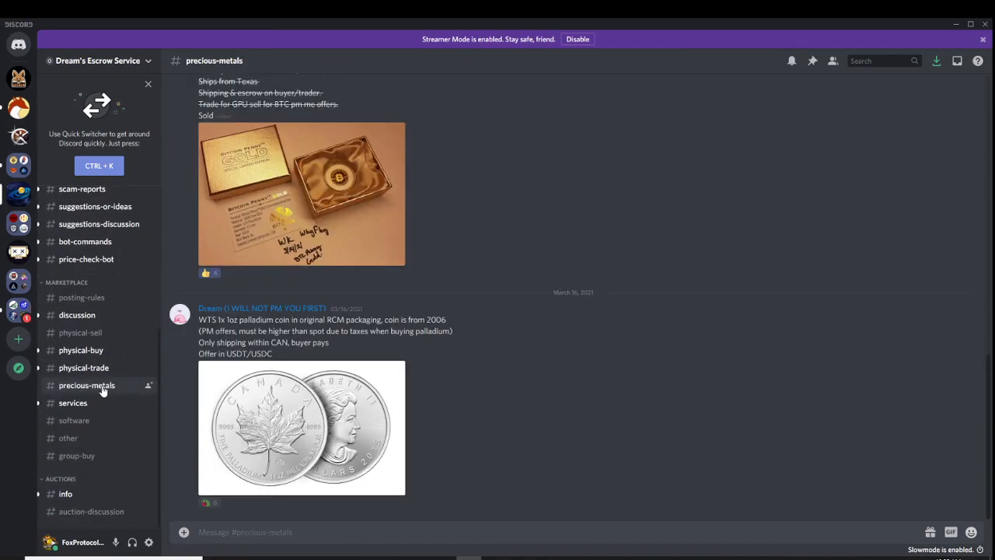
scroll("up", 3)
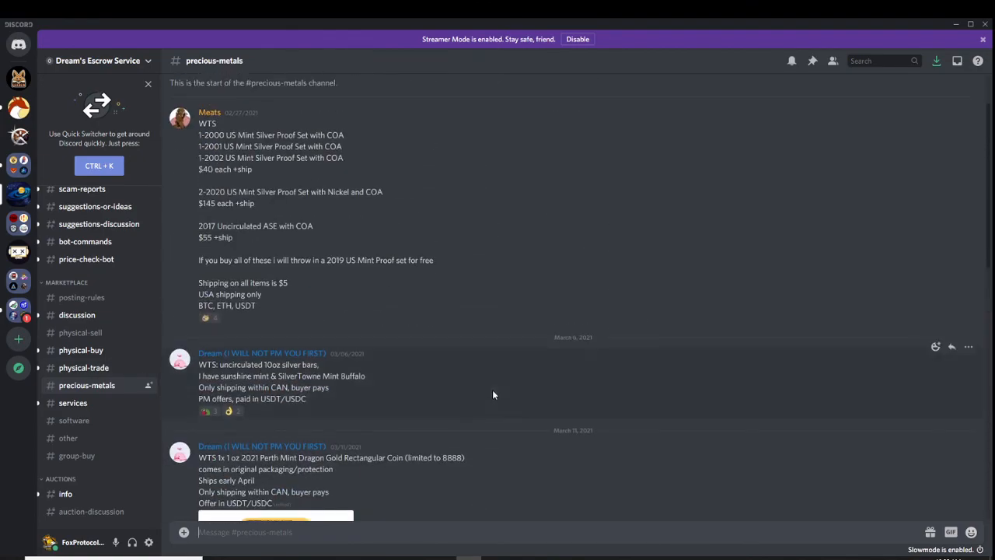
scroll("down", 3)
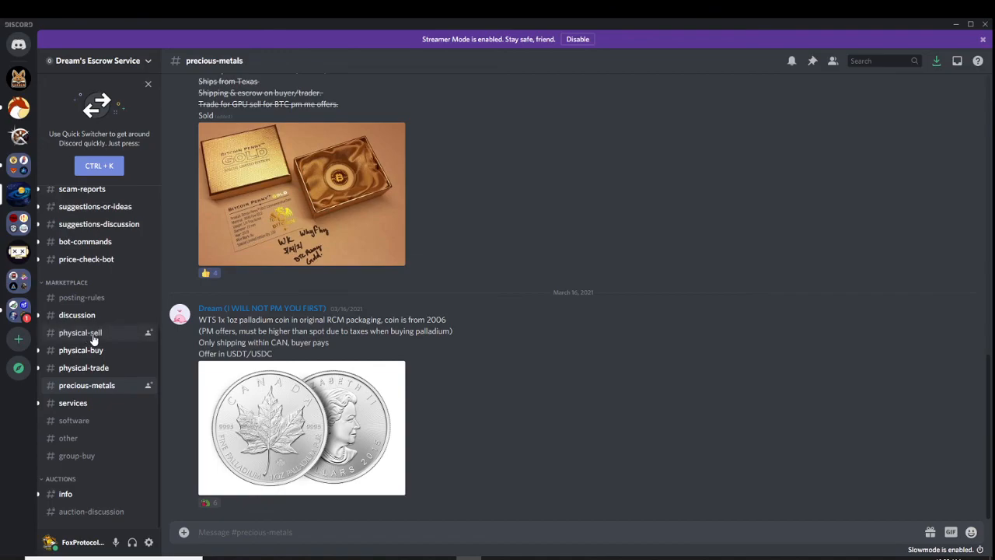
left_click(81, 333)
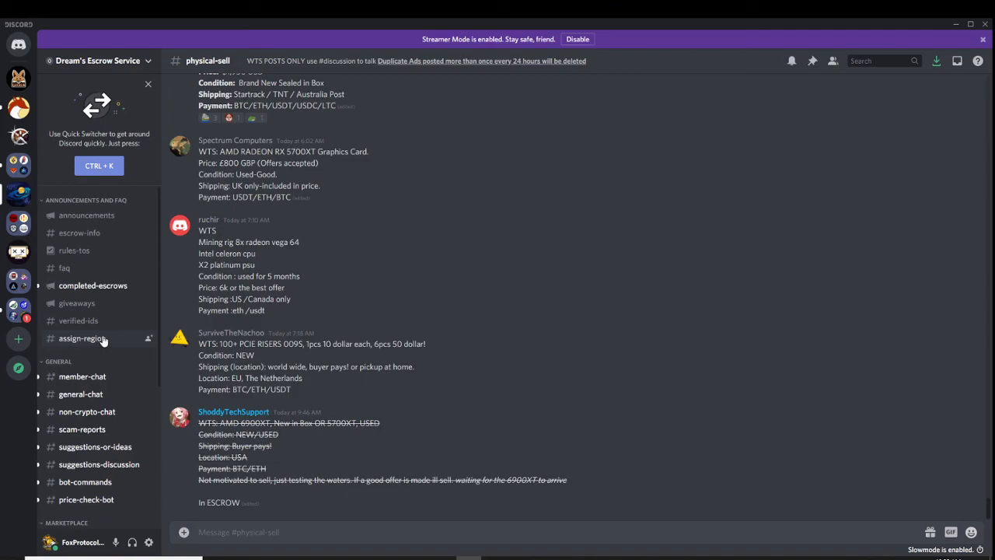
mouse_move(93, 341)
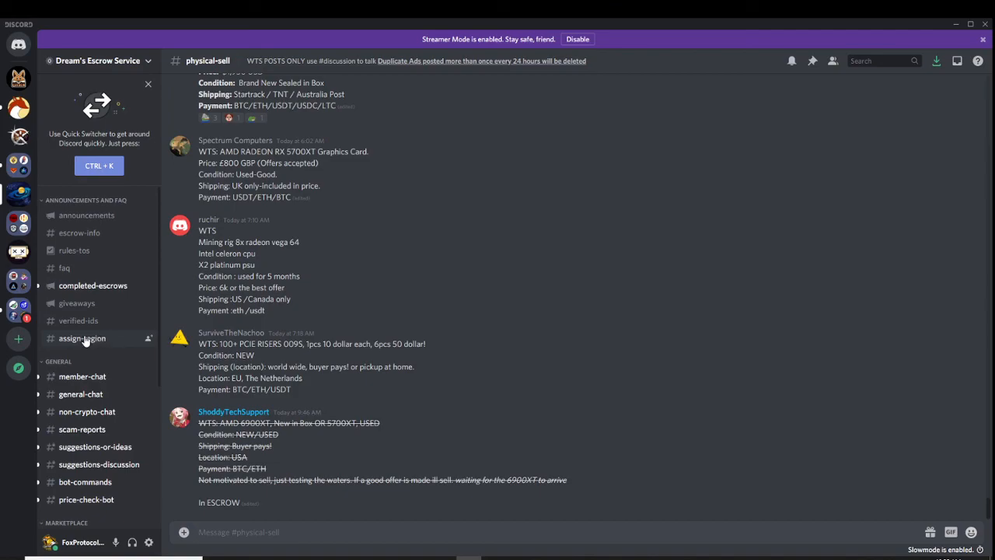
mouse_move(78, 320)
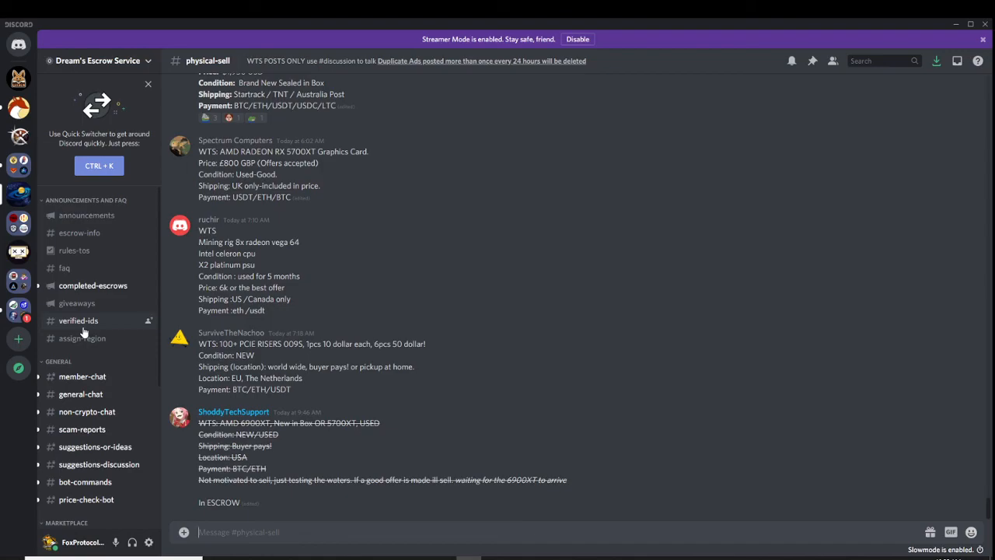
Scroll the channel list and #physical-sell messages before returning to the Parallel Miner 1500 W PSU page
scroll("down", 3)
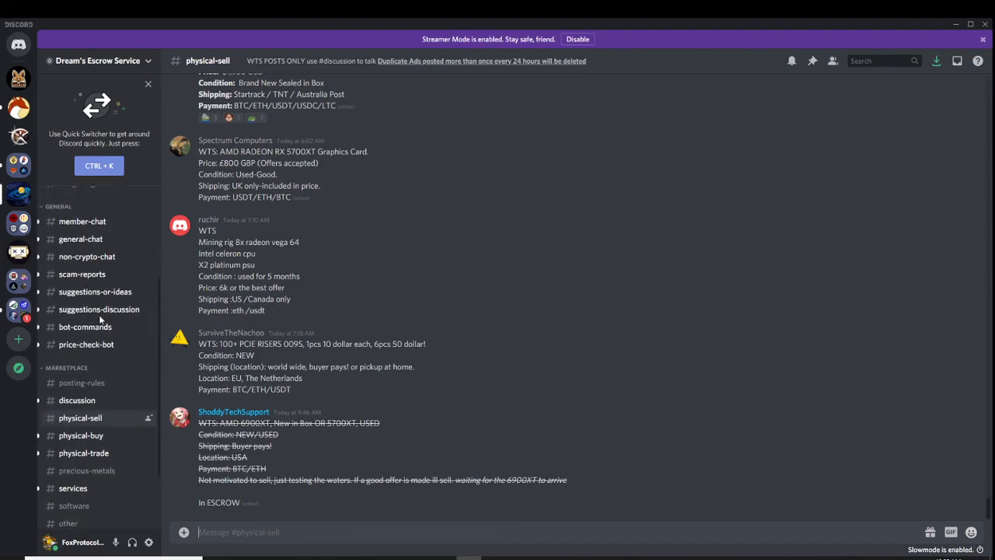
scroll("down", 3)
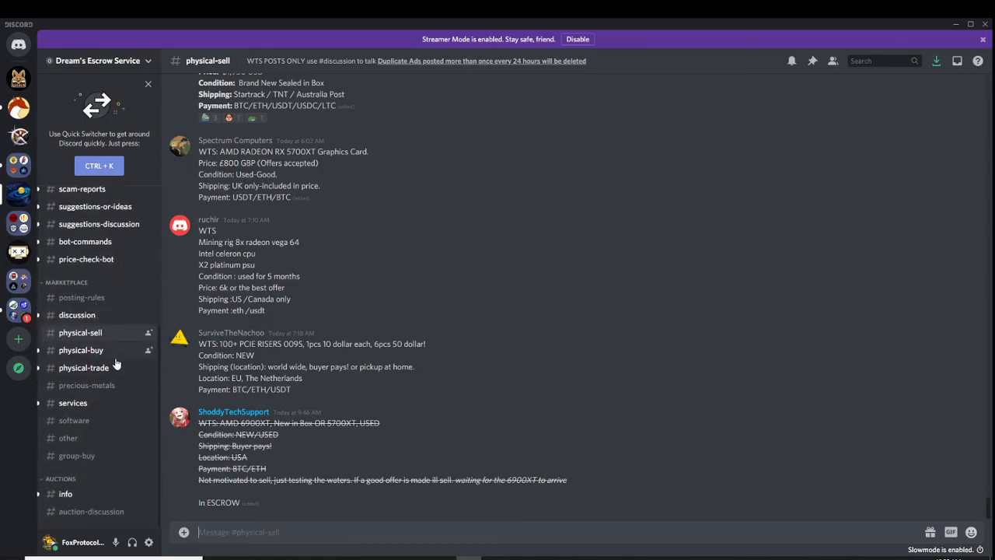
scroll("up", 3)
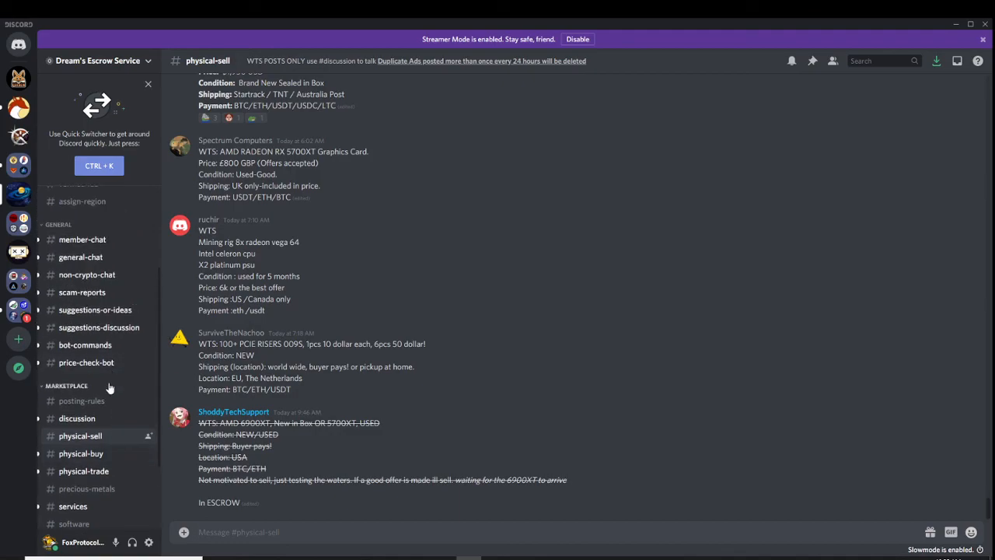
mouse_move(330, 396)
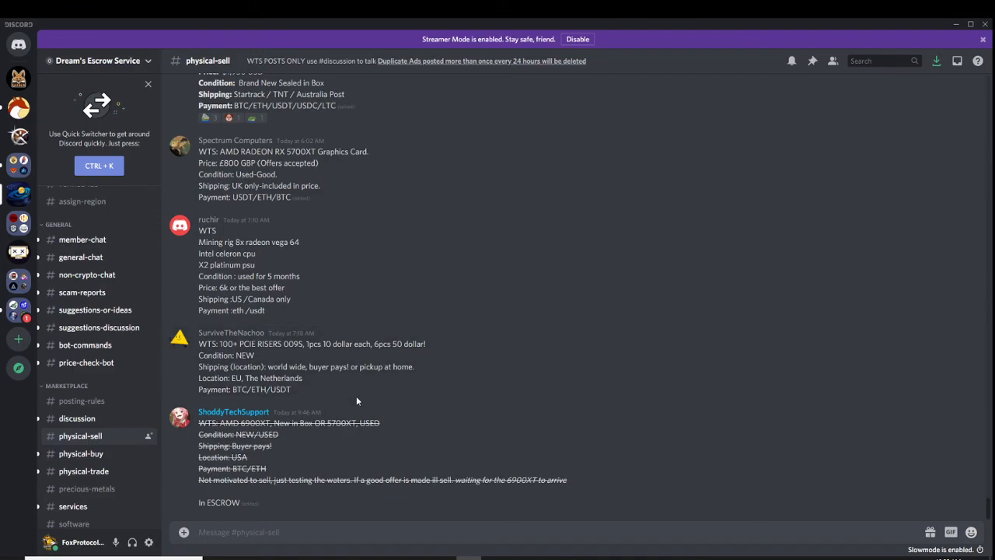
scroll("up", 3)
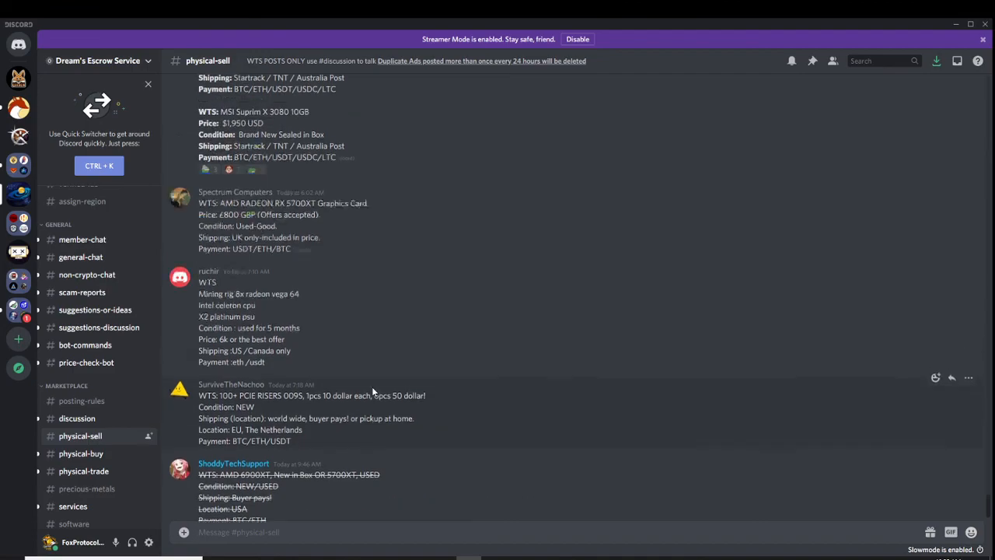
scroll("up", 3)
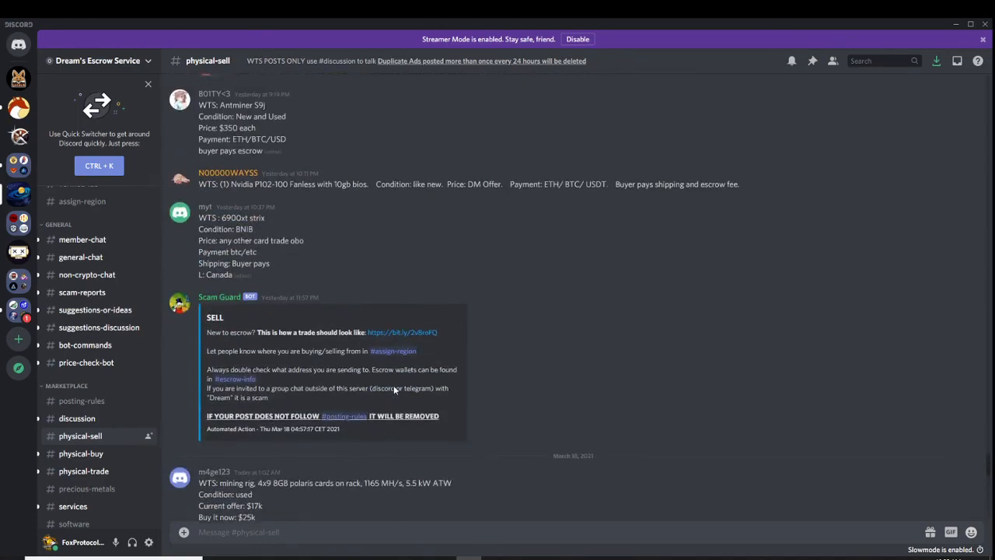
scroll("down", 3)
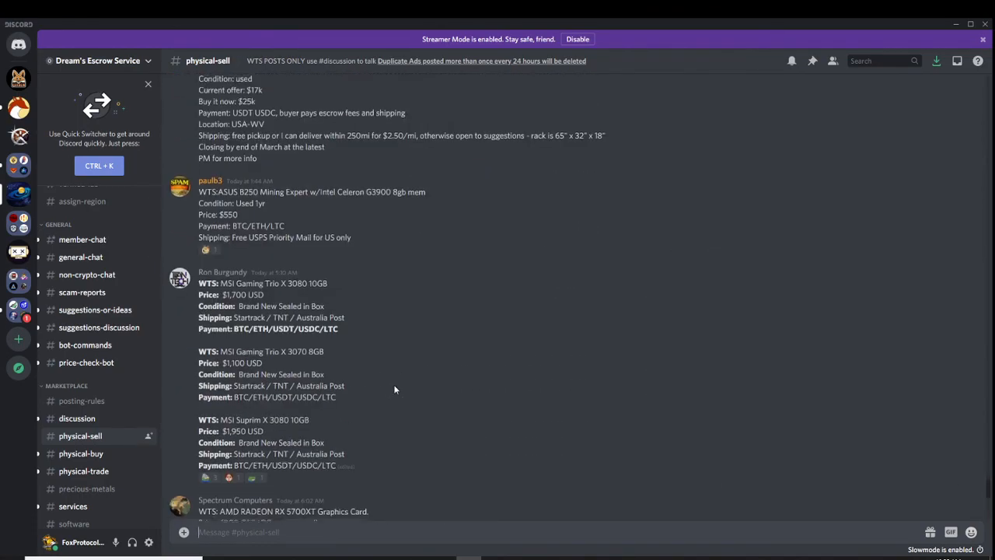
scroll("down", 3)
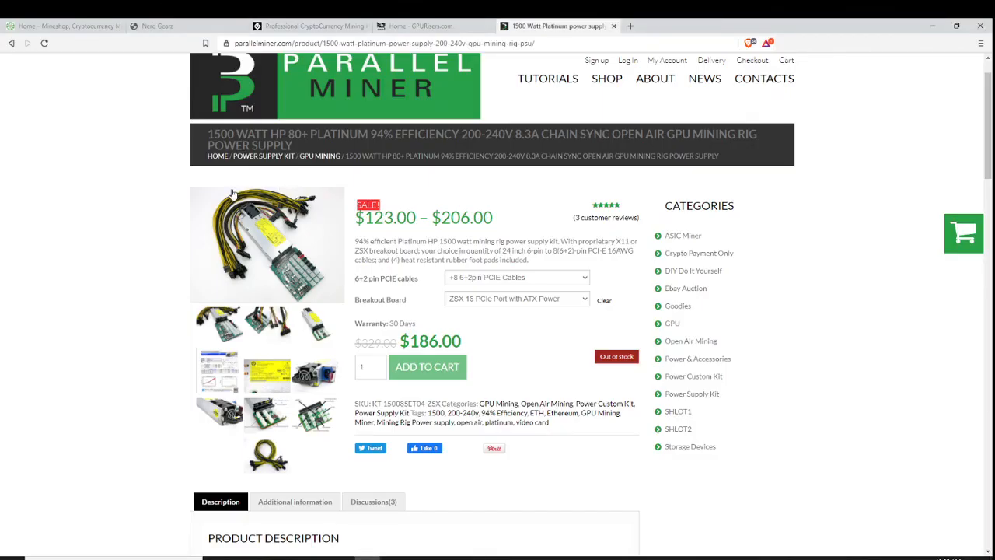
Cycle through the GPURisers, MineShop, Miner Bros and Parallel Miner tabs, landing on MineShop's MineBox 8 page
left_click(156, 25)
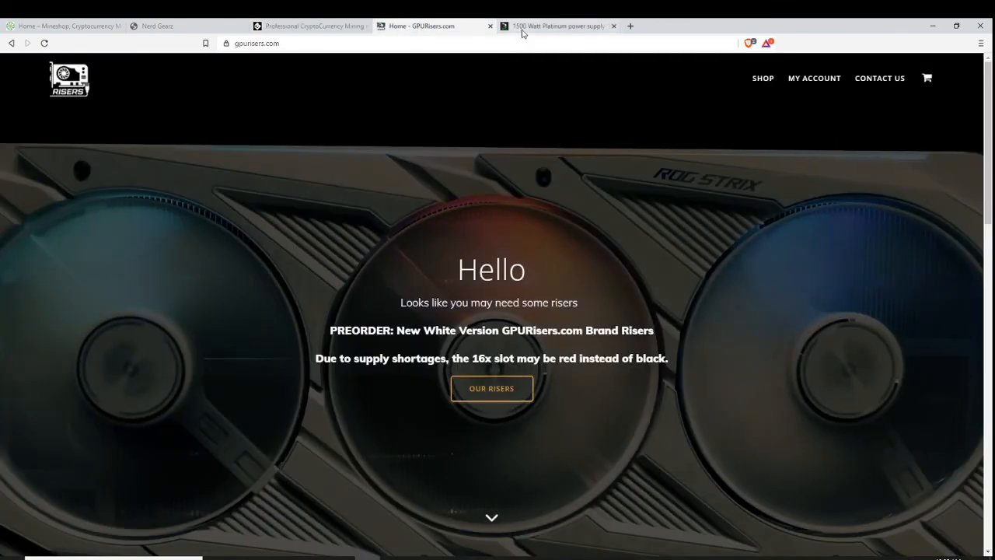
left_click(557, 25)
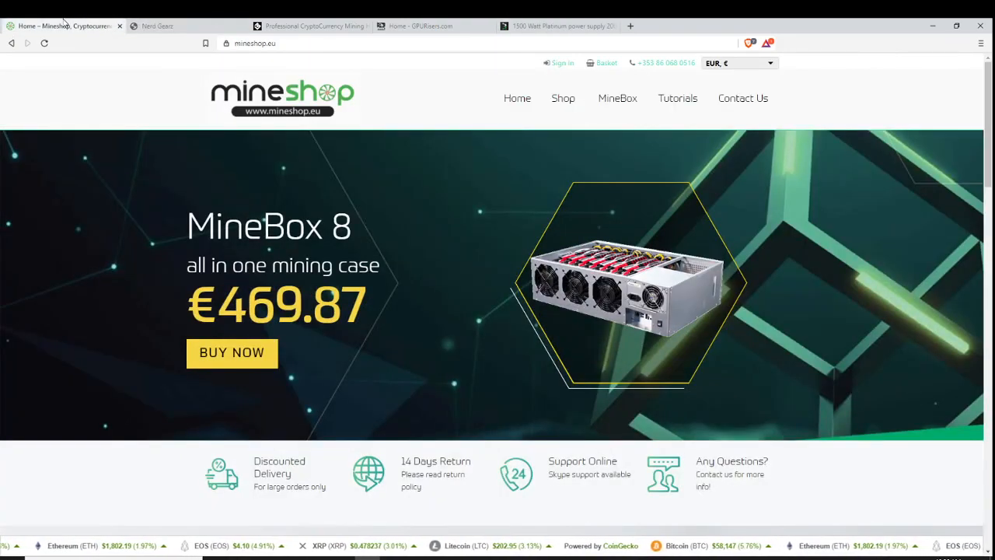
left_click(310, 25)
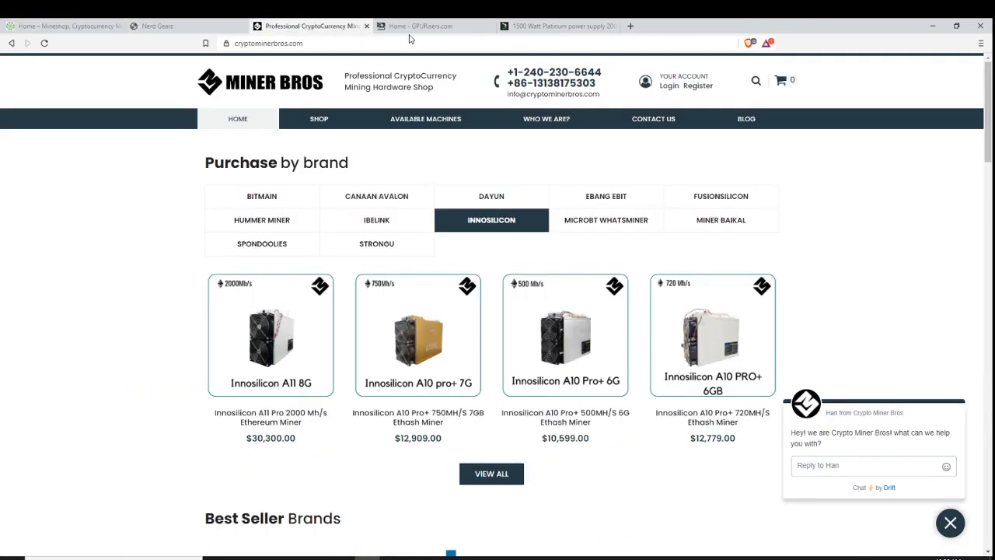
left_click(560, 25)
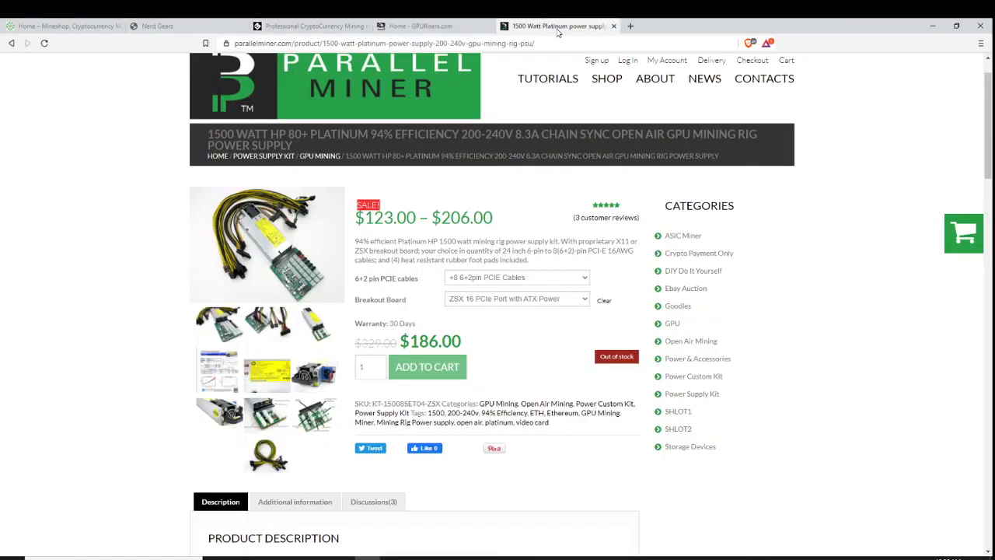
left_click(62, 25)
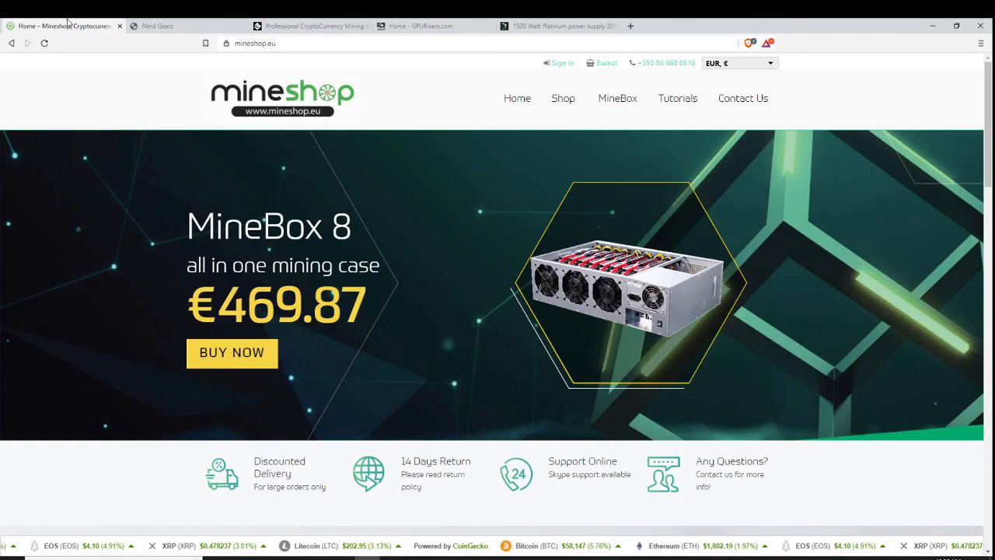